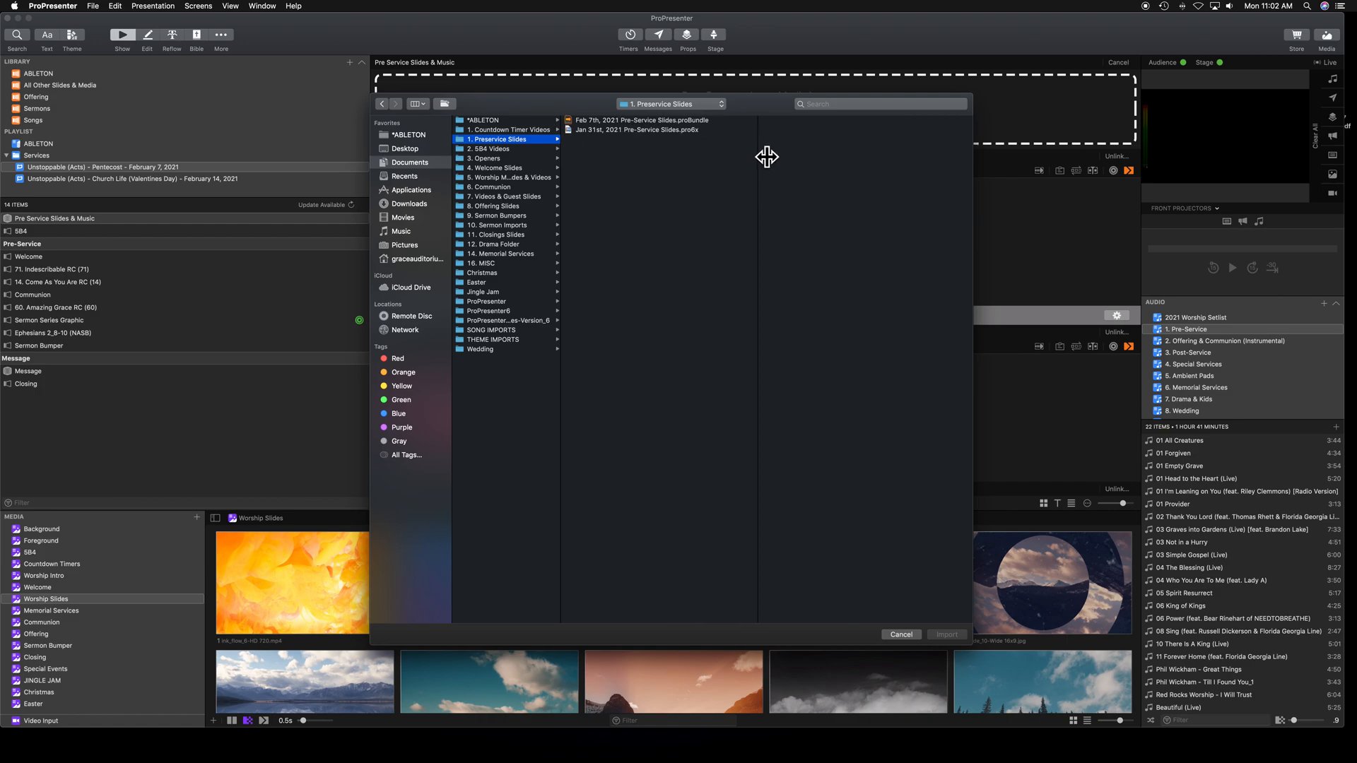
pyautogui.moveTo(509, 165)
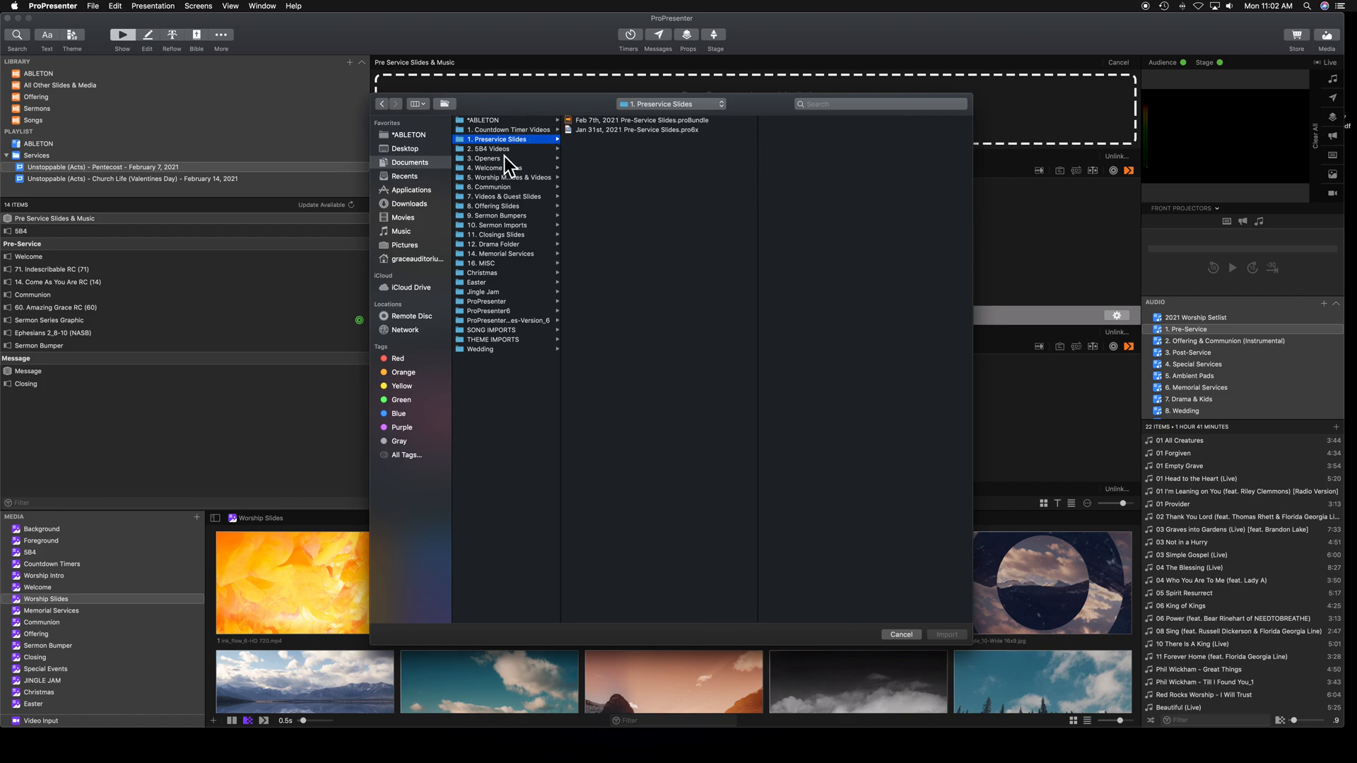
# Import Feb 7th, 2021 Pre-Service Slides.proBundle from Documents > 1. Preservice Slides.
pyautogui.click(410, 162)
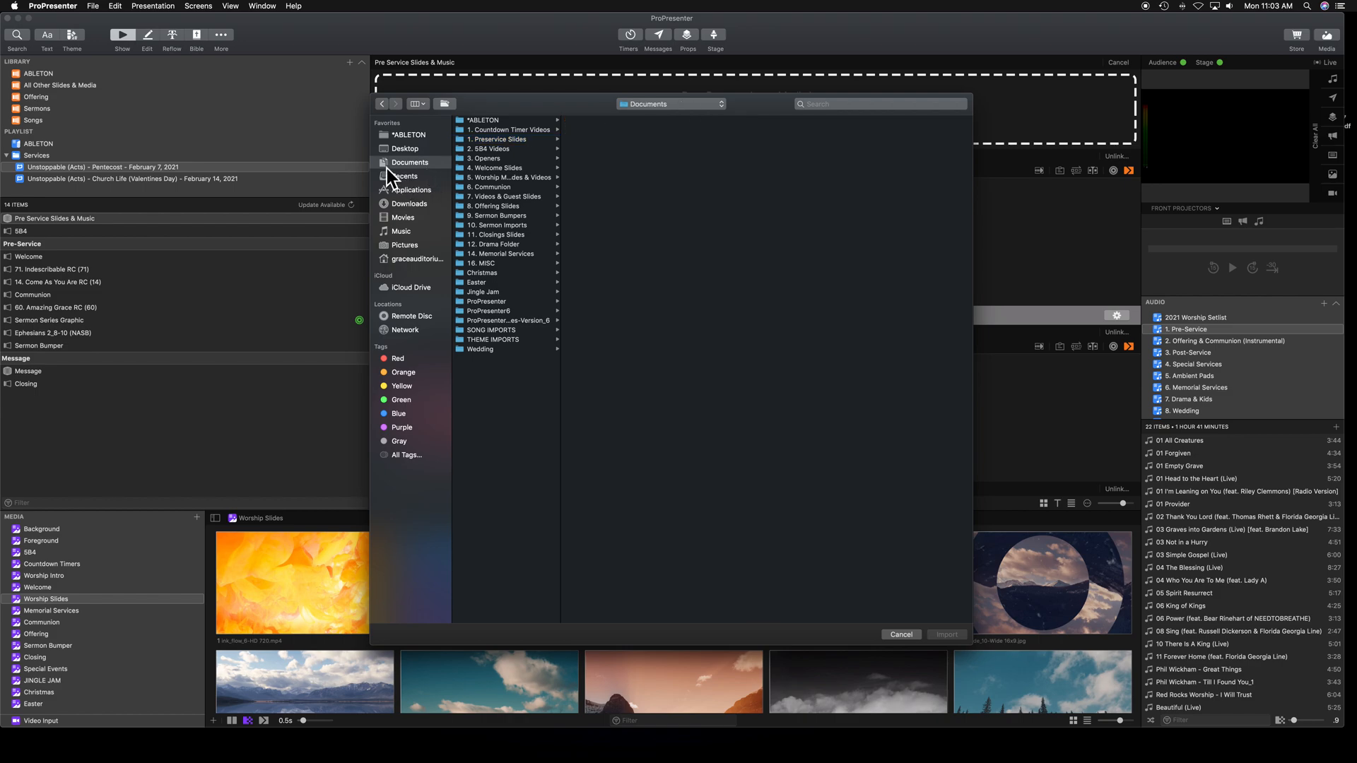
pyautogui.moveTo(518, 155)
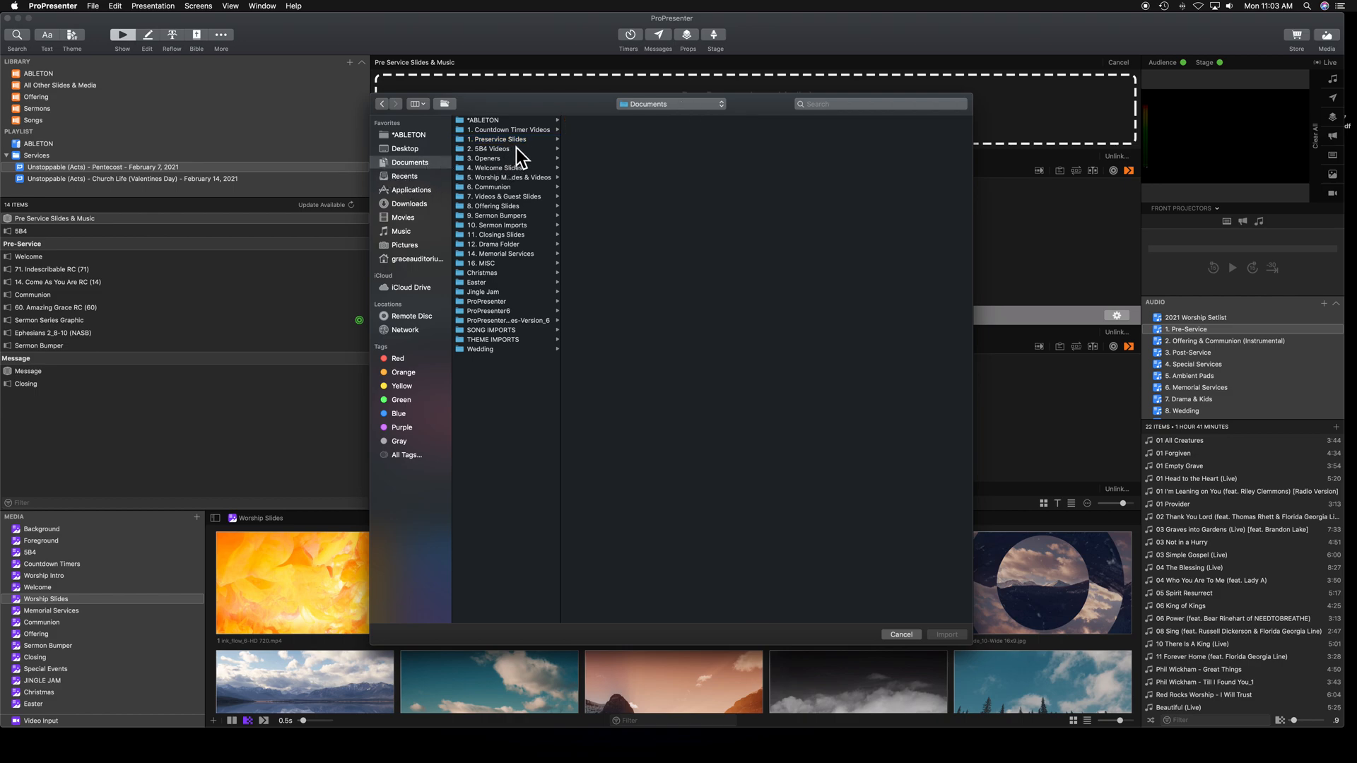
pyautogui.click(498, 139)
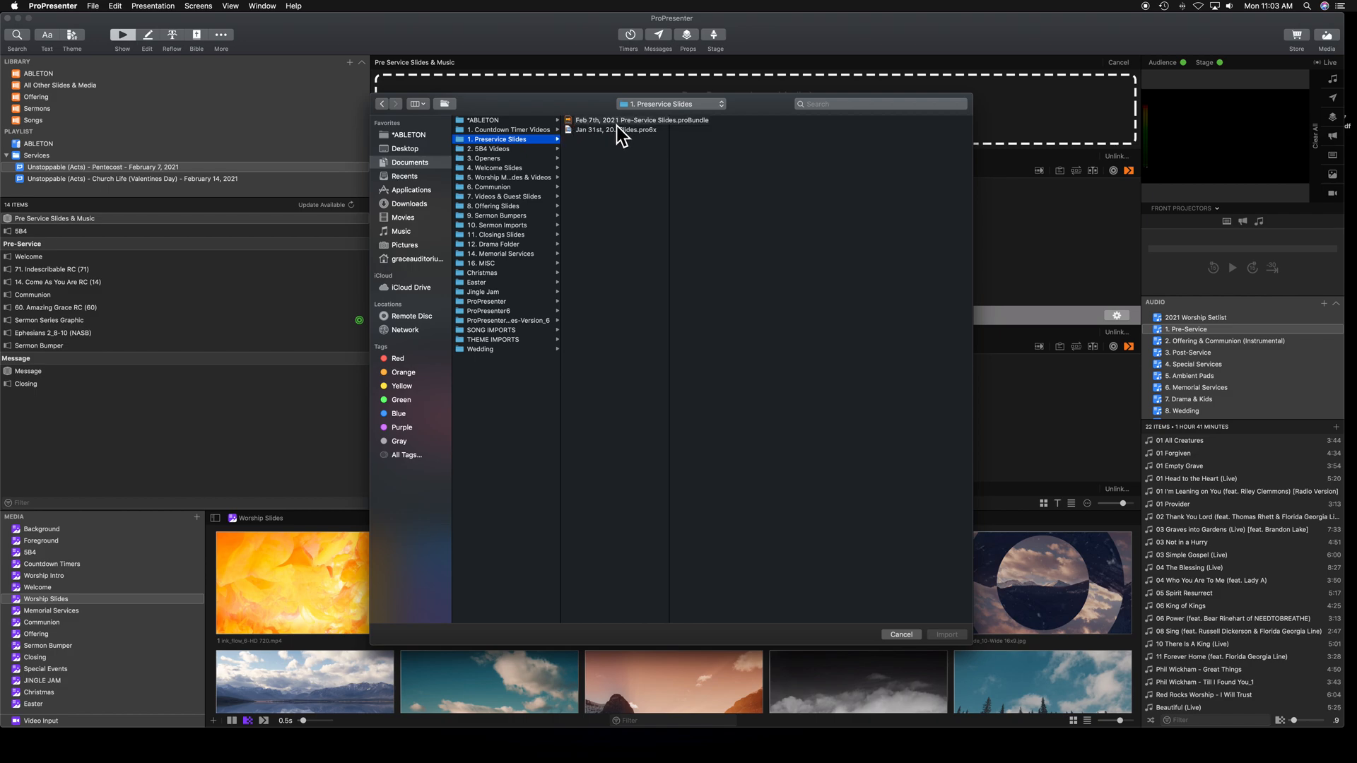
pyautogui.click(662, 119)
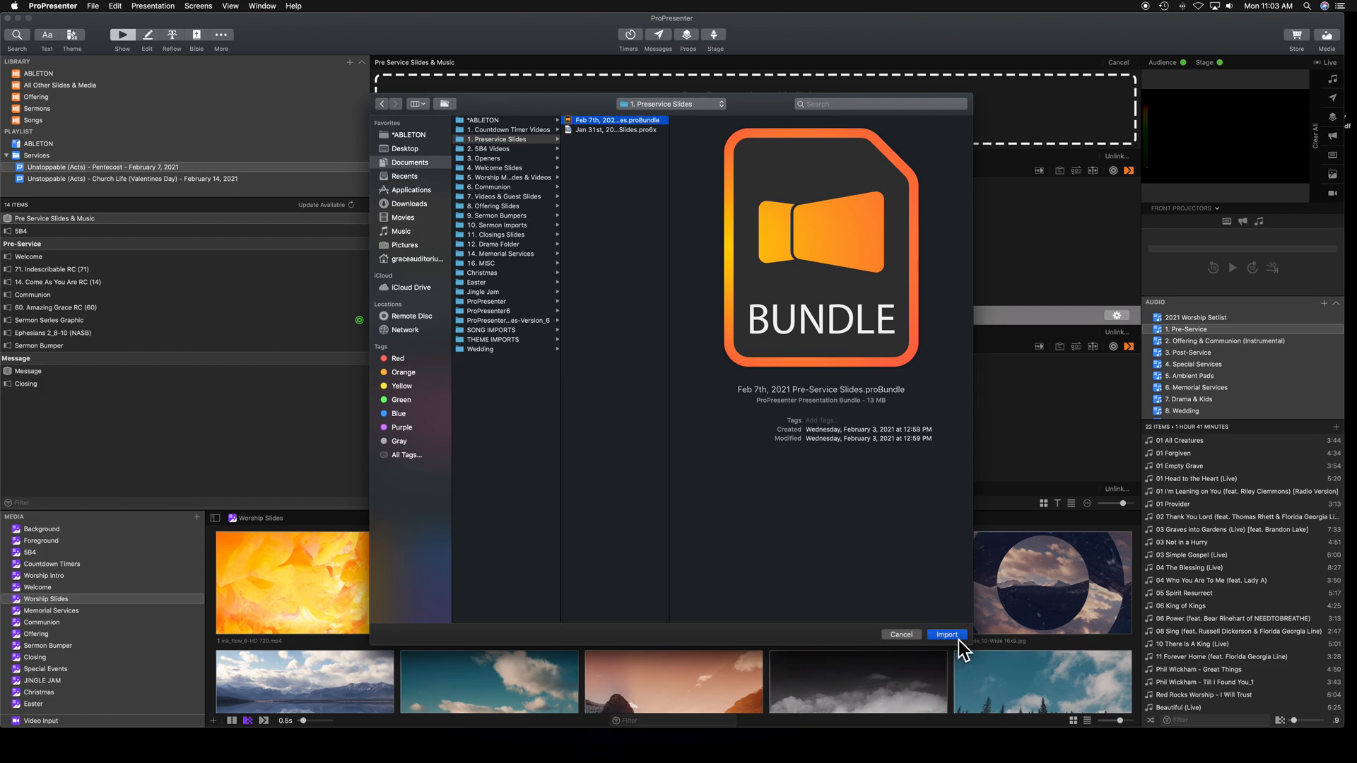
pyautogui.click(945, 634)
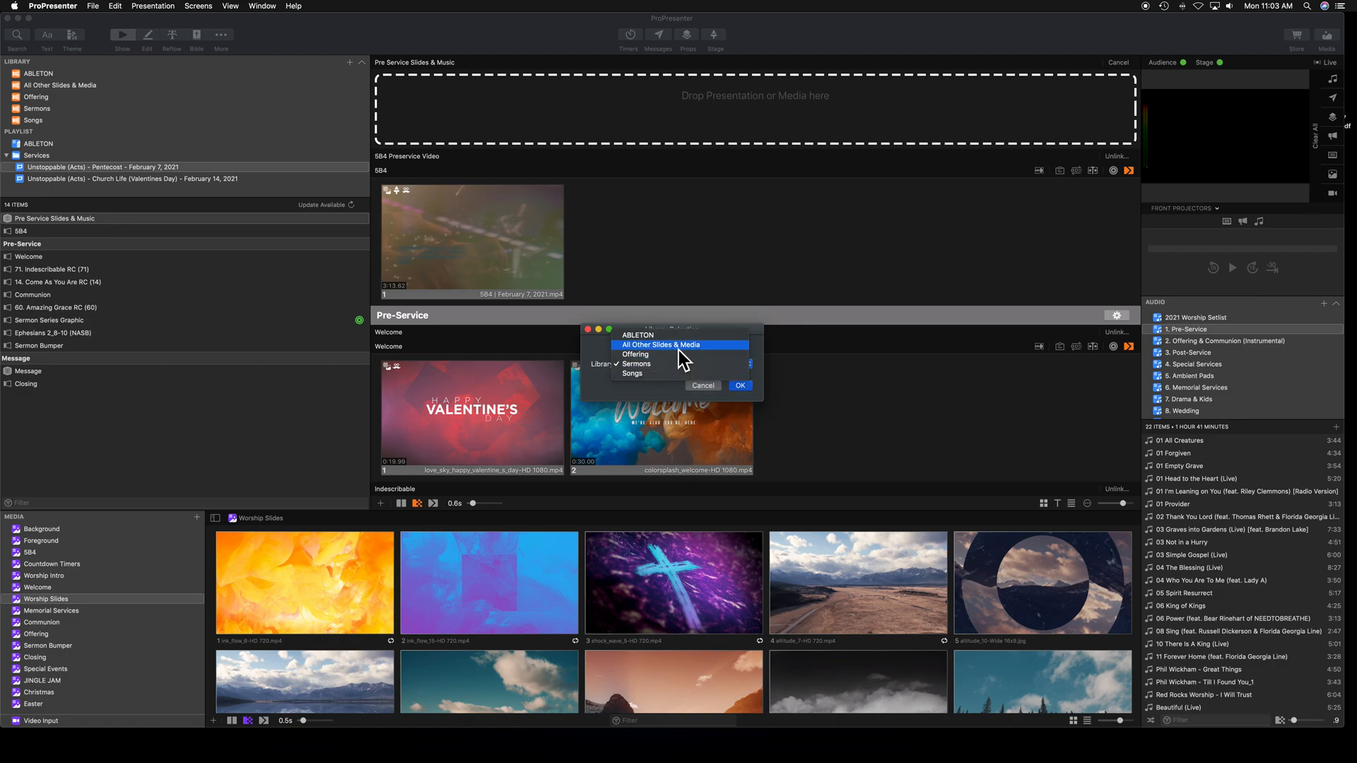
pyautogui.moveTo(723, 359)
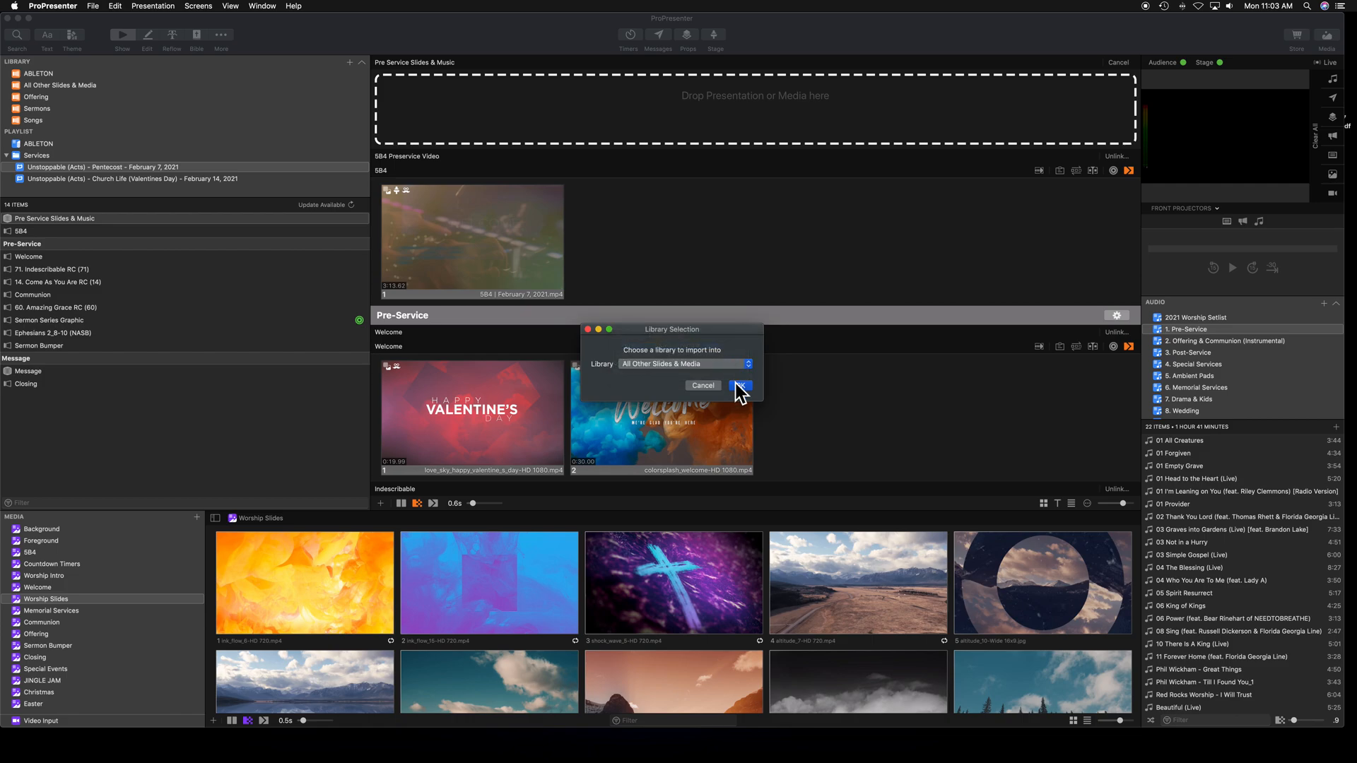
pyautogui.moveTo(742, 396)
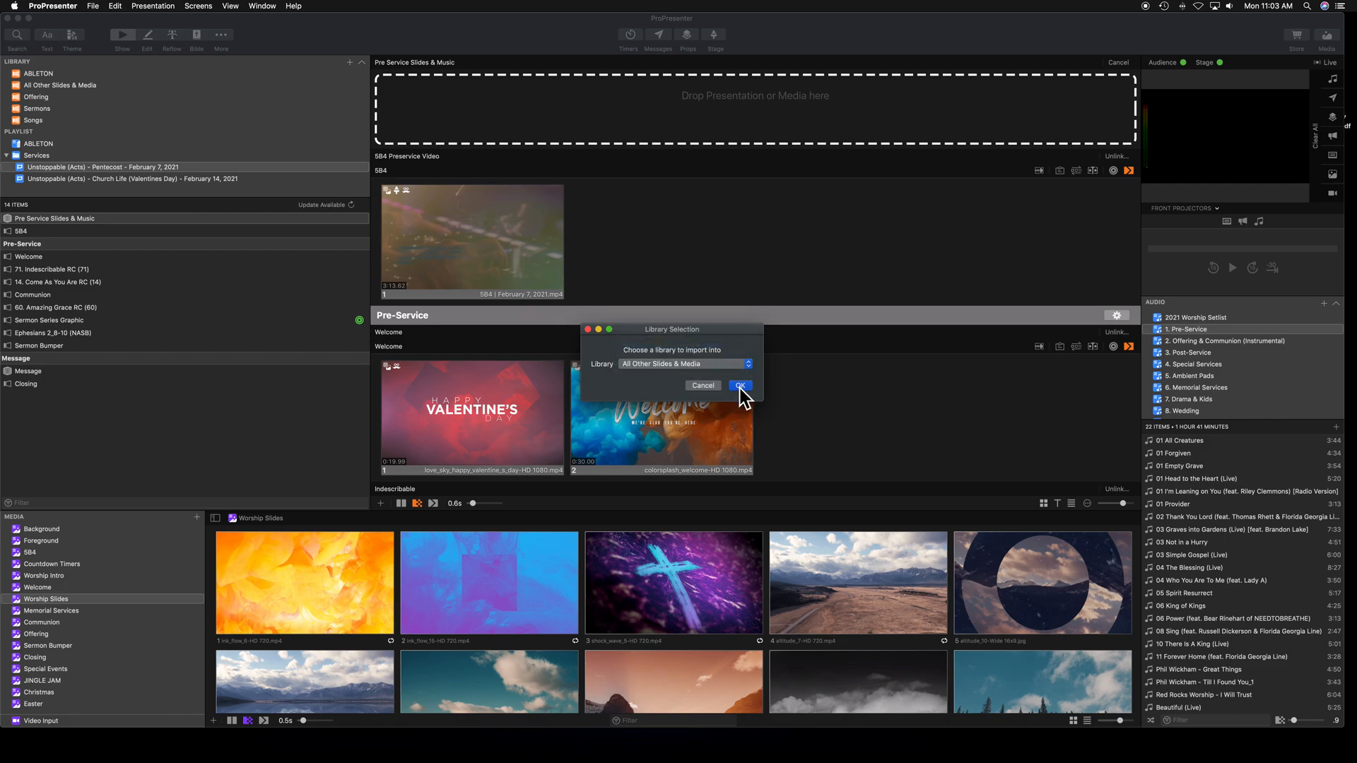
# Confirm the All Other Slides & Media library and overwrite all conflicting files.
pyautogui.click(740, 385)
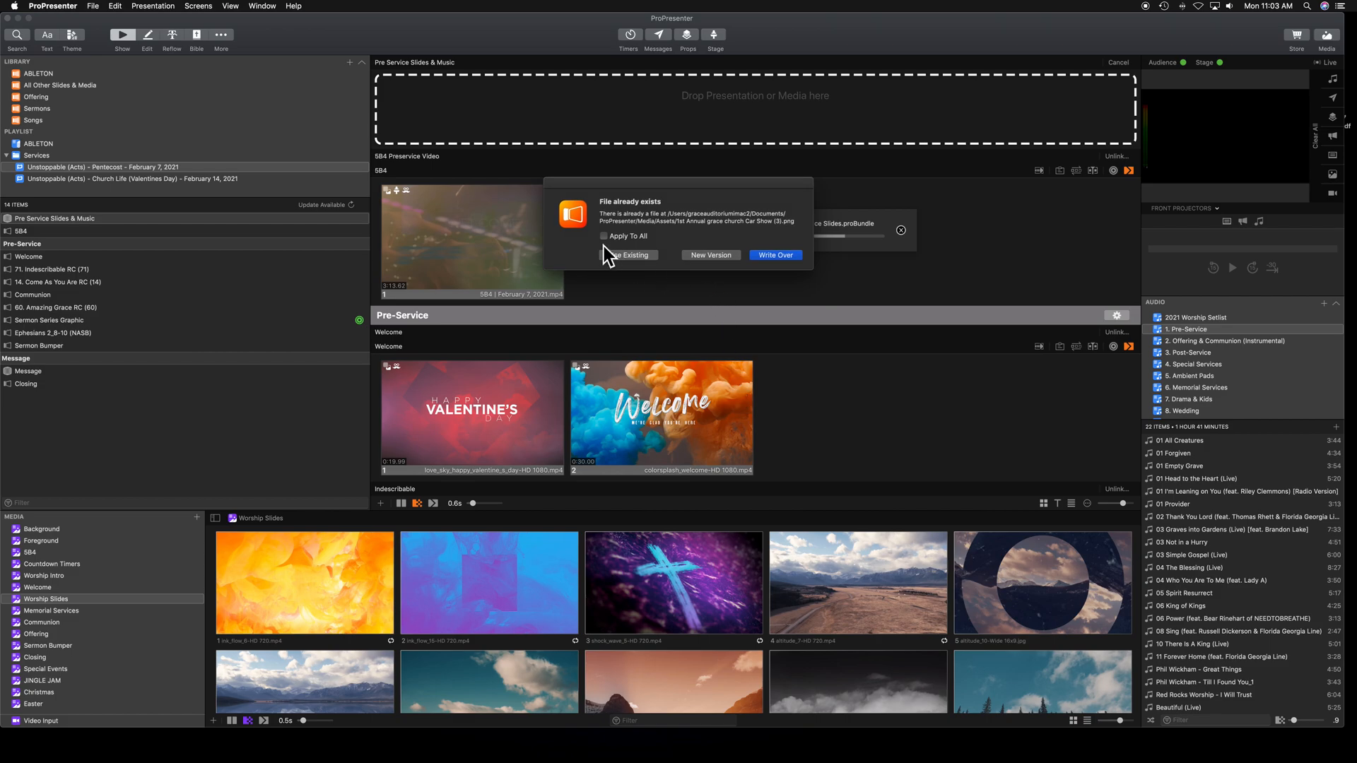
pyautogui.click(604, 236)
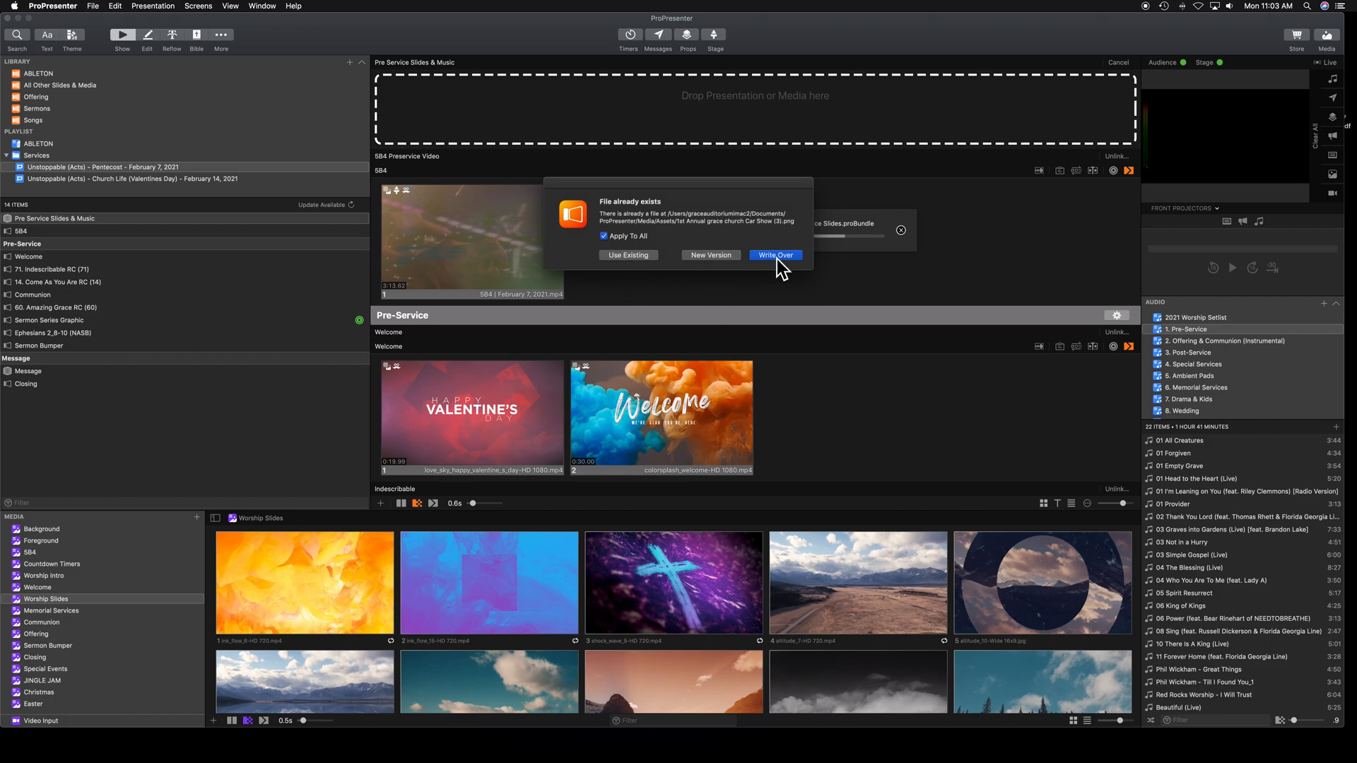
pyautogui.click(775, 254)
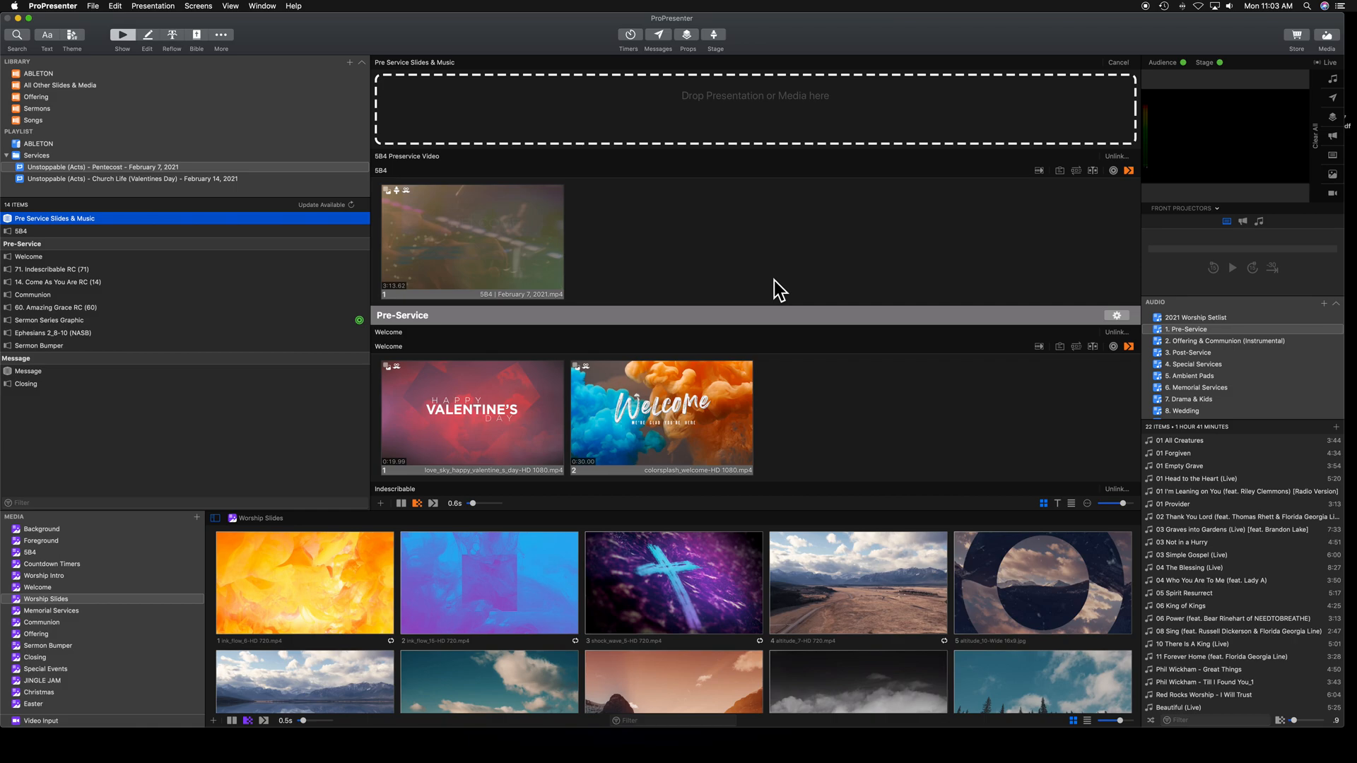
pyautogui.moveTo(33, 314)
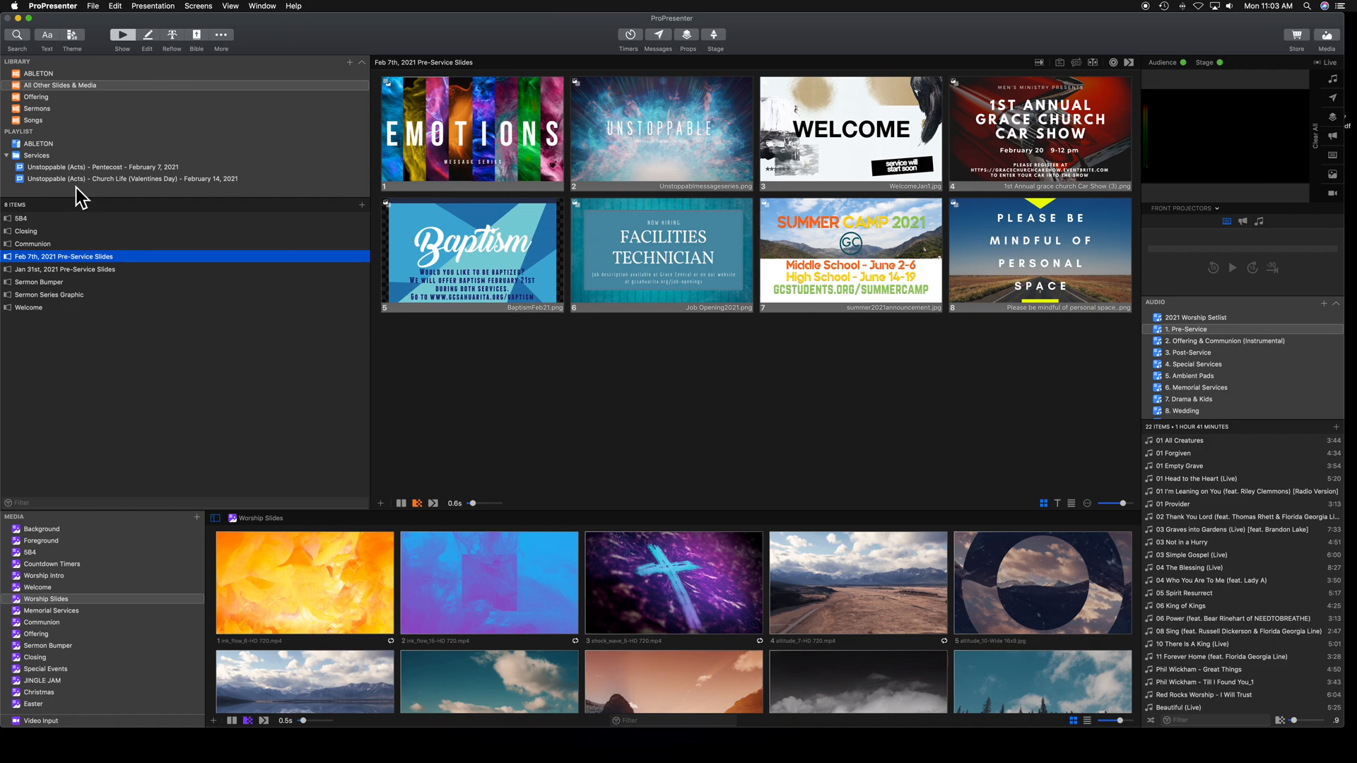
pyautogui.moveTo(134, 279)
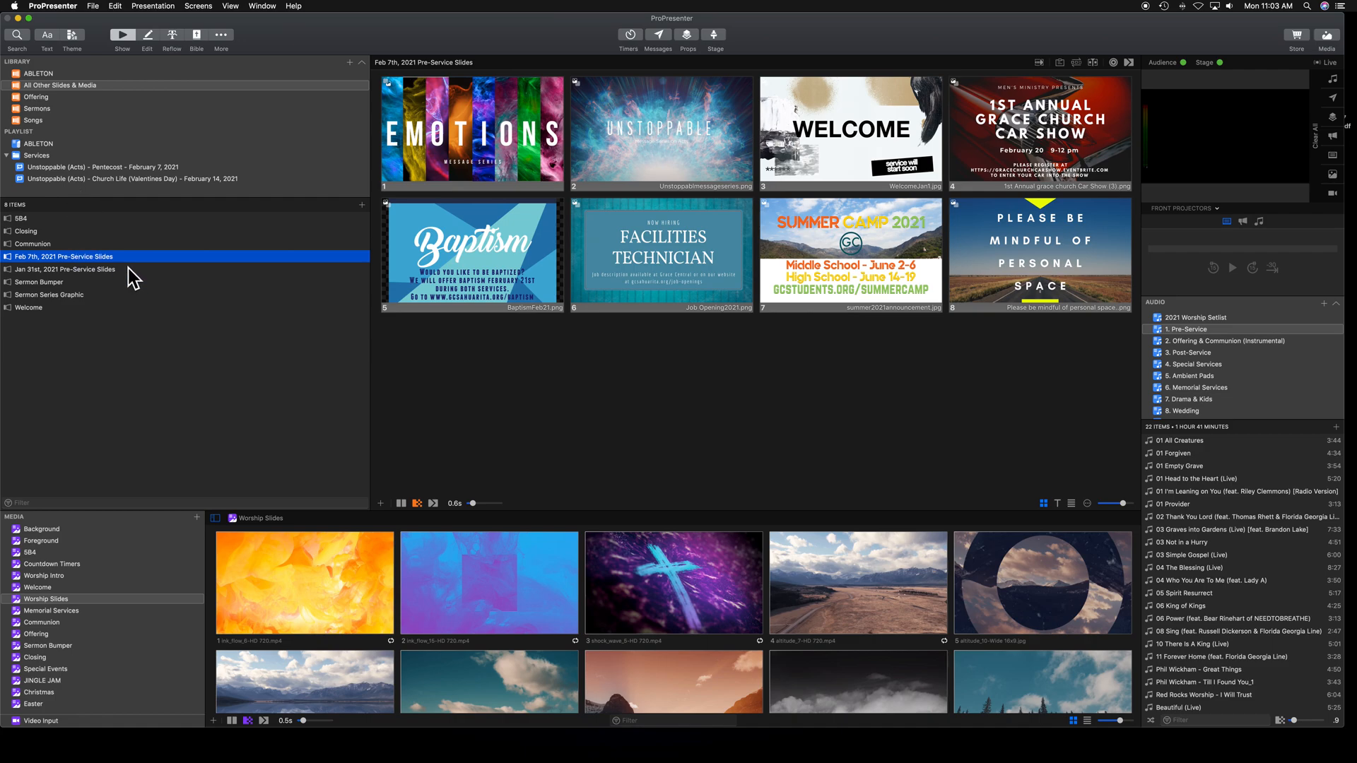
# Place Feb 7th, 2021 Pre-Service Slides under the Pentecost service's Pre Service Slides & Music header.
pyautogui.click(104, 166)
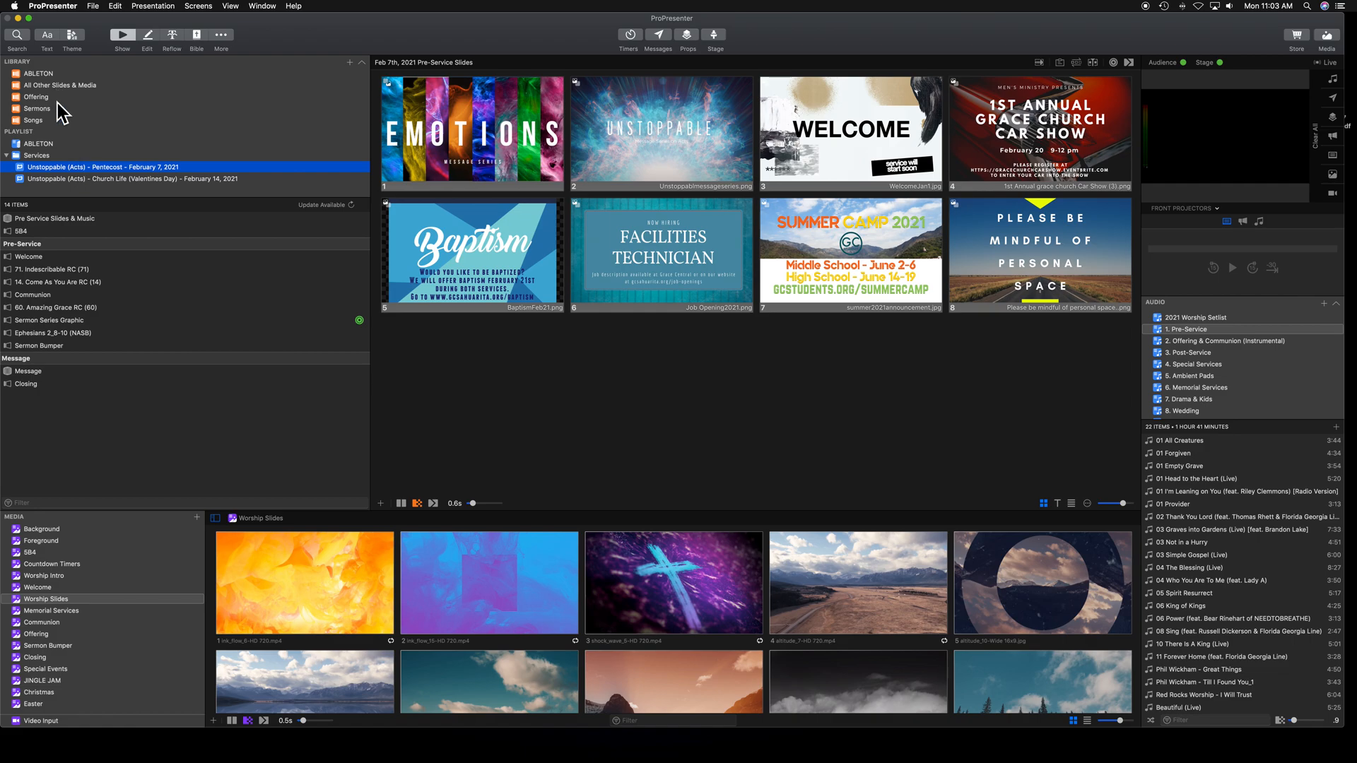
pyautogui.click(54, 218)
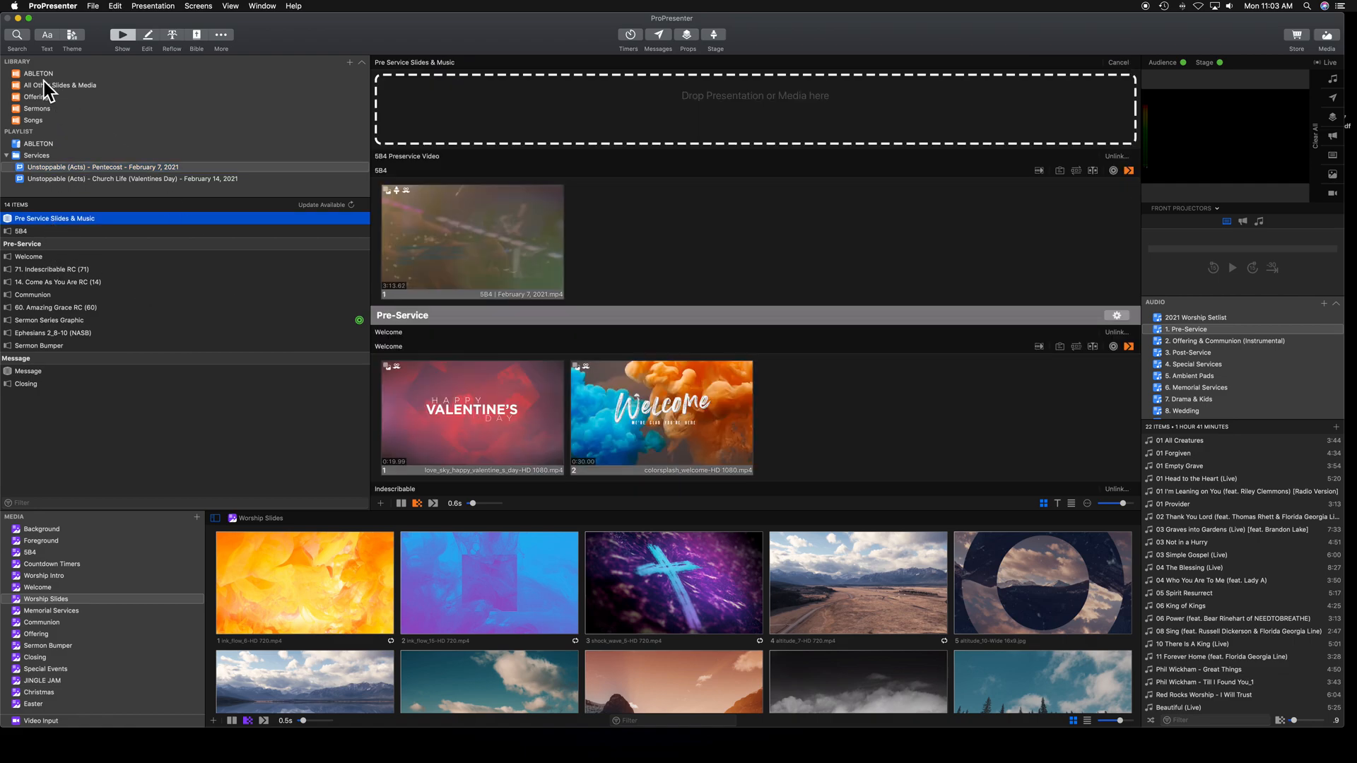
pyautogui.click(58, 85)
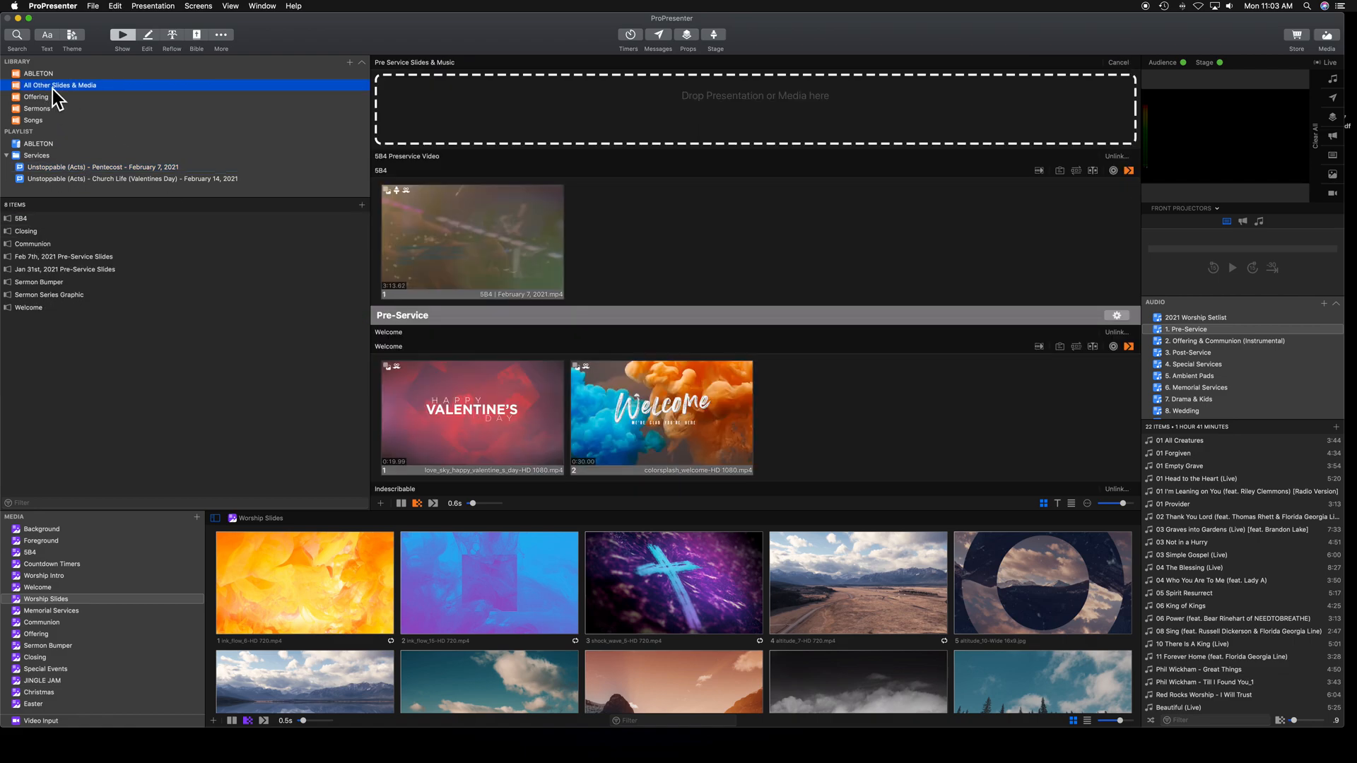
pyautogui.moveTo(48, 298)
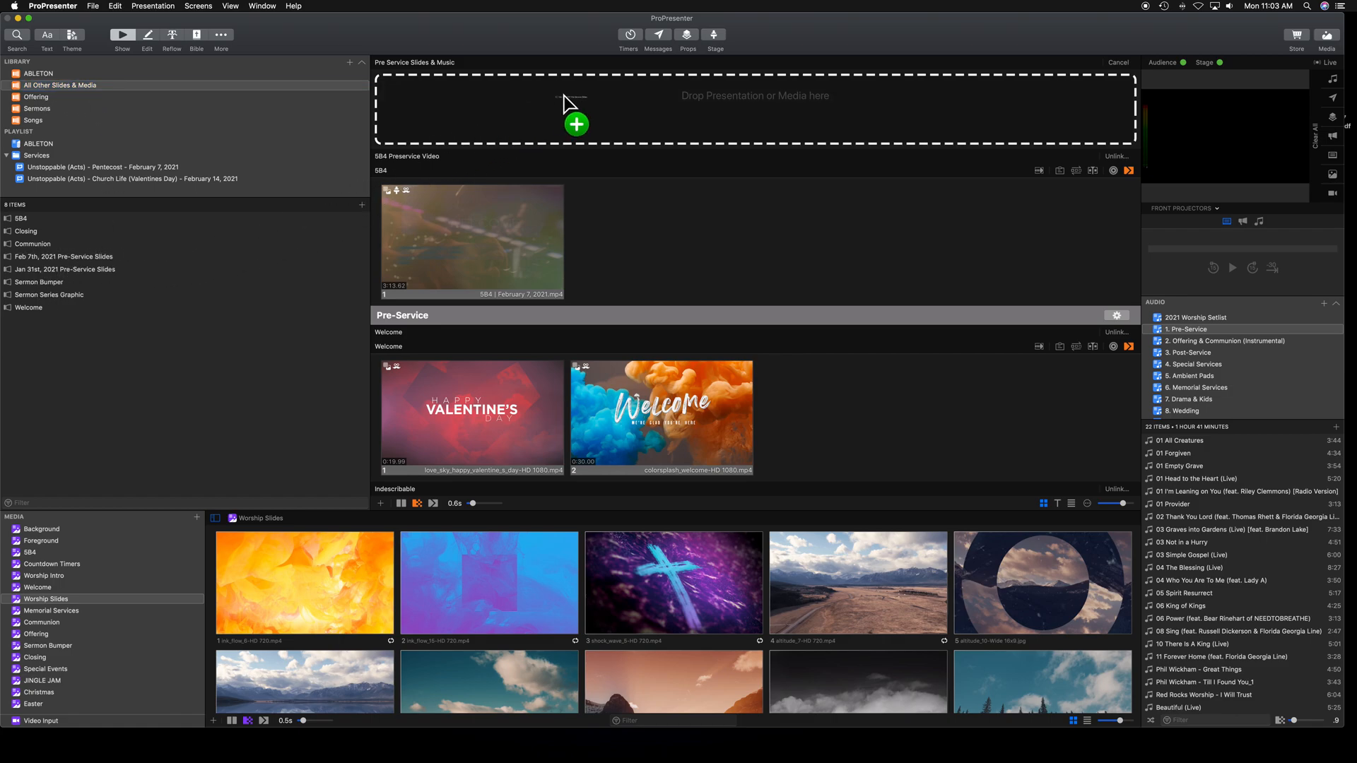
pyautogui.click(63, 256)
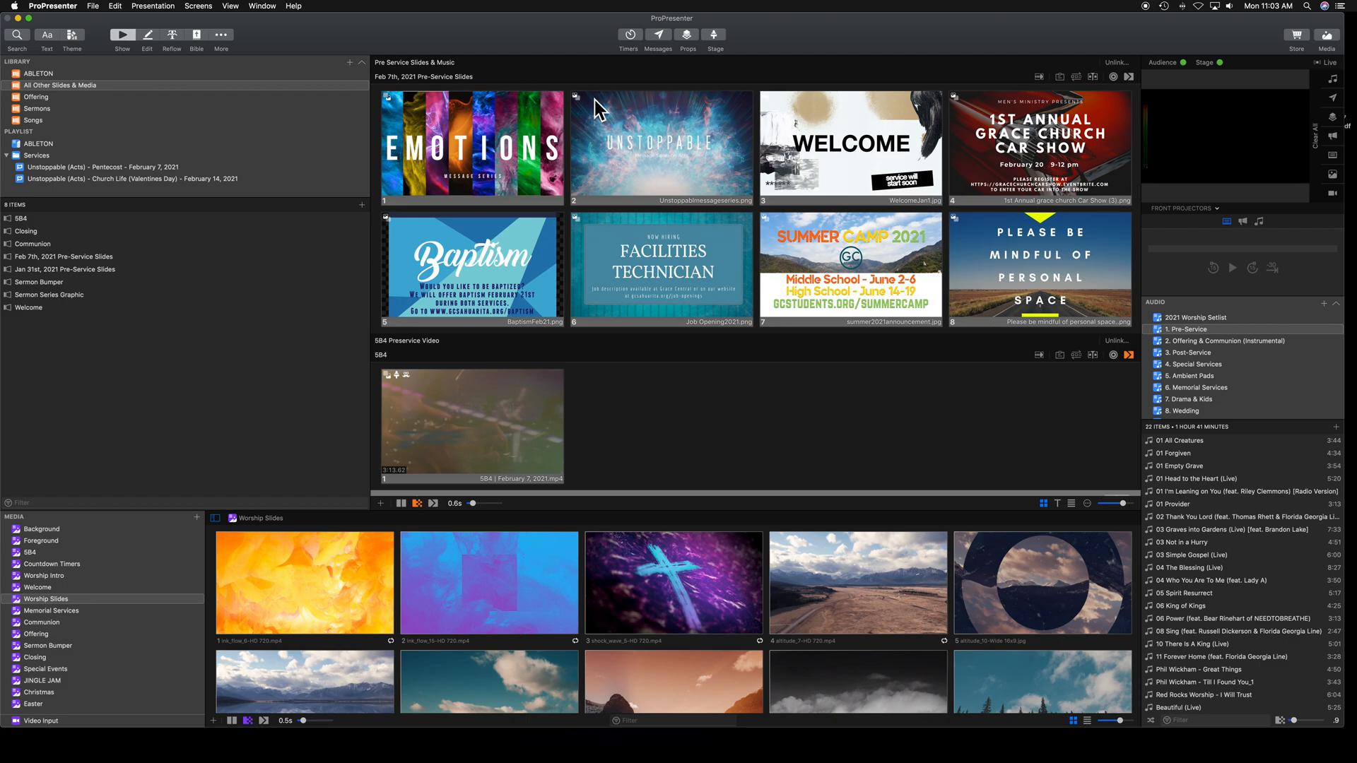
pyautogui.moveTo(596, 113)
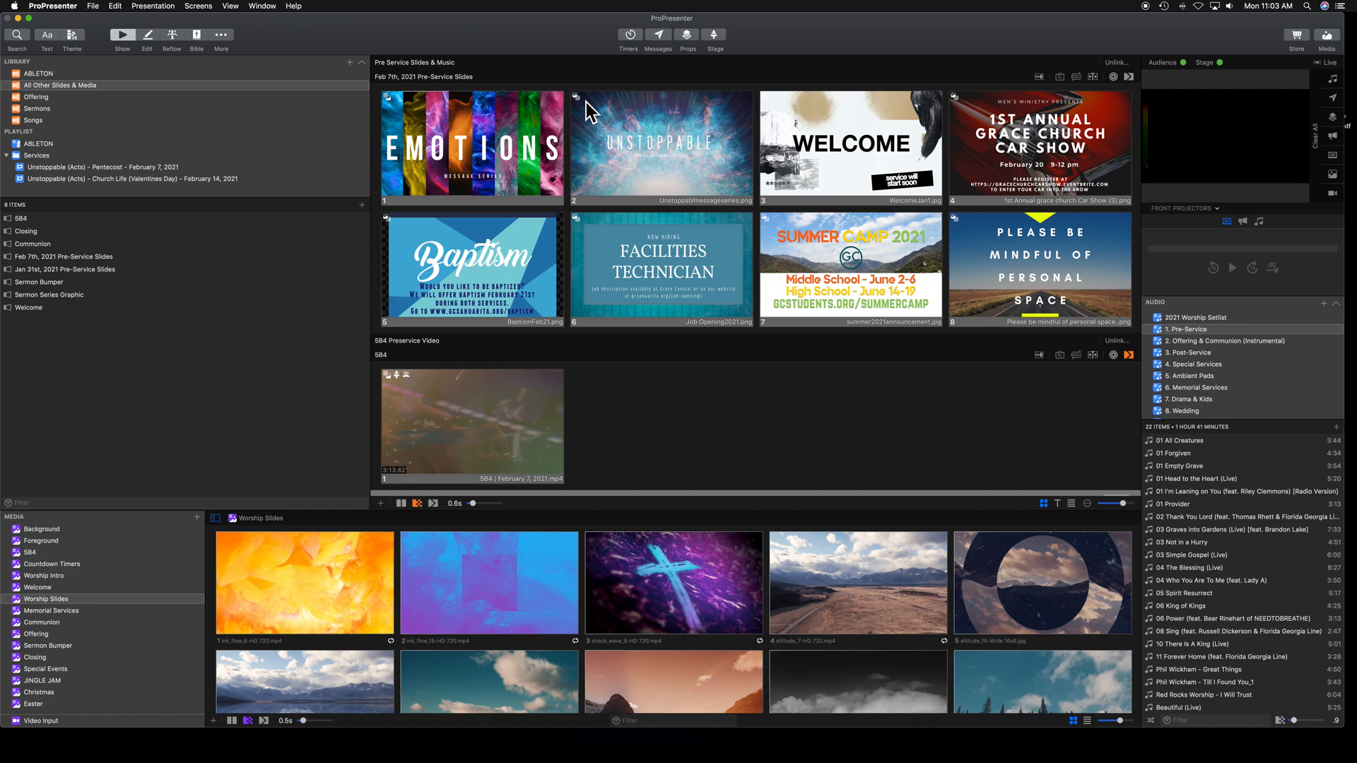
pyautogui.moveTo(473, 157)
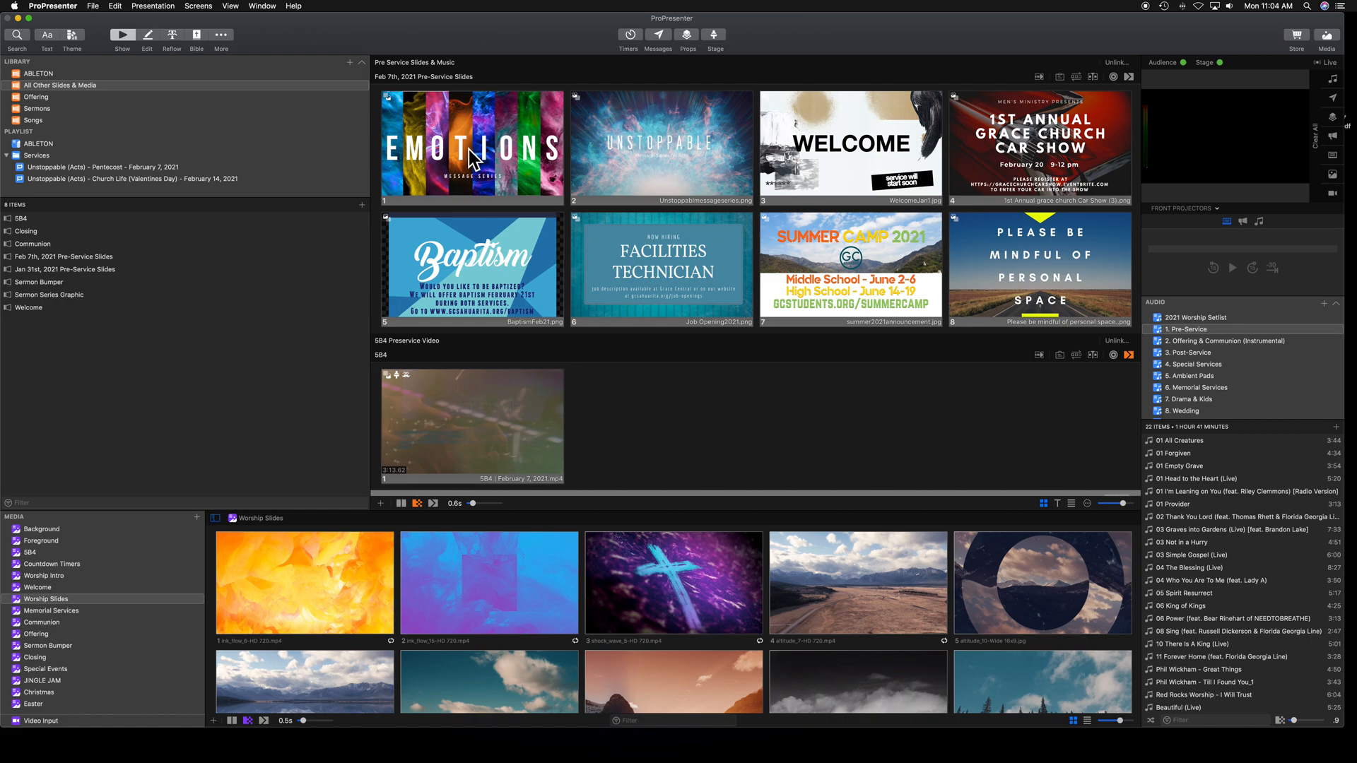
# Set a 5-second slide timer and trigger the EMOTIONS slide to start the loop.
pyautogui.click(1037, 77)
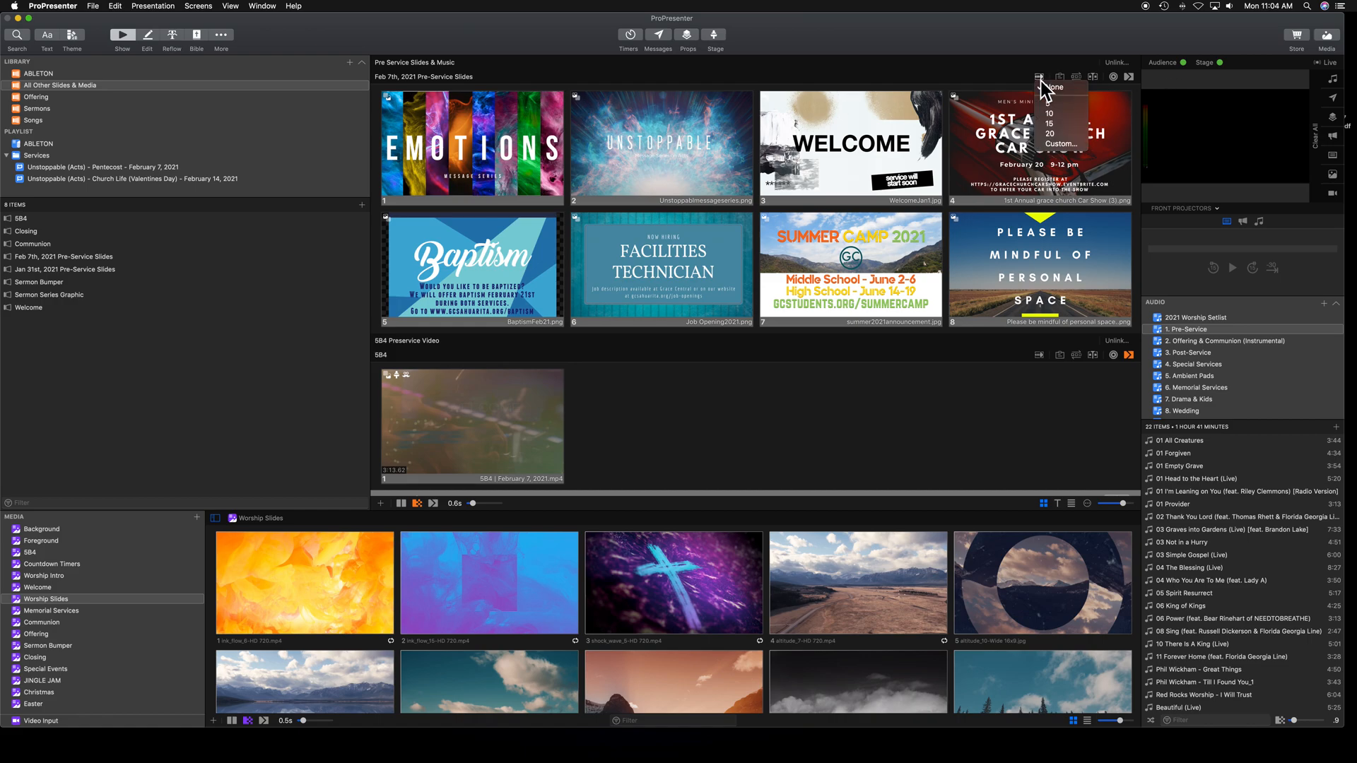
pyautogui.click(1056, 87)
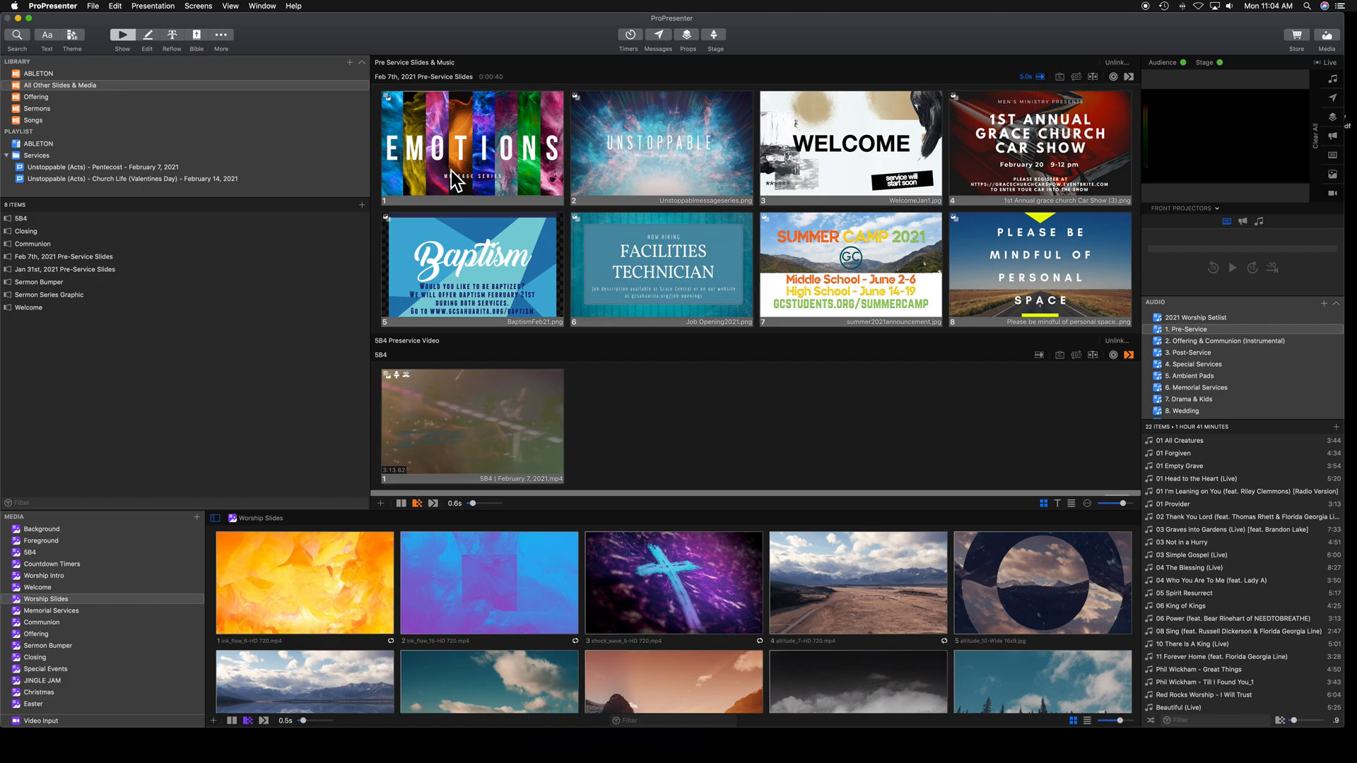
pyautogui.click(471, 146)
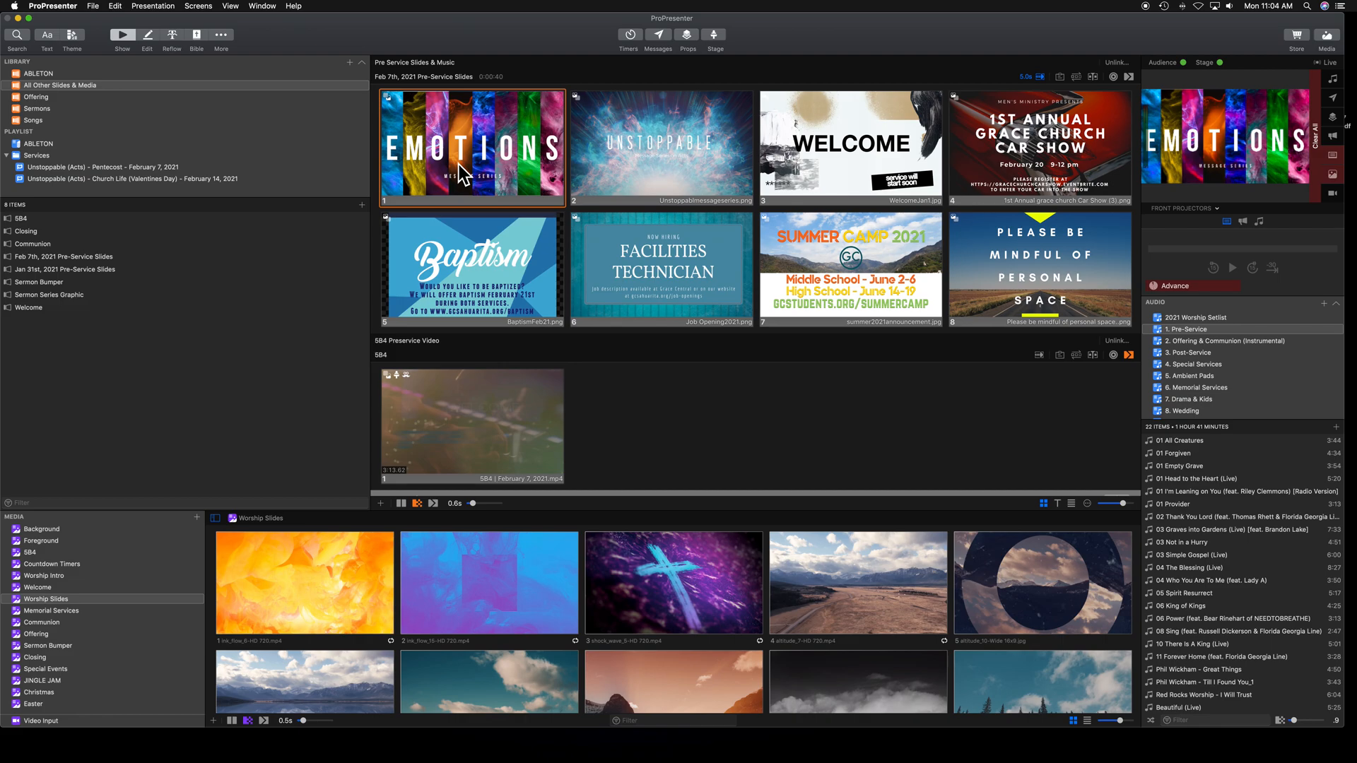
pyautogui.click(660, 147)
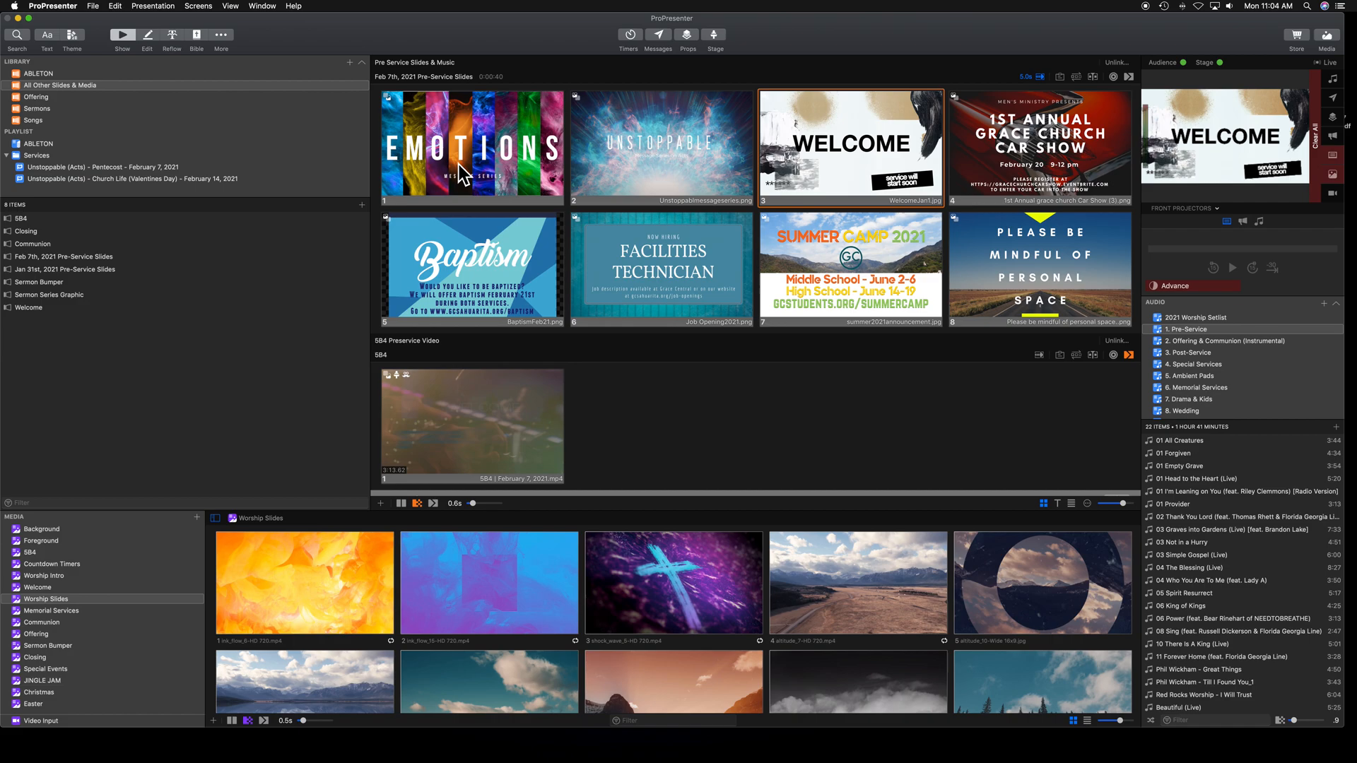
pyautogui.moveTo(1133, 195)
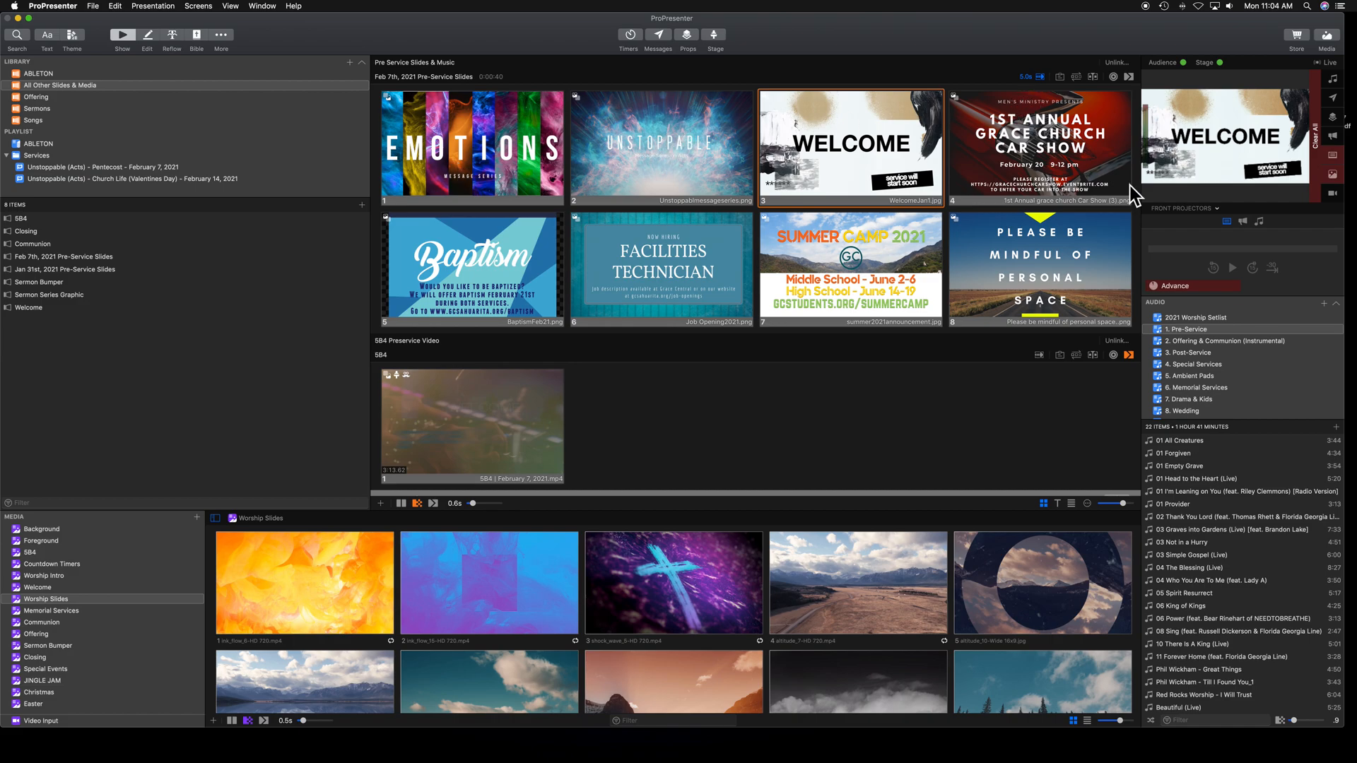
pyautogui.click(1041, 145)
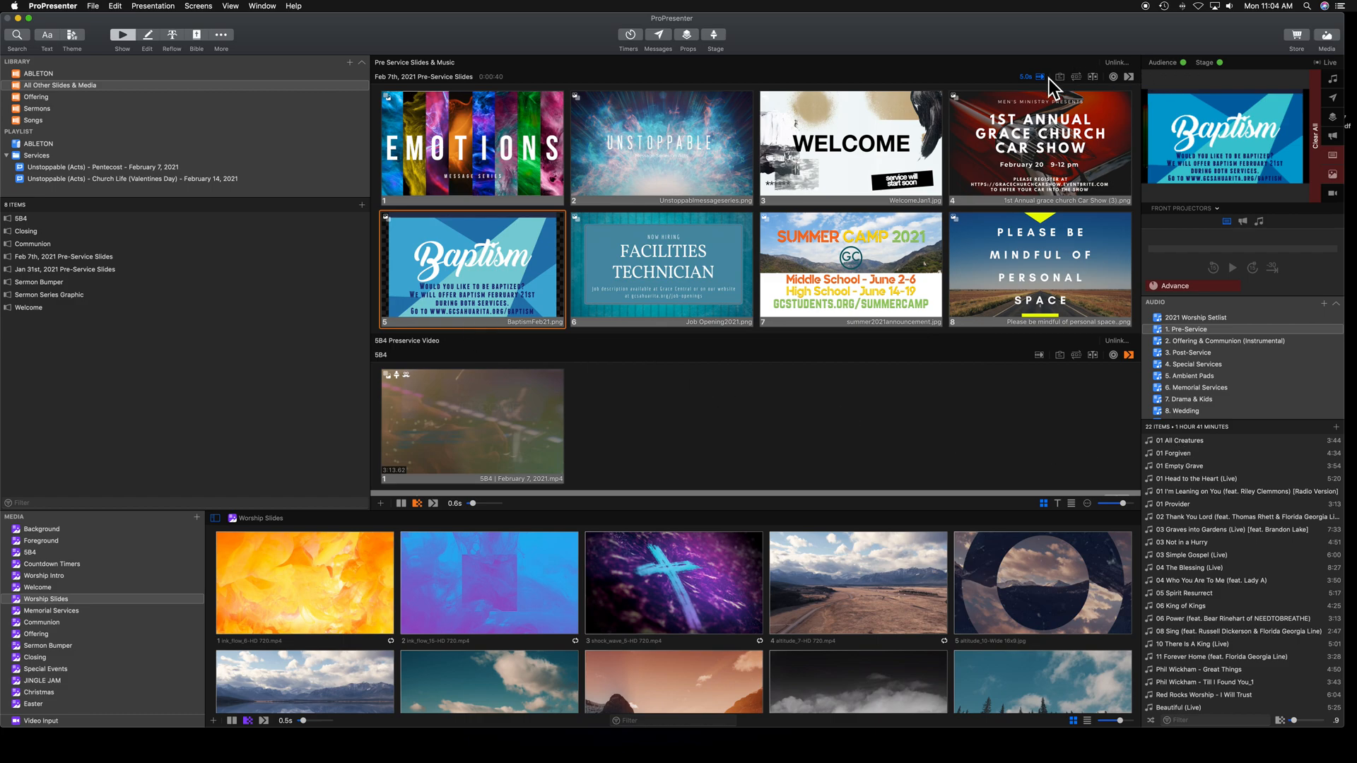
# Play songs, including 04 The Blessing (Live), behind the advancing slides.
pyautogui.click(660, 267)
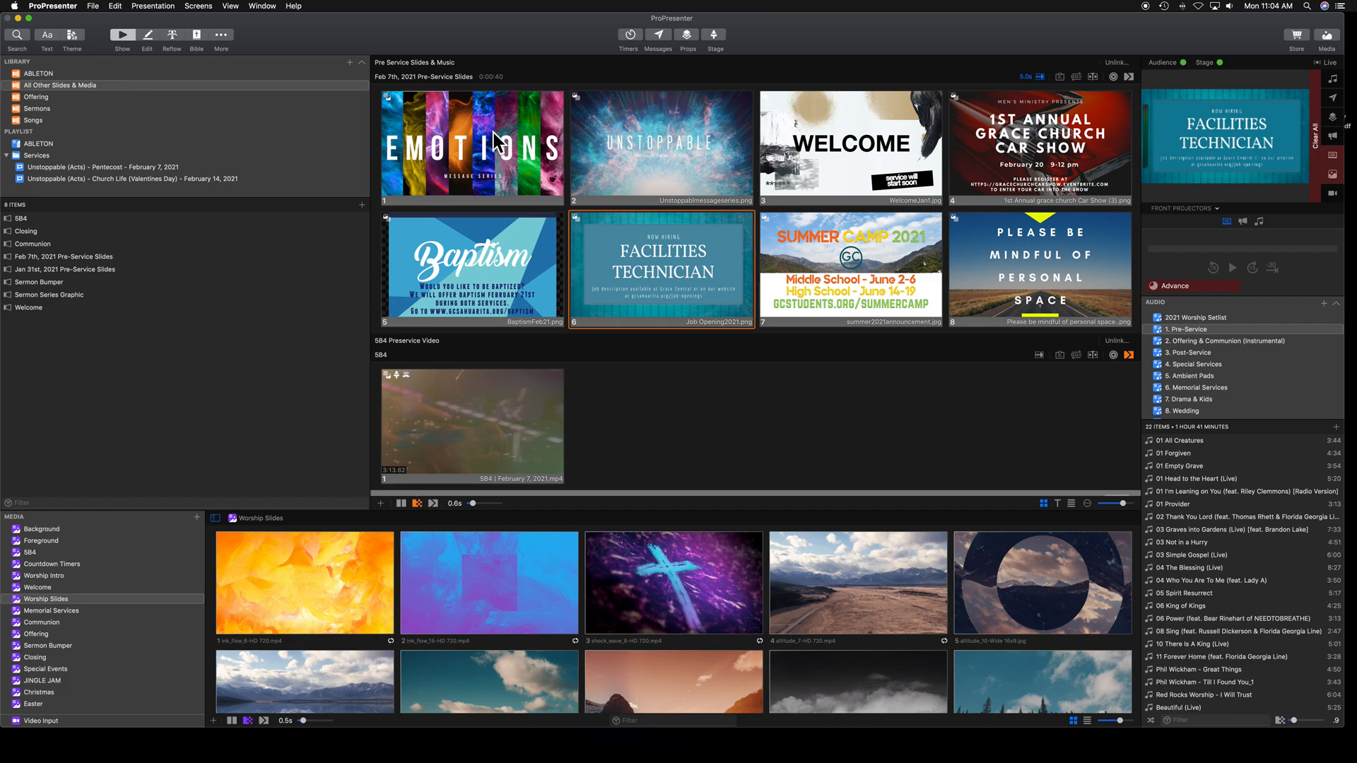
pyautogui.click(851, 267)
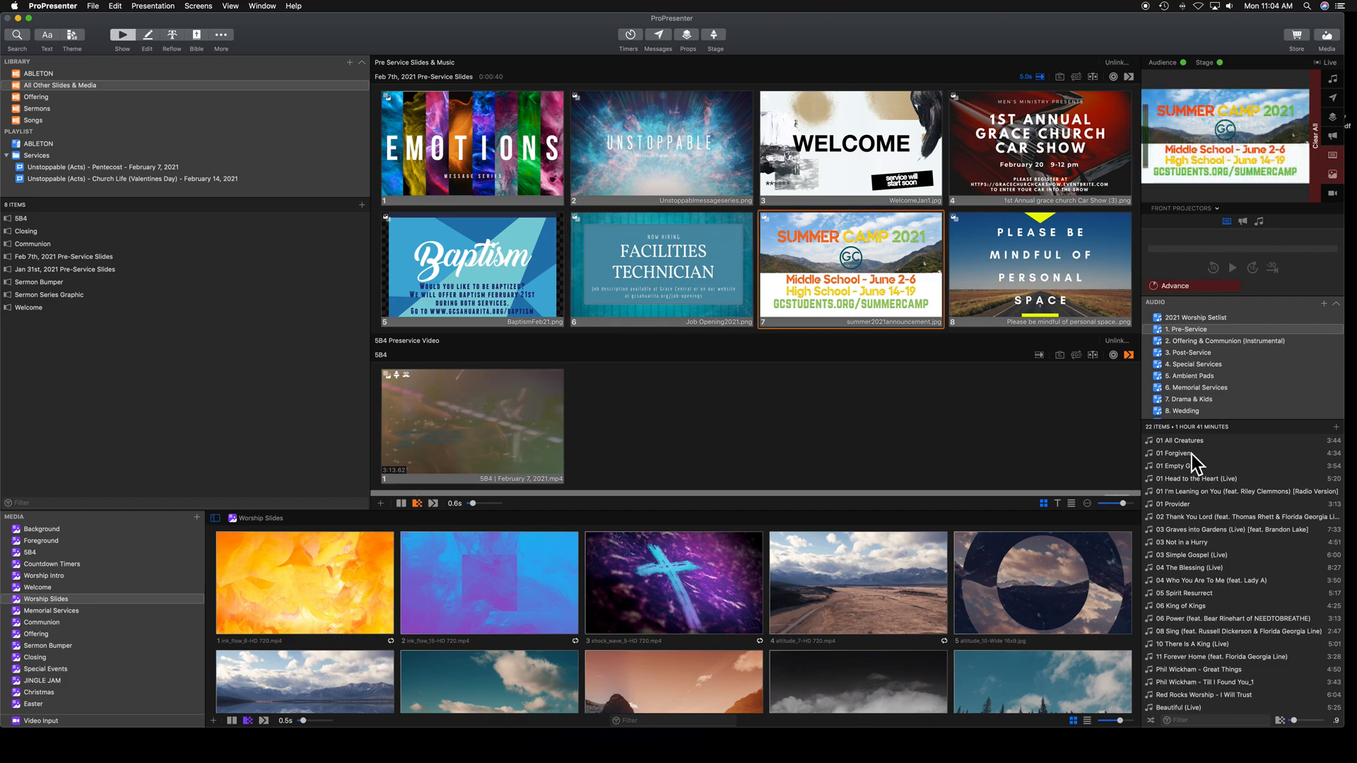
pyautogui.moveTo(1191, 517)
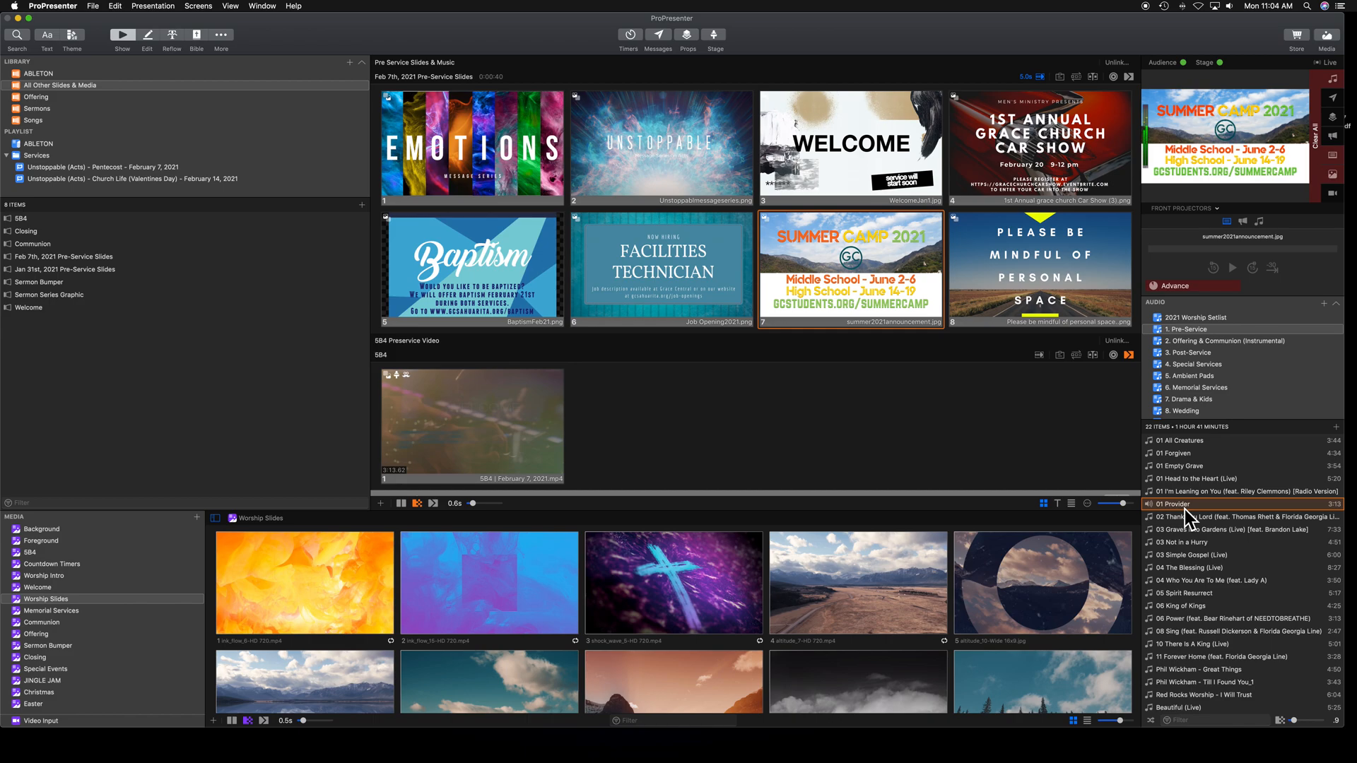
pyautogui.click(1039, 266)
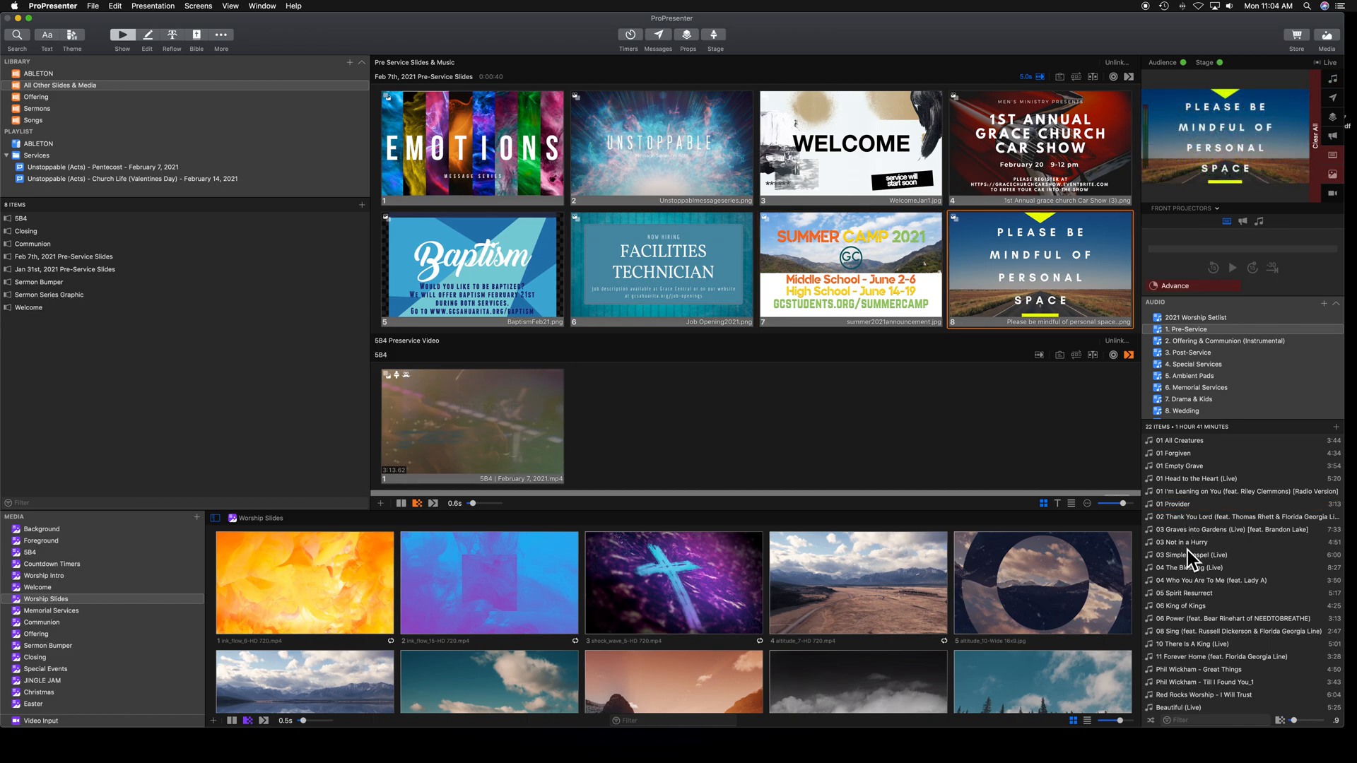
pyautogui.click(1220, 568)
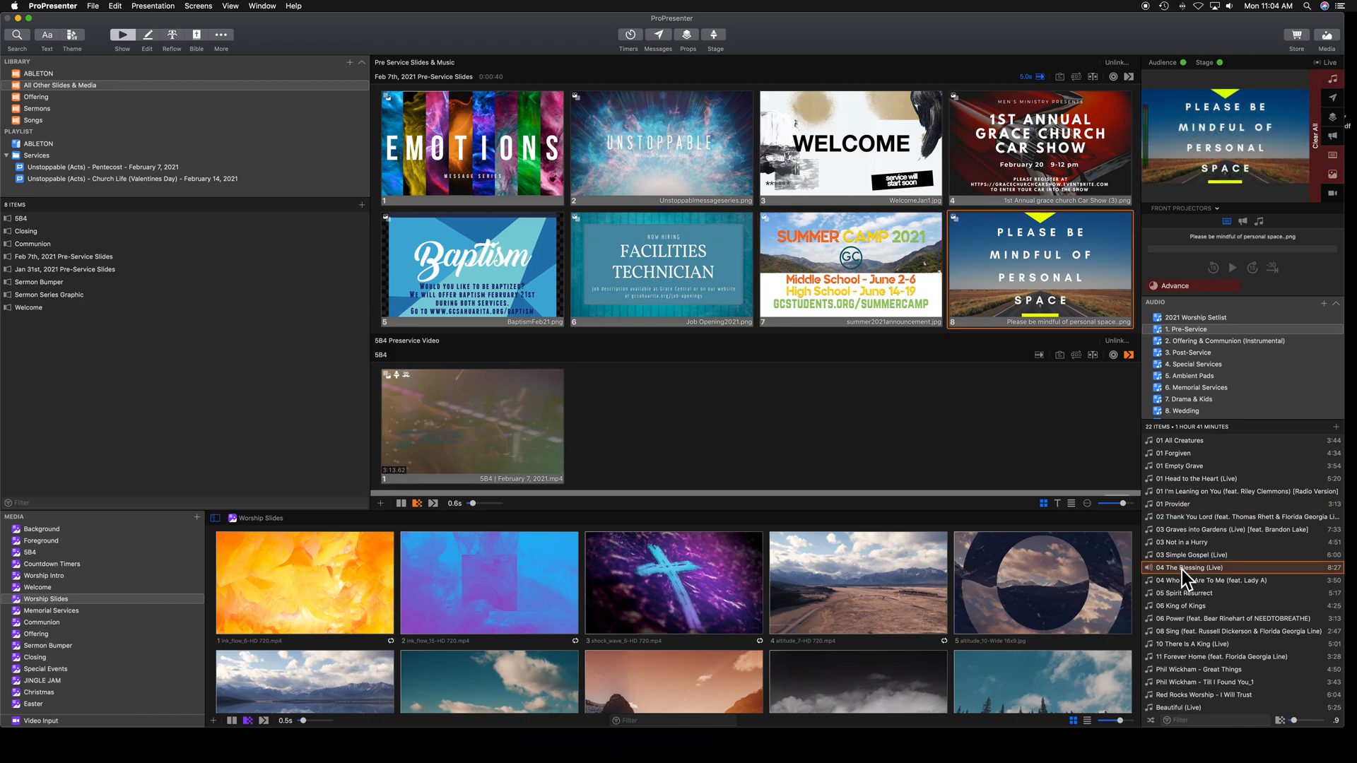
# Stop the background song and set the slide timer to None.
pyautogui.click(471, 147)
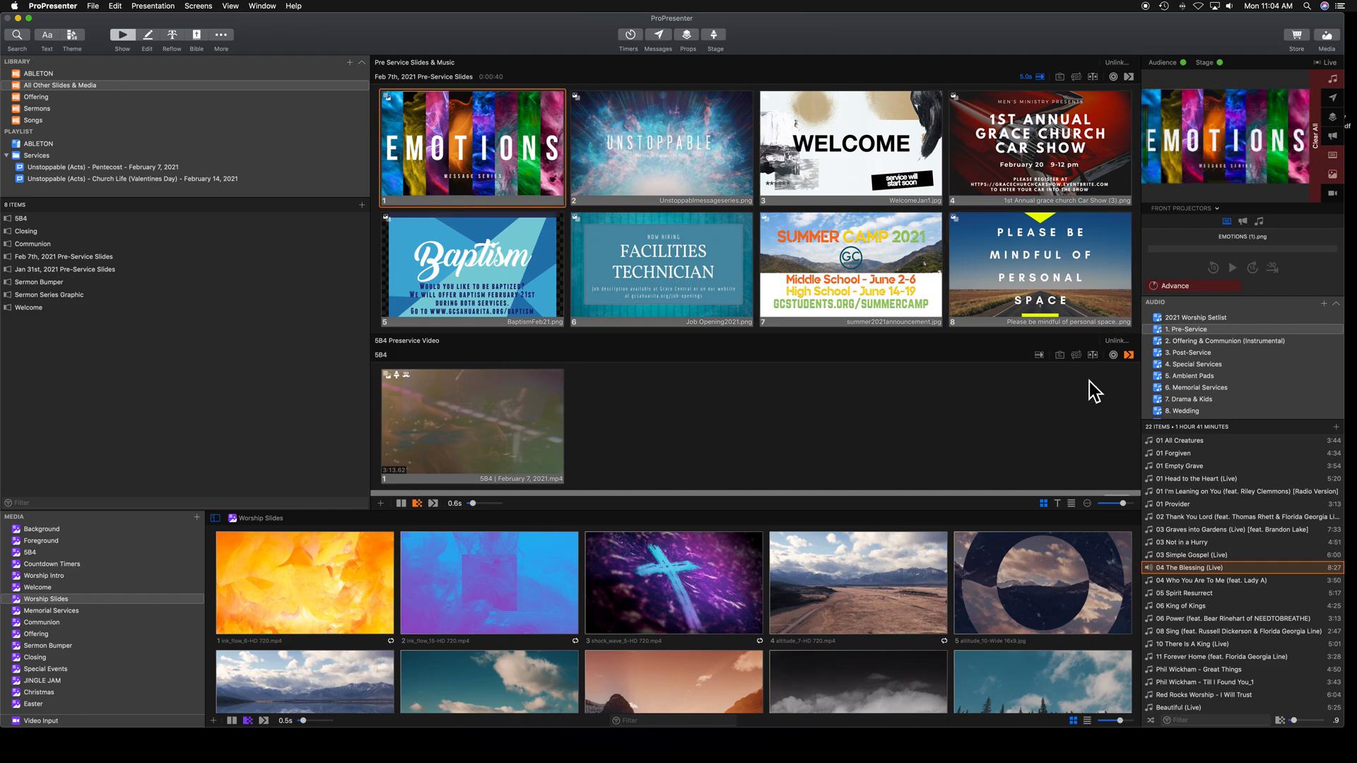
pyautogui.moveTo(1098, 293)
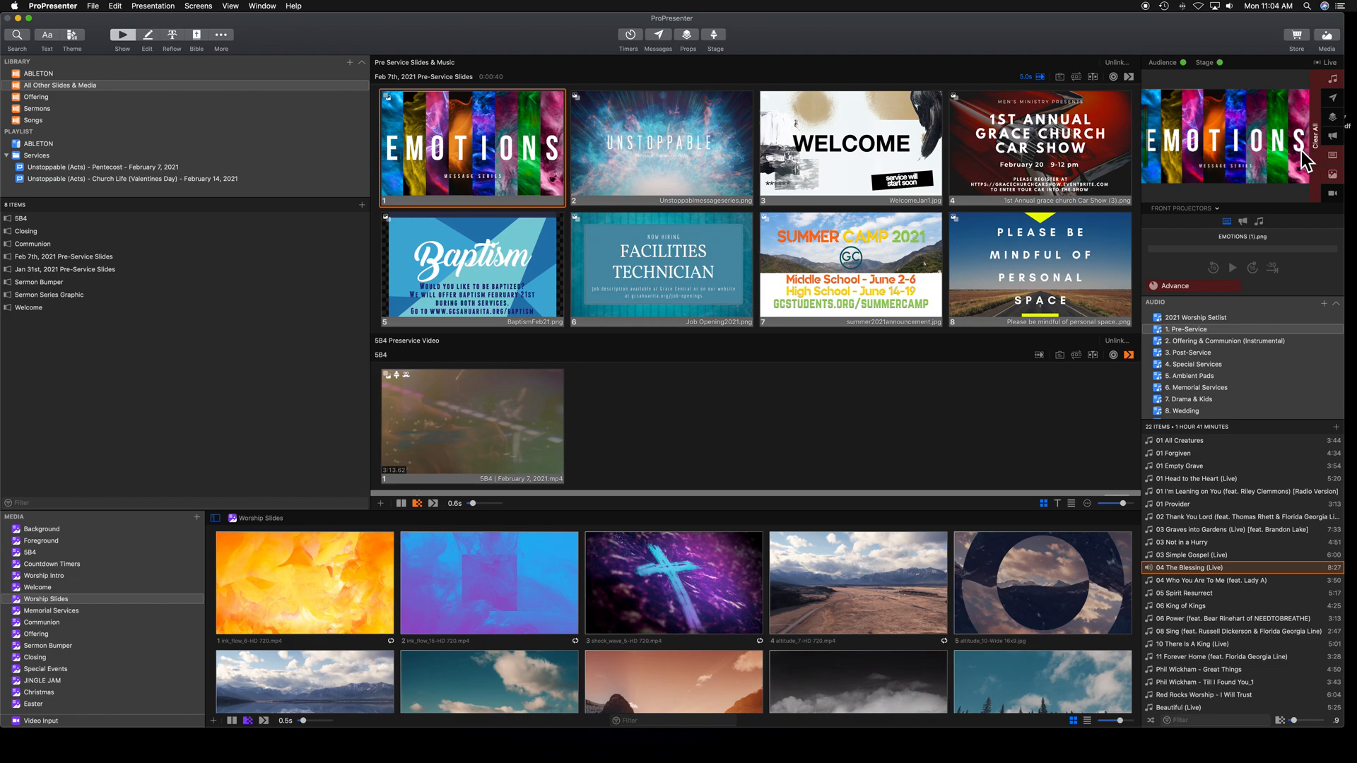
pyautogui.click(660, 147)
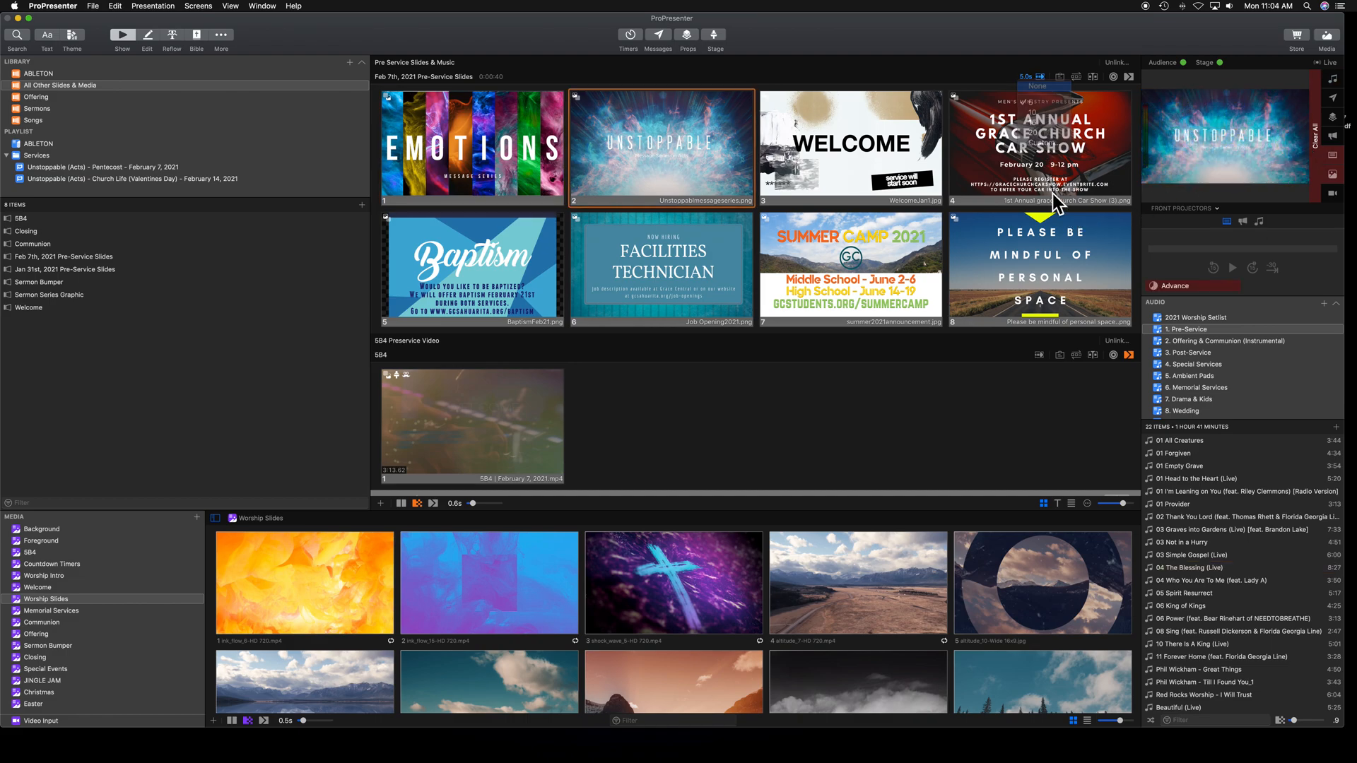
pyautogui.click(851, 147)
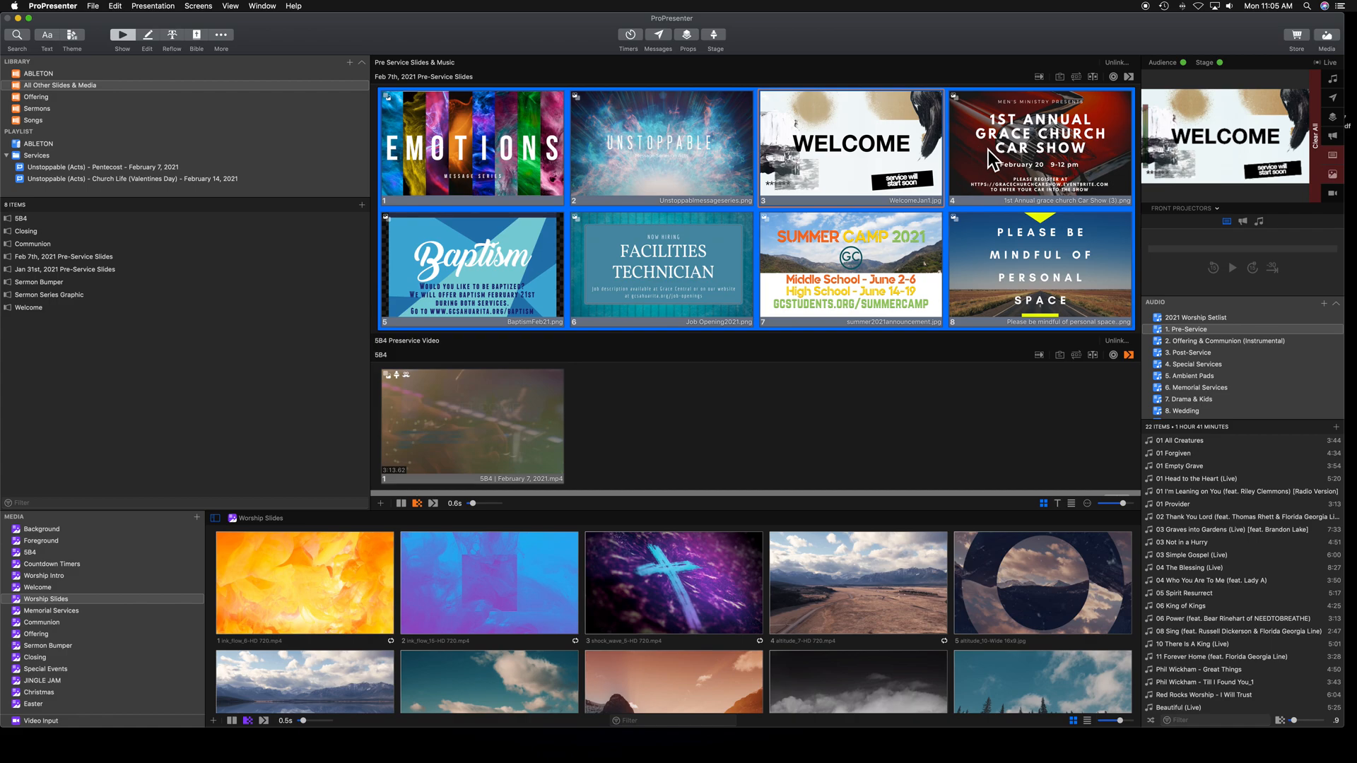
# Apply Convert Media Action to Slide Element to all eight selected slides.
pyautogui.rightClick(1041, 147)
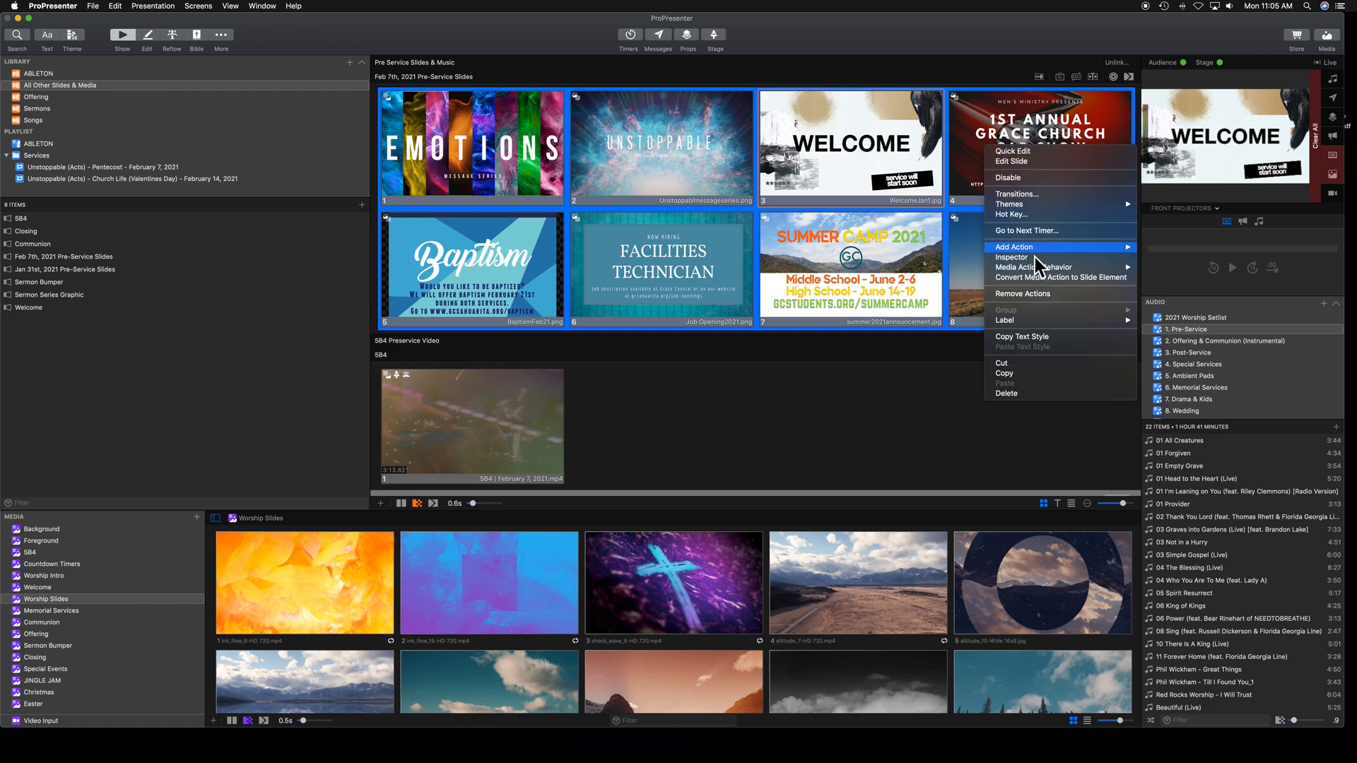
pyautogui.moveTo(1060, 277)
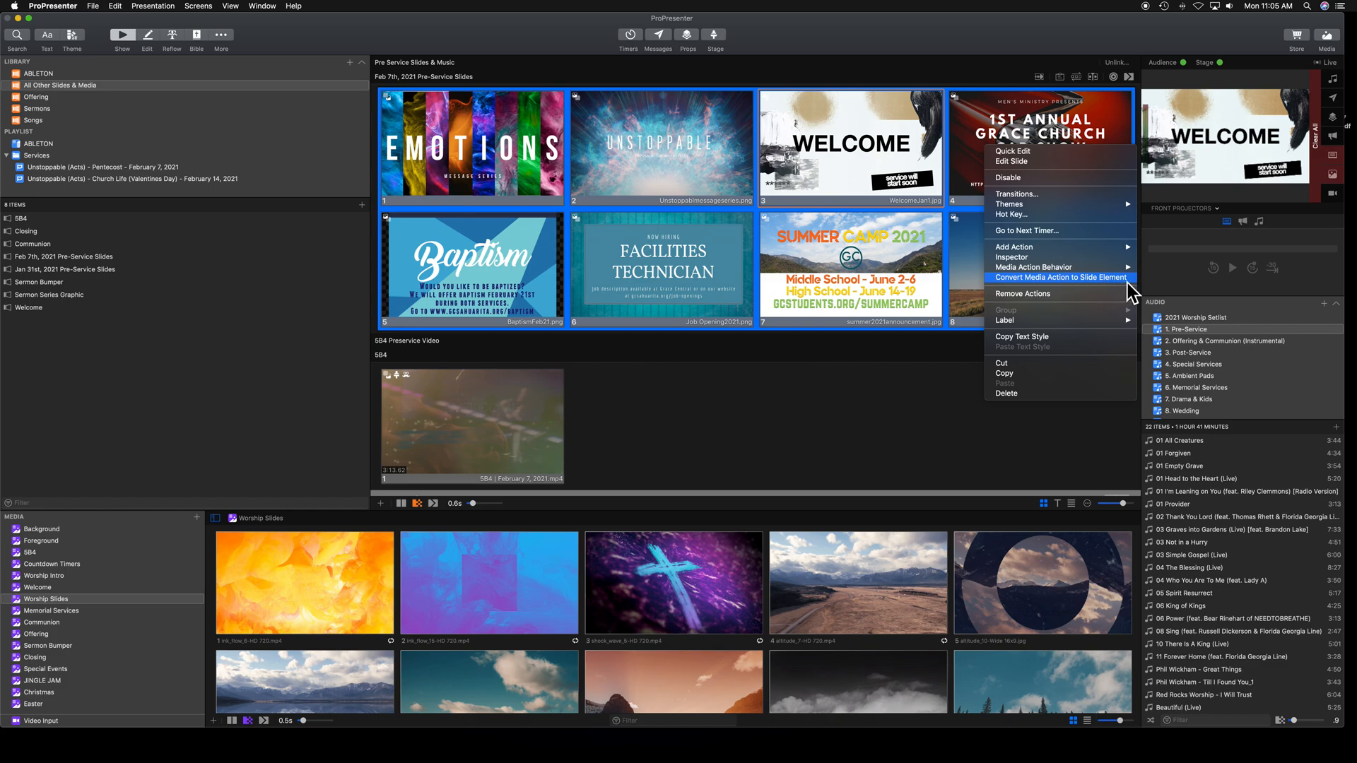
pyautogui.moveTo(1093, 292)
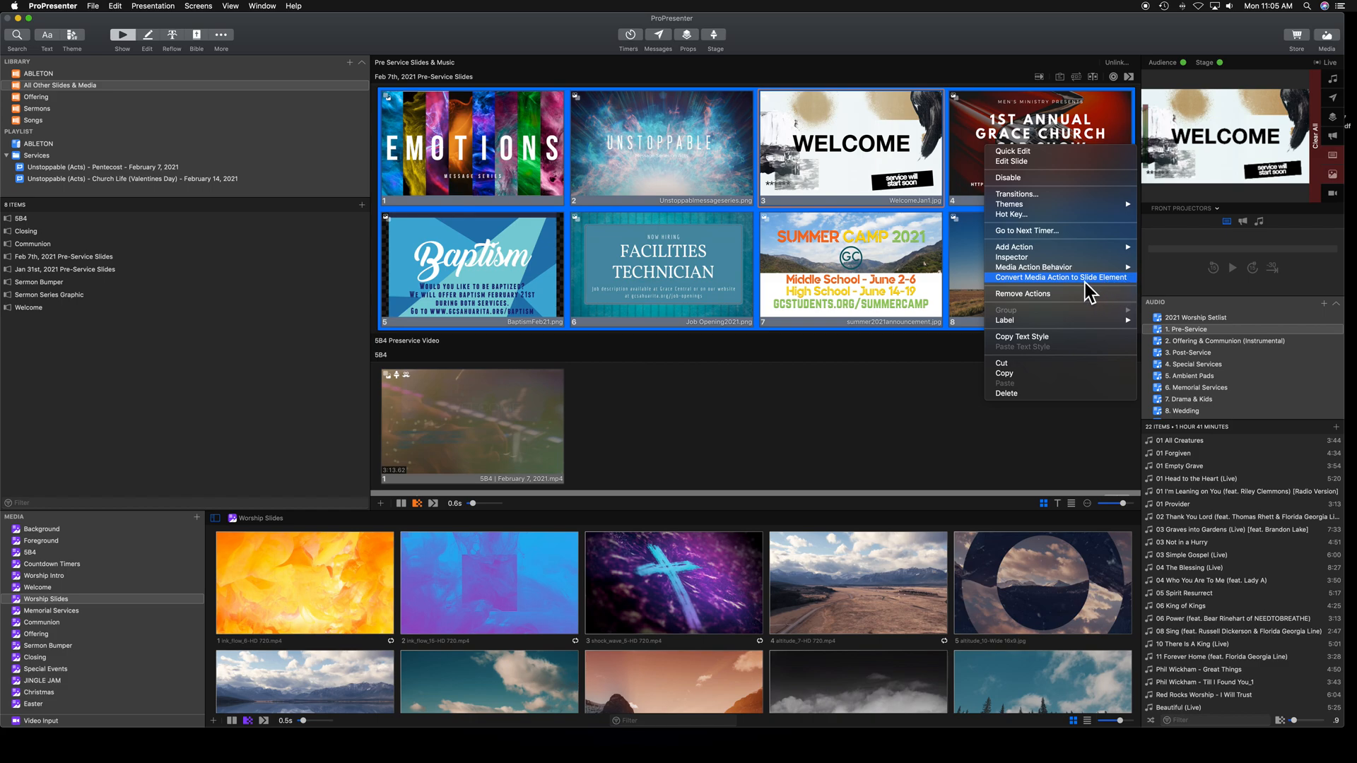
pyautogui.moveTo(1084, 290)
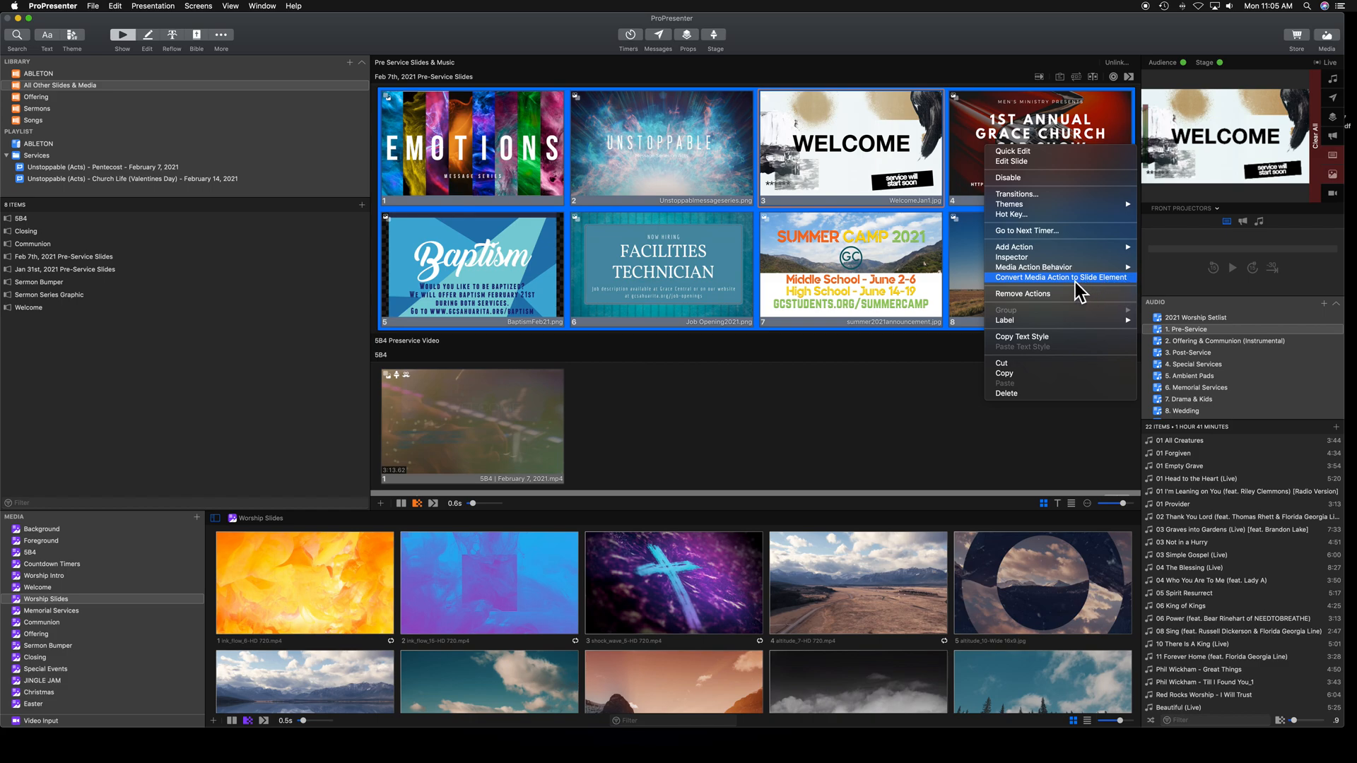
pyautogui.moveTo(1075, 294)
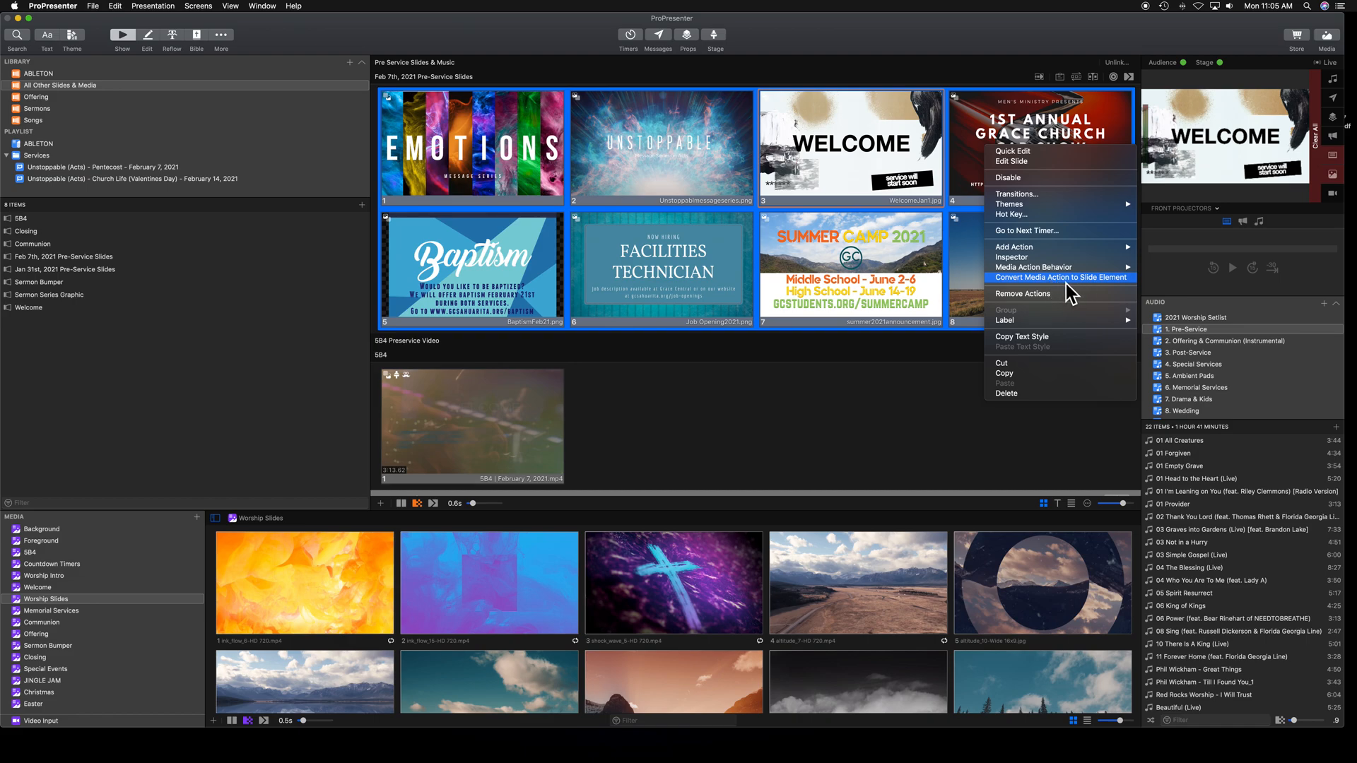
pyautogui.click(1059, 278)
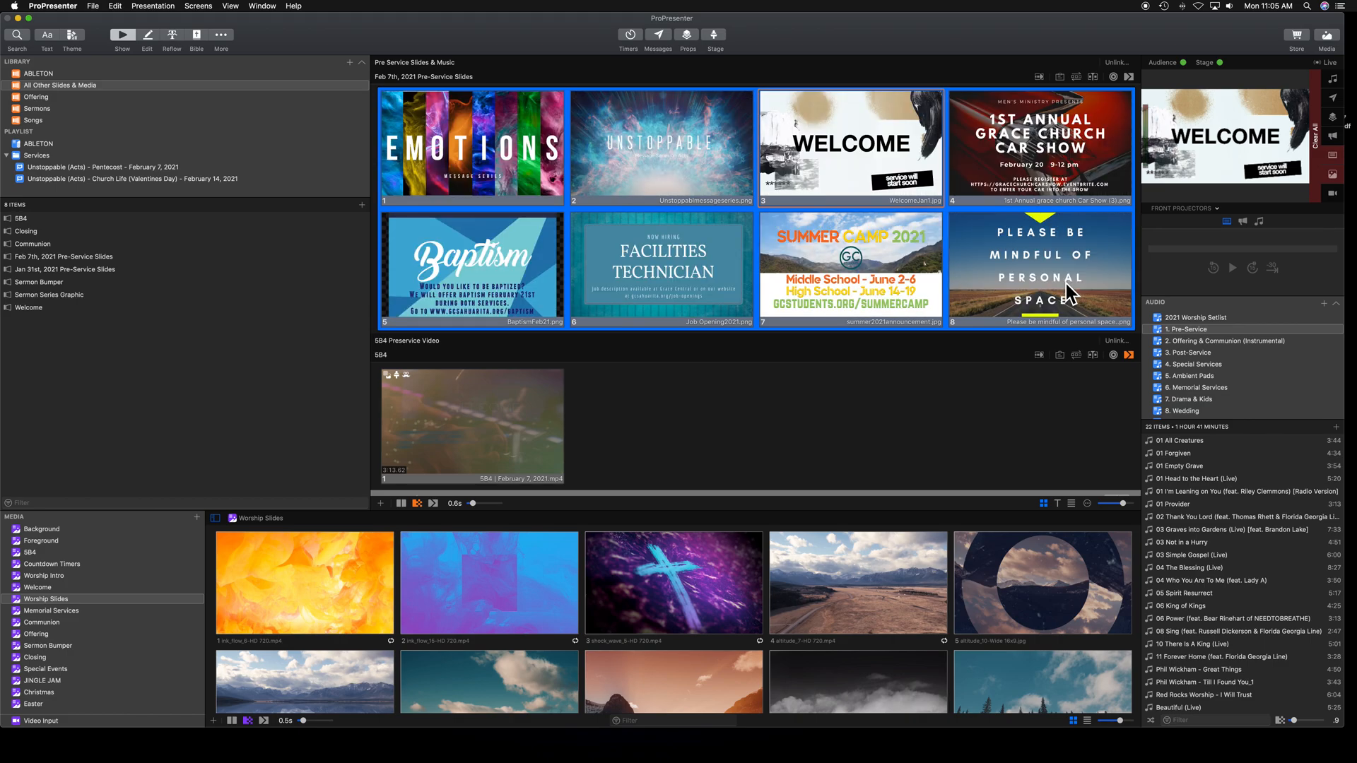
# Set a 5-second slide timer, test the loop from EMOTIONS, then clear all output.
pyautogui.click(1038, 77)
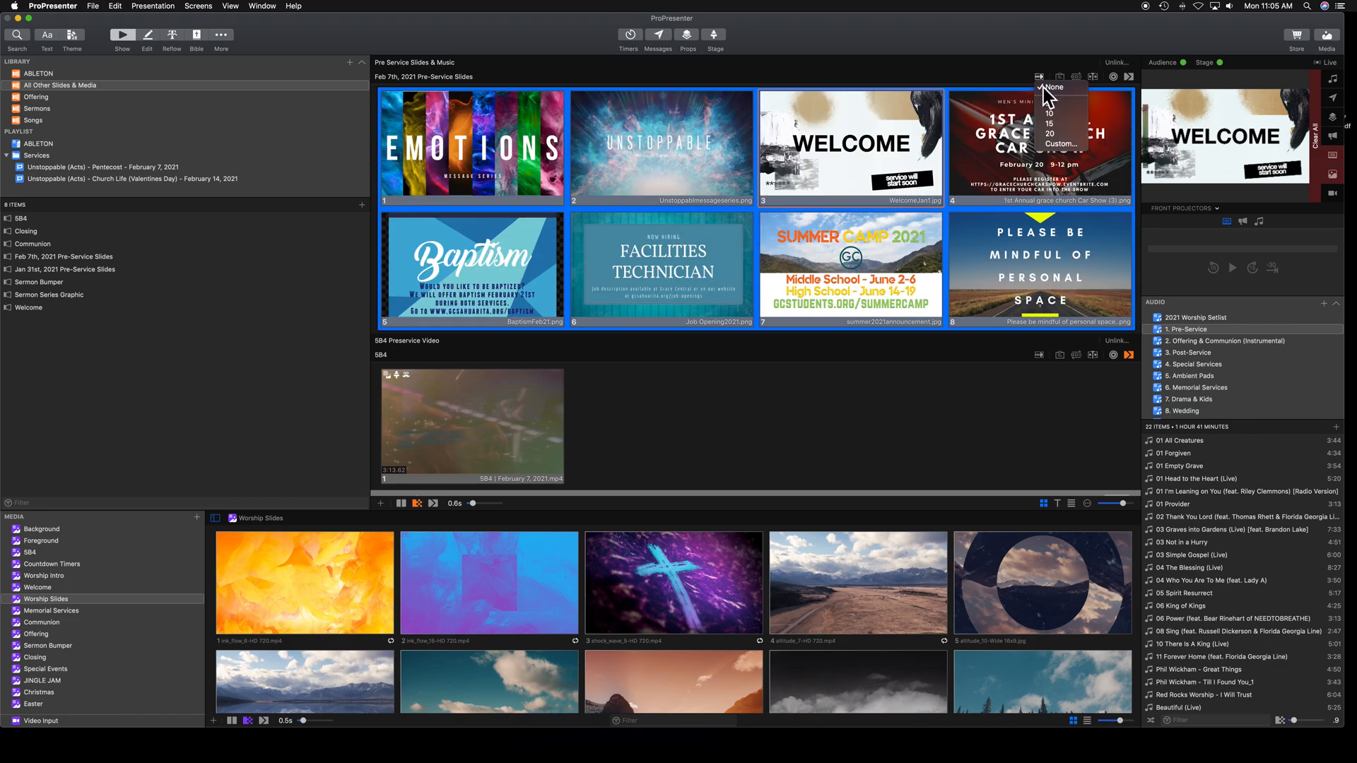
pyautogui.click(1050, 88)
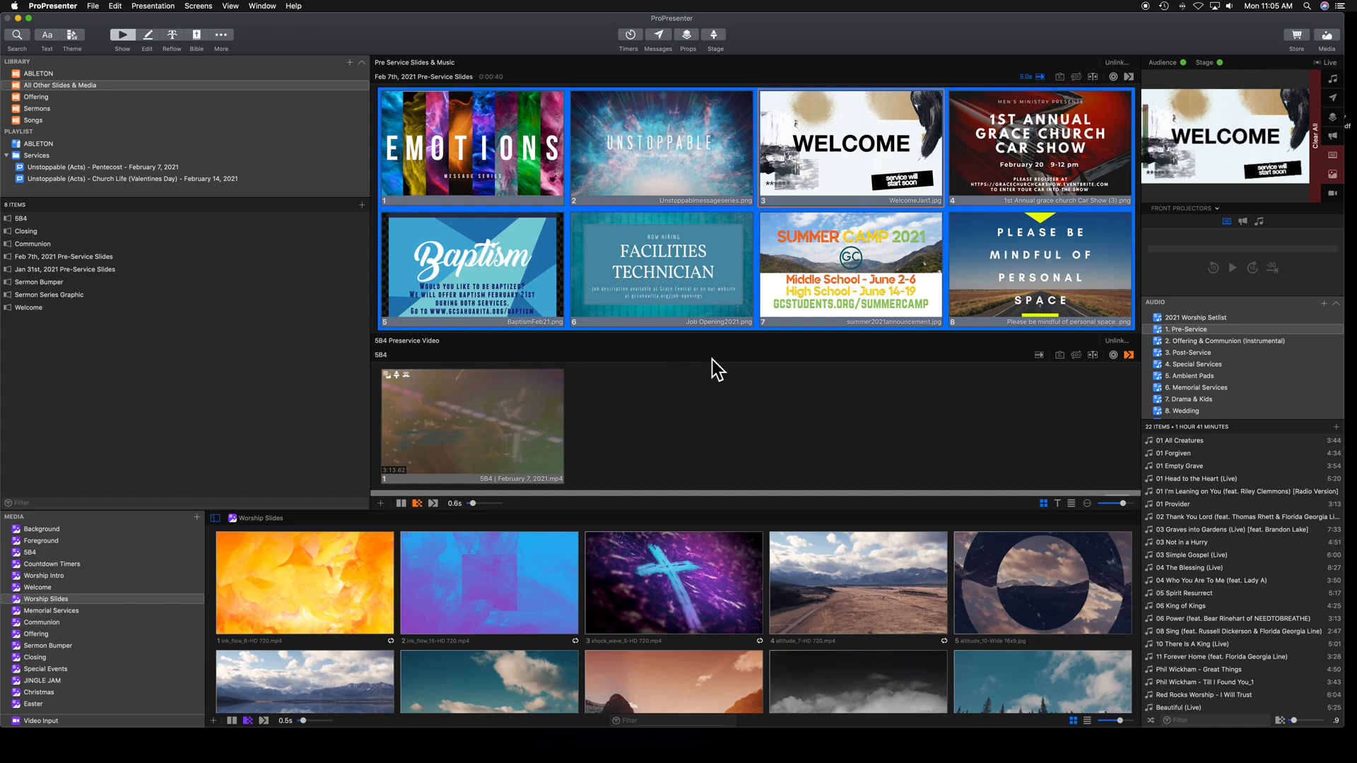
pyautogui.moveTo(786, 273)
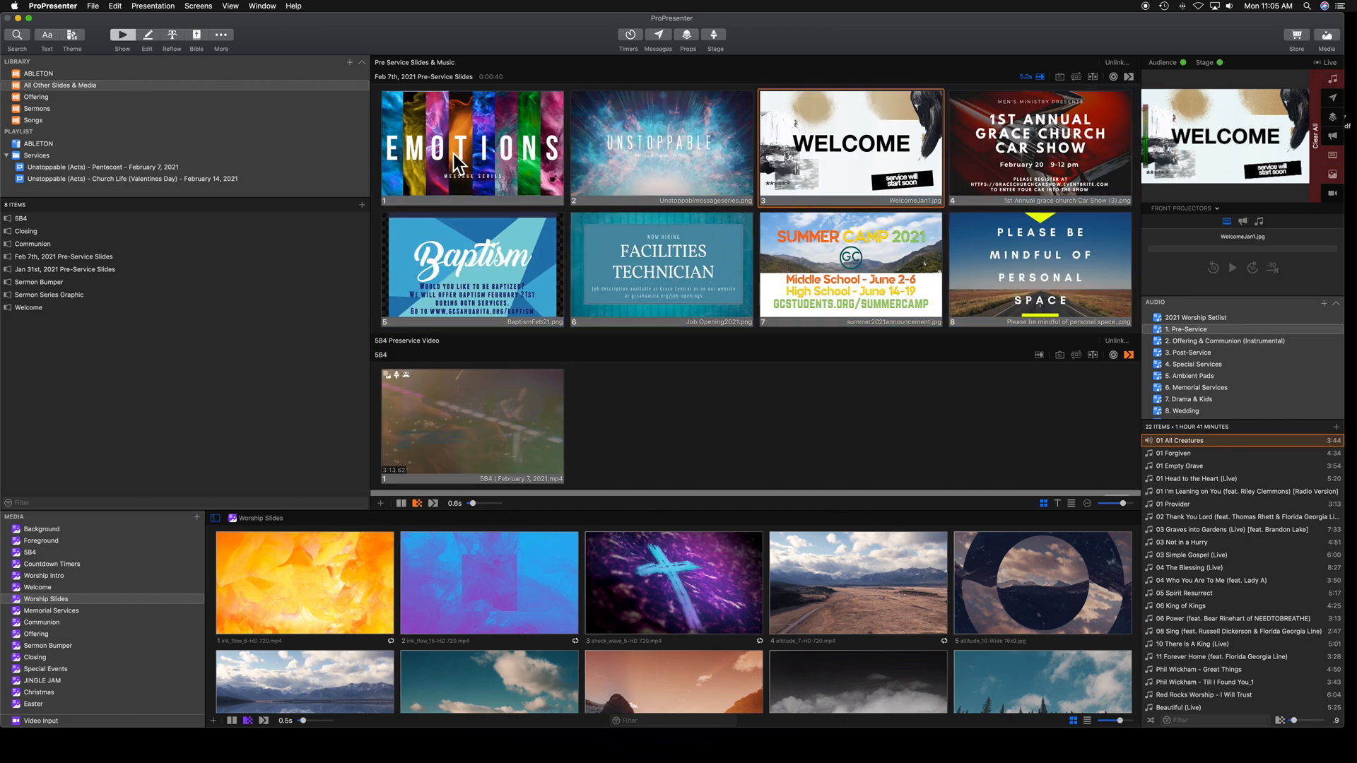
pyautogui.click(473, 146)
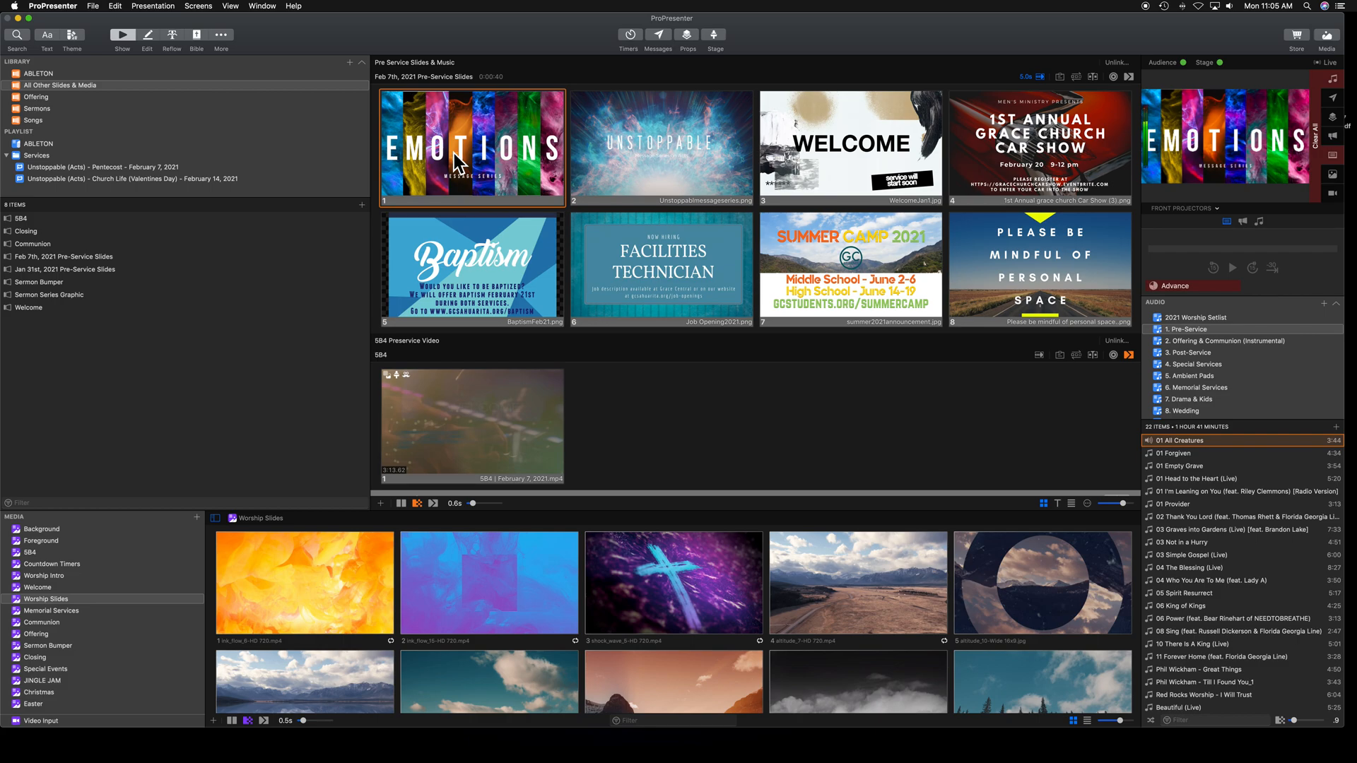
pyautogui.click(661, 146)
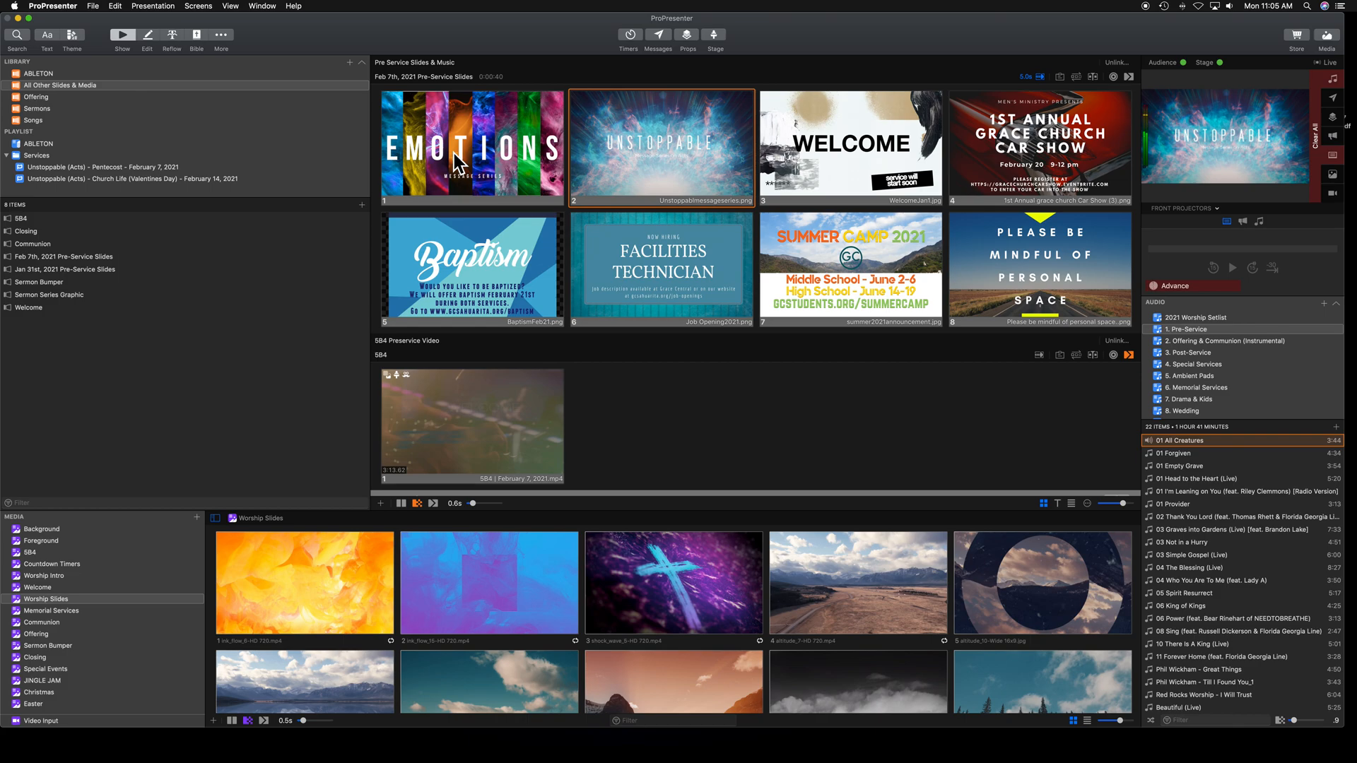
pyautogui.click(851, 146)
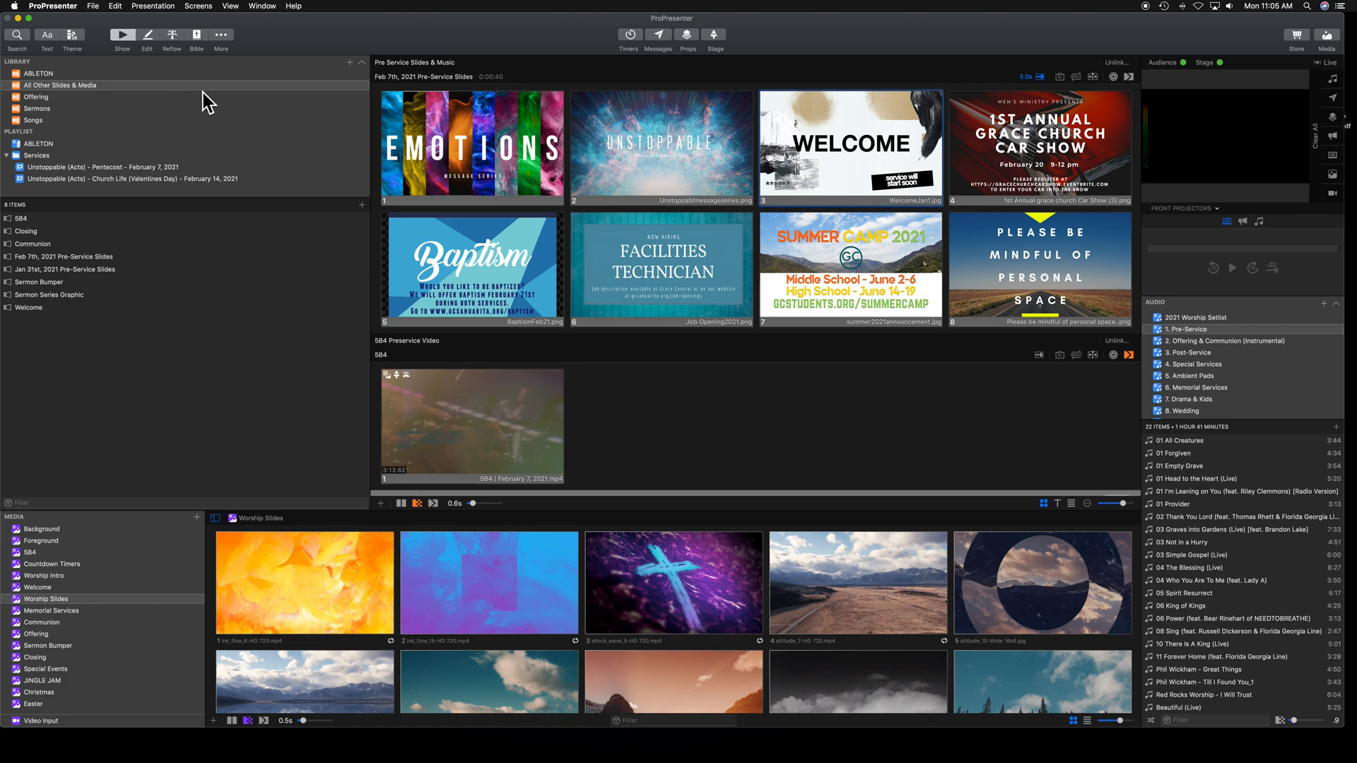
pyautogui.moveTo(120, 111)
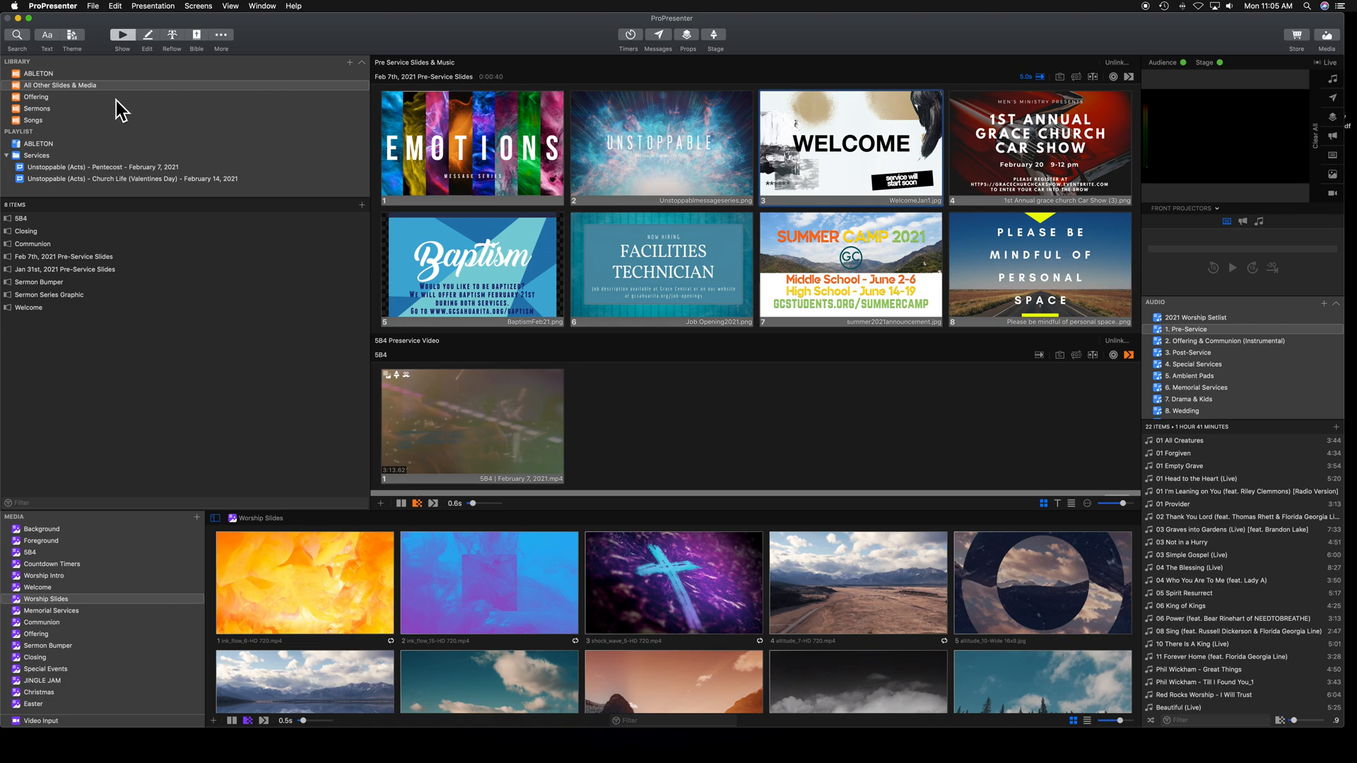
pyautogui.moveTo(80, 142)
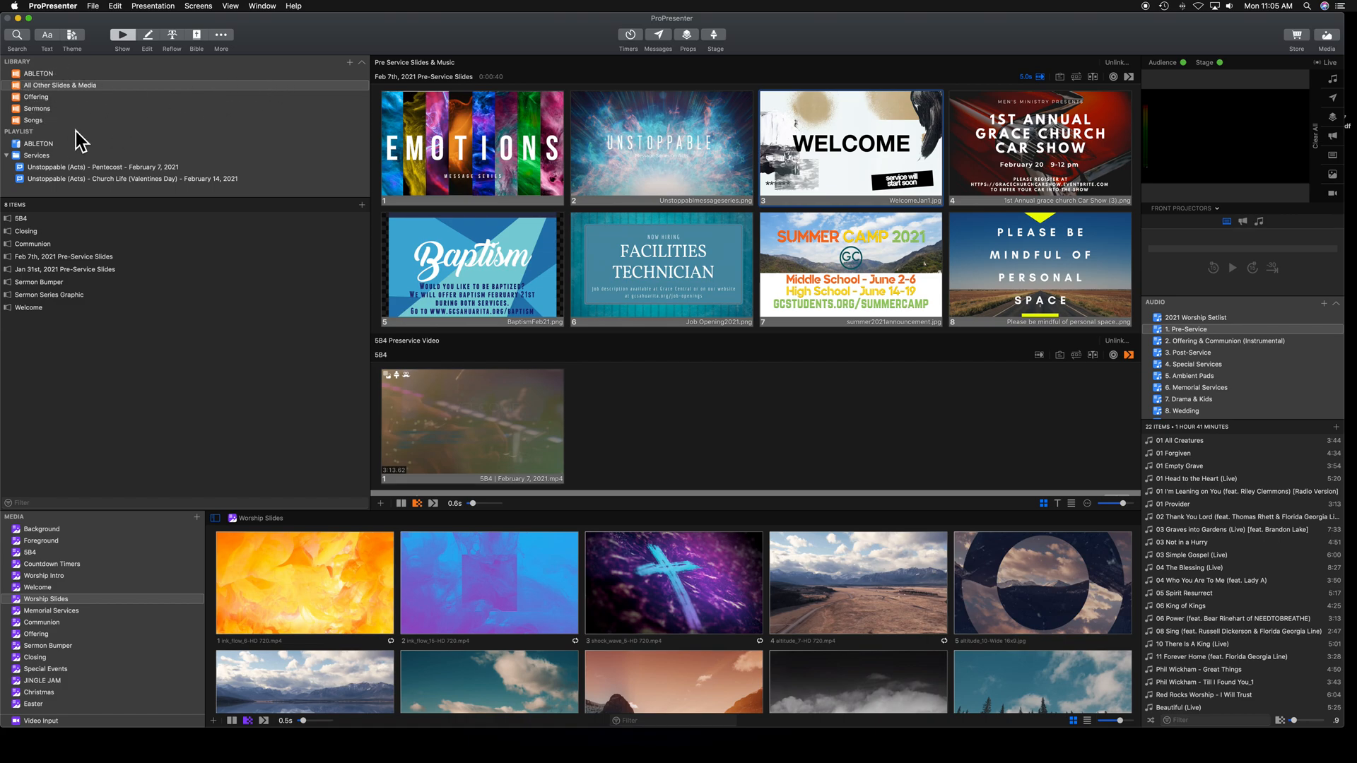
pyautogui.moveTo(56, 86)
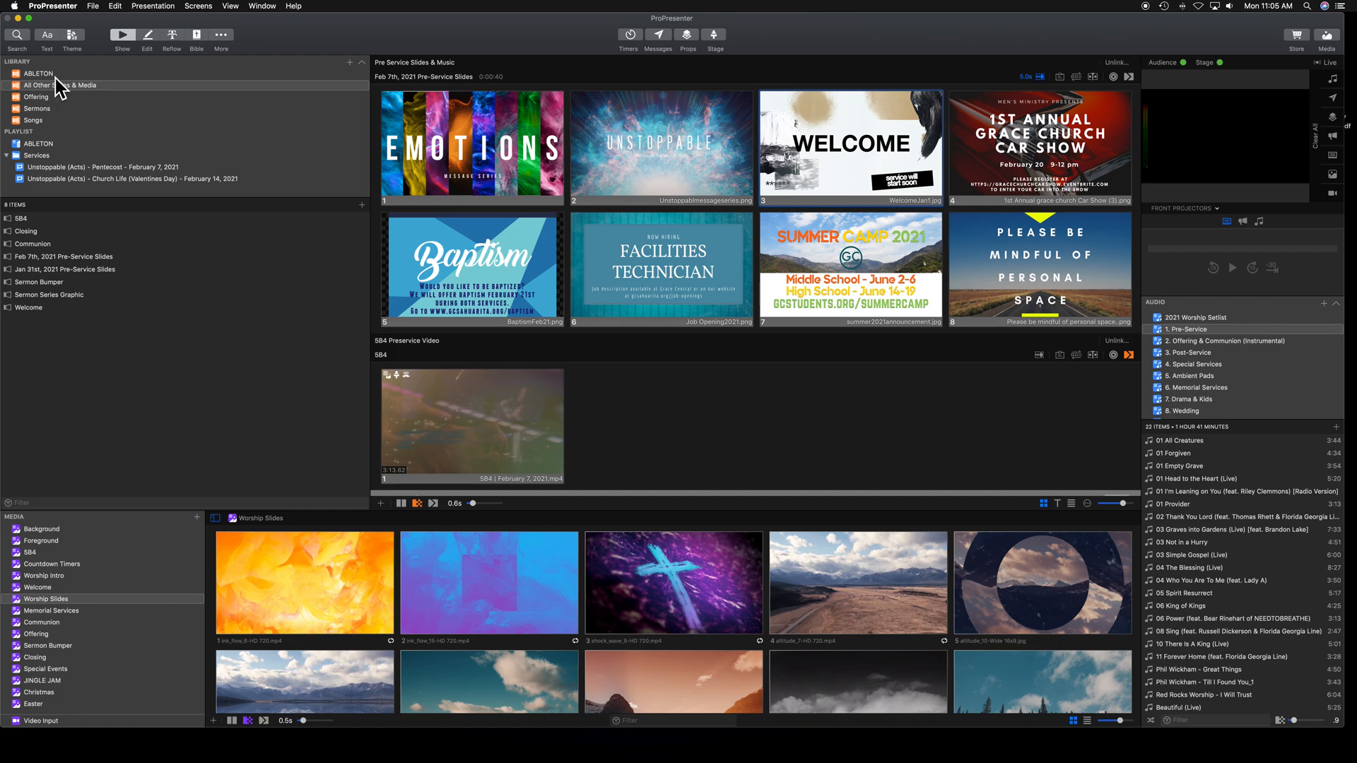
# Browse the ABLETON, All Other Slides & Media, Offering, Sermons and Songs libraries.
pyautogui.click(61, 85)
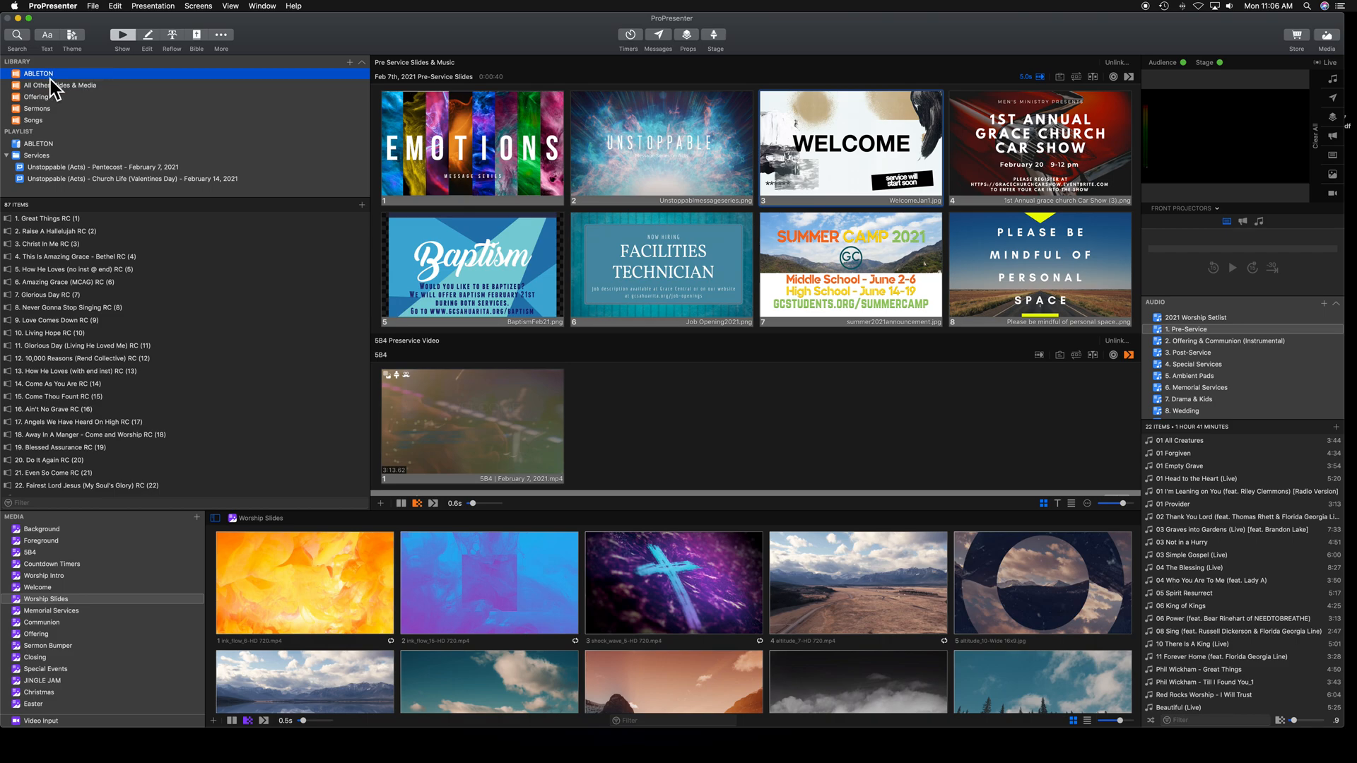
pyautogui.moveTo(78, 100)
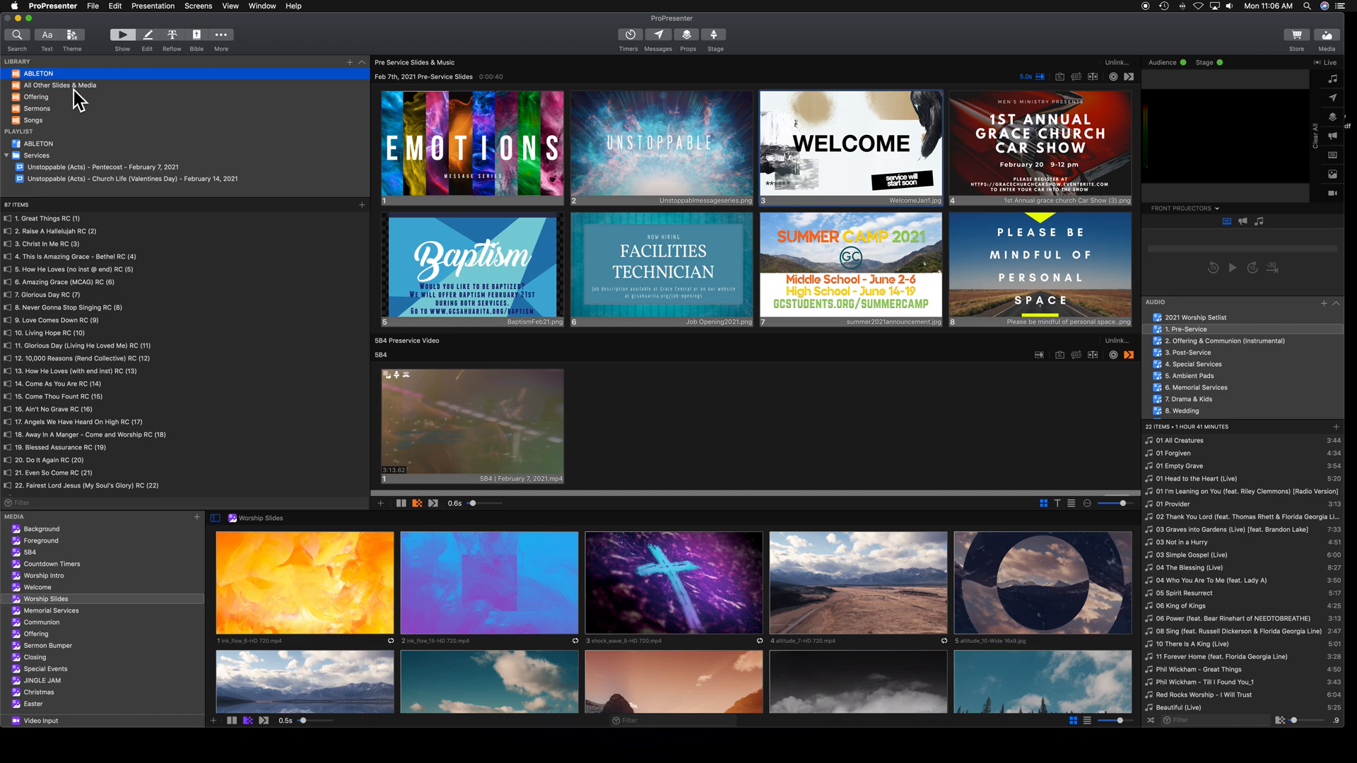
pyautogui.click(60, 85)
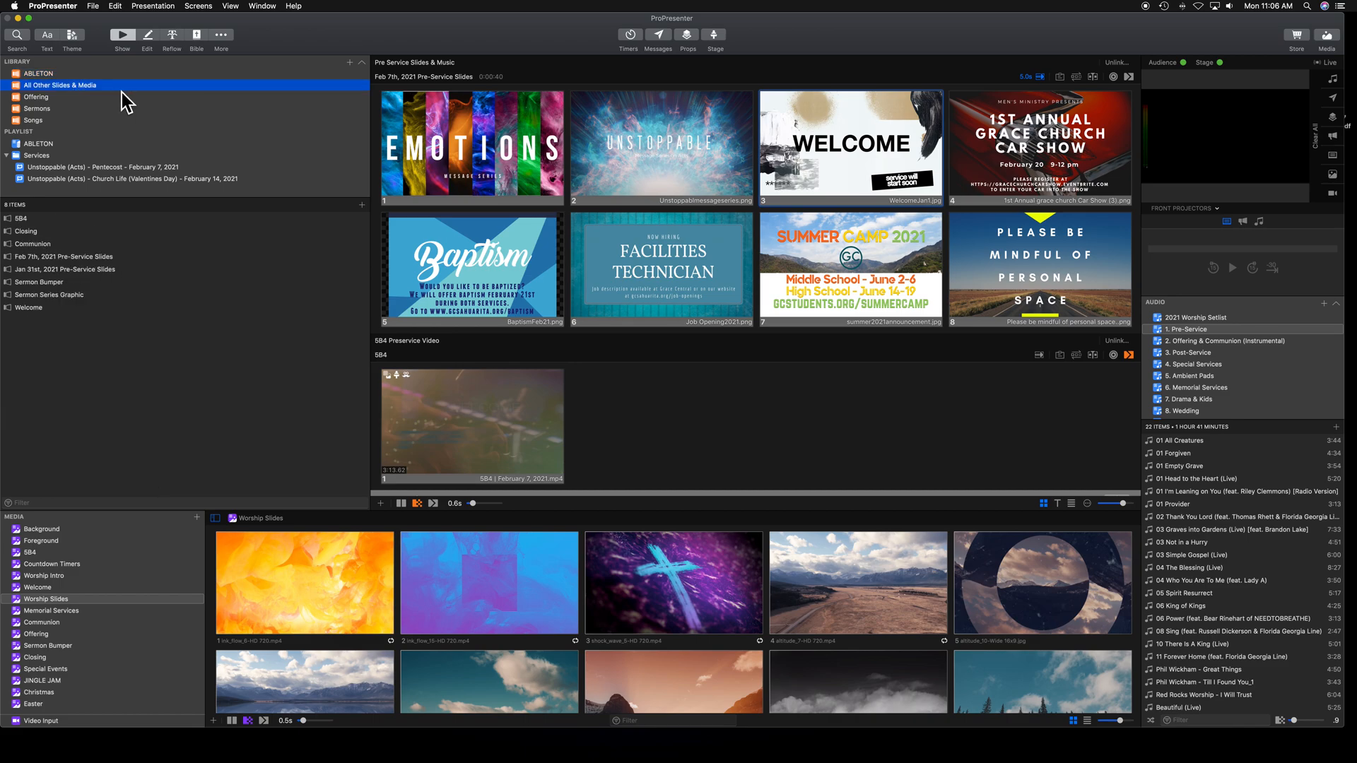
pyautogui.moveTo(42, 278)
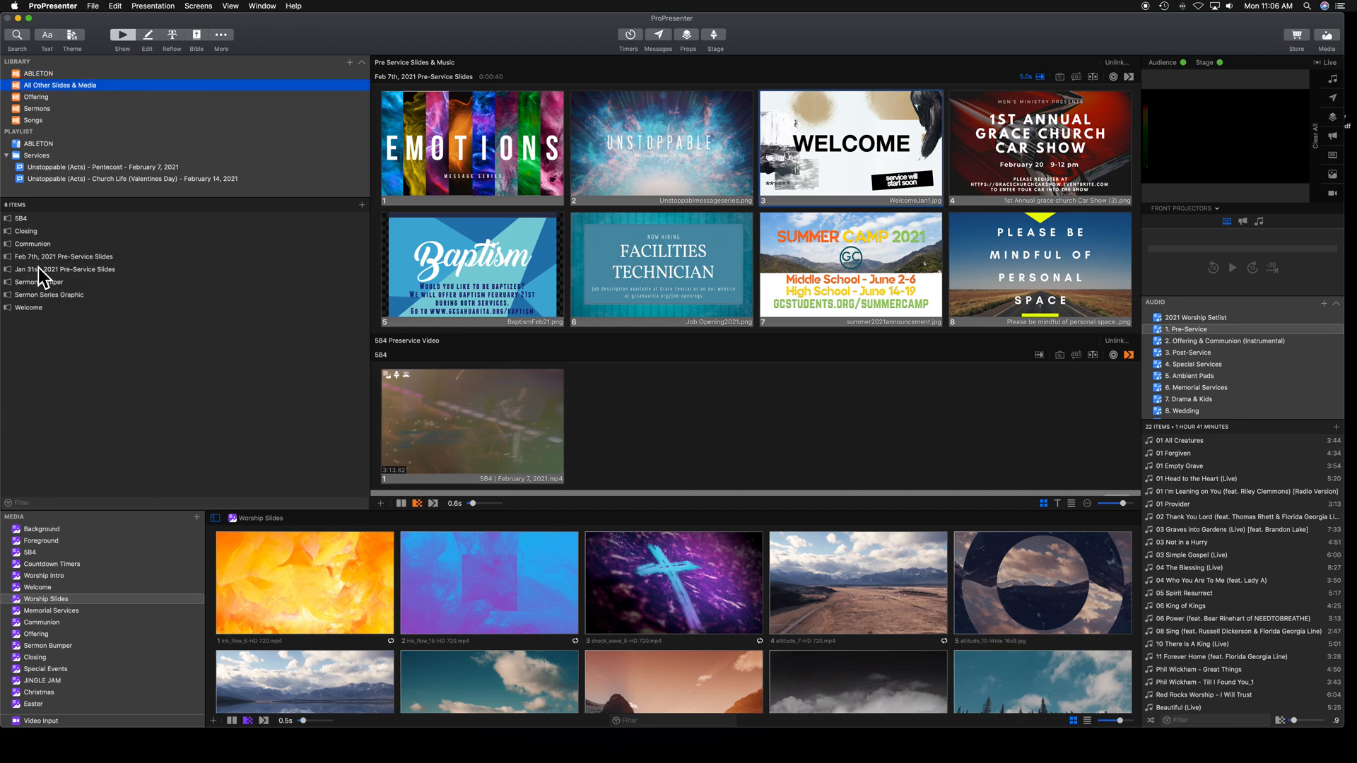
pyautogui.moveTo(65, 307)
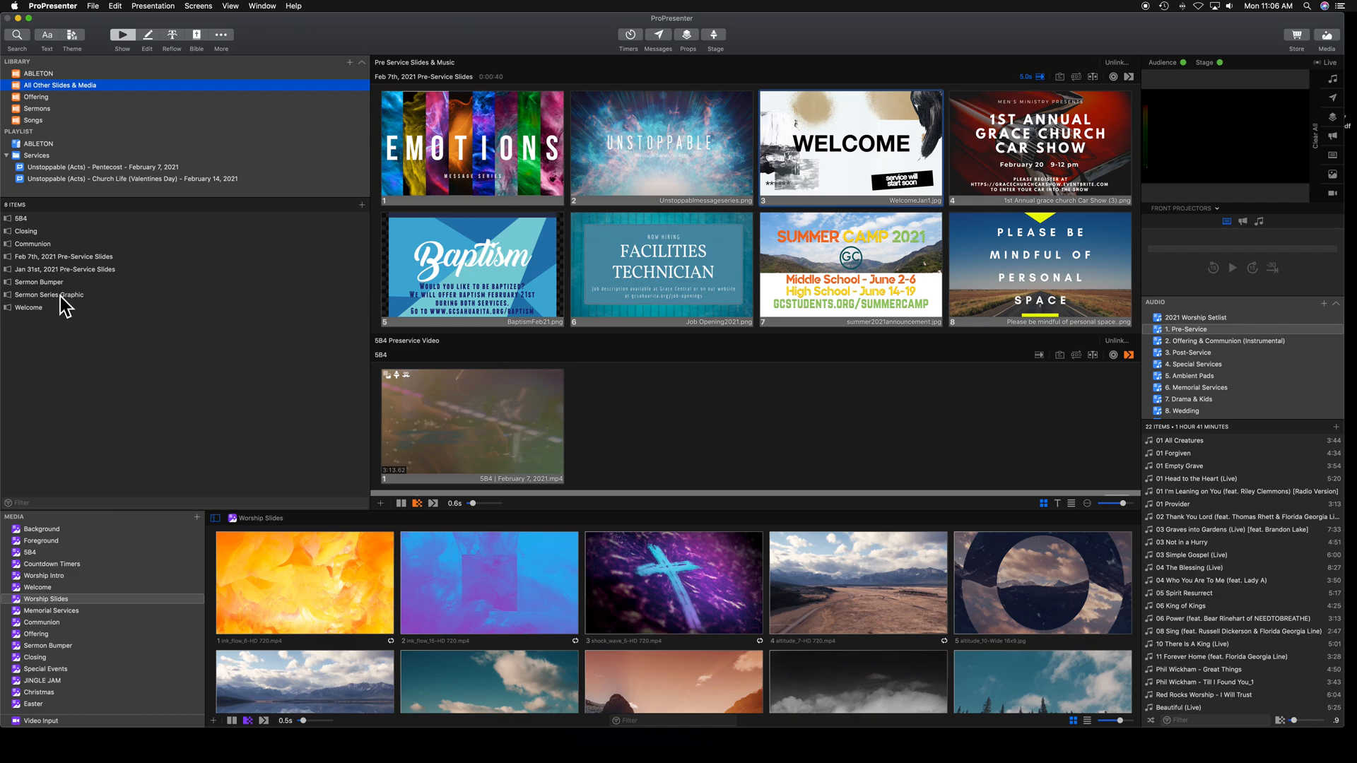
pyautogui.moveTo(34, 229)
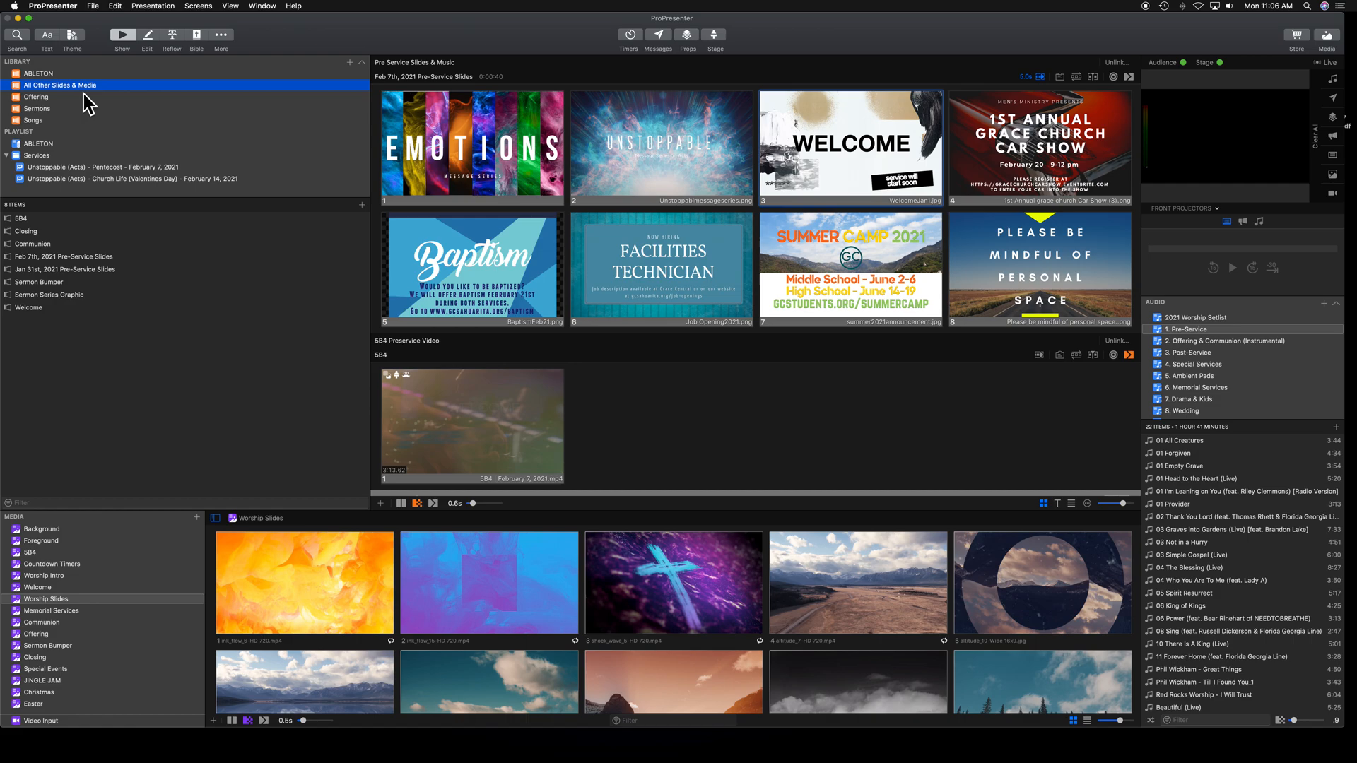
pyautogui.click(35, 97)
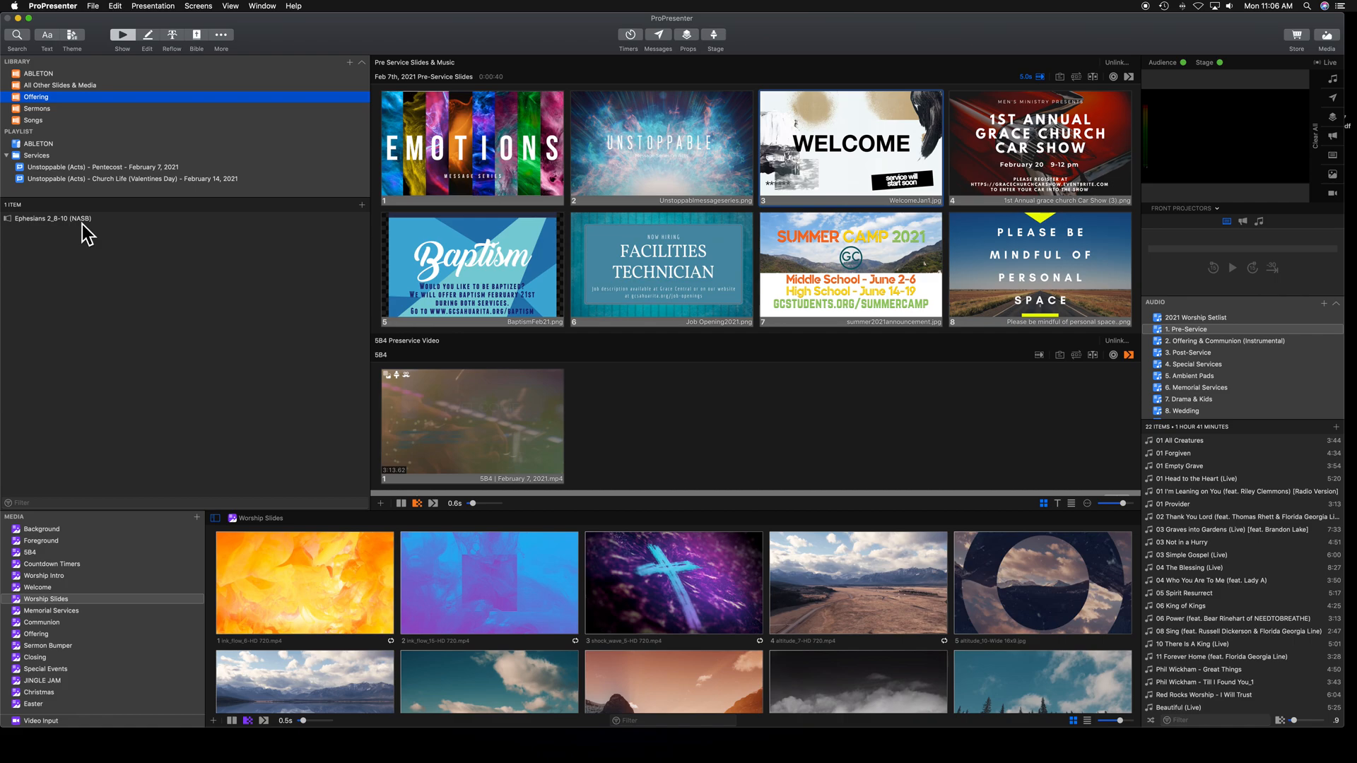
pyautogui.moveTo(209, 45)
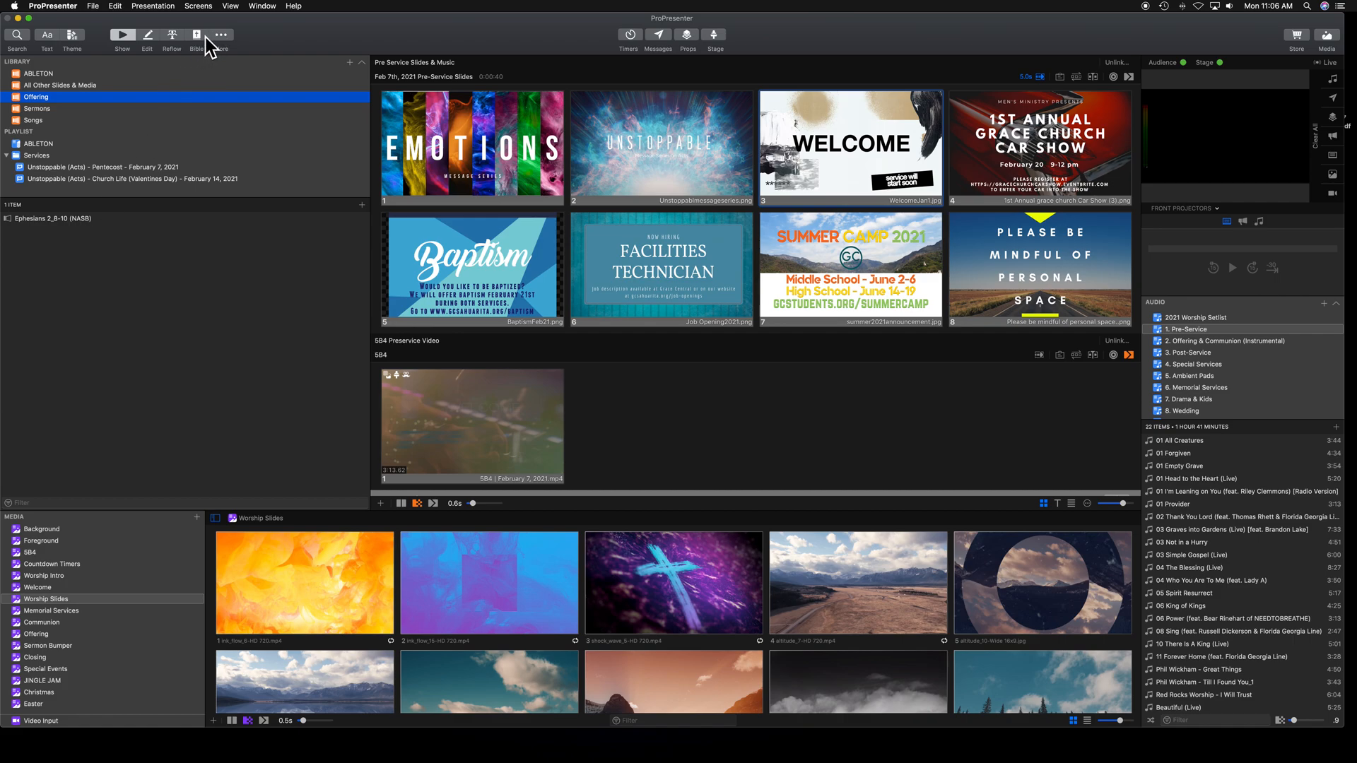
pyautogui.click(37, 108)
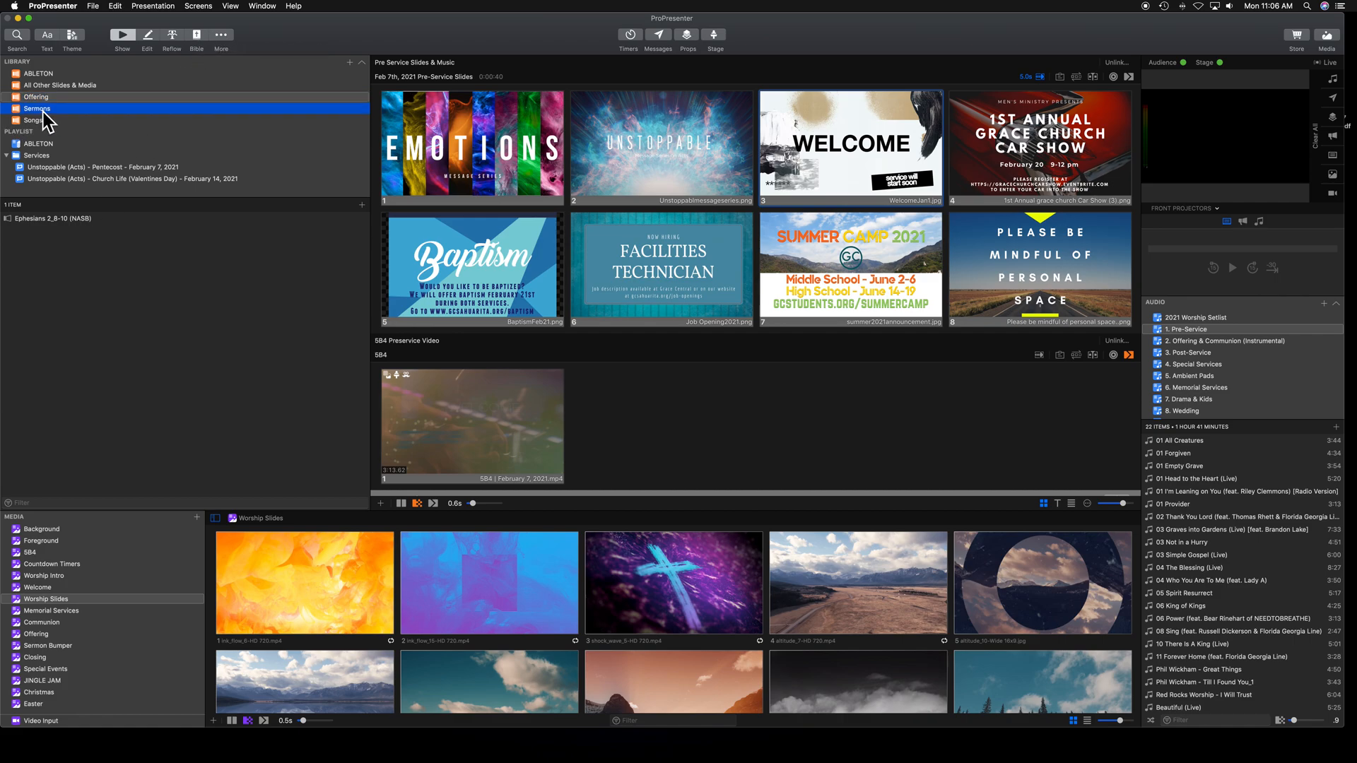
pyautogui.click(37, 108)
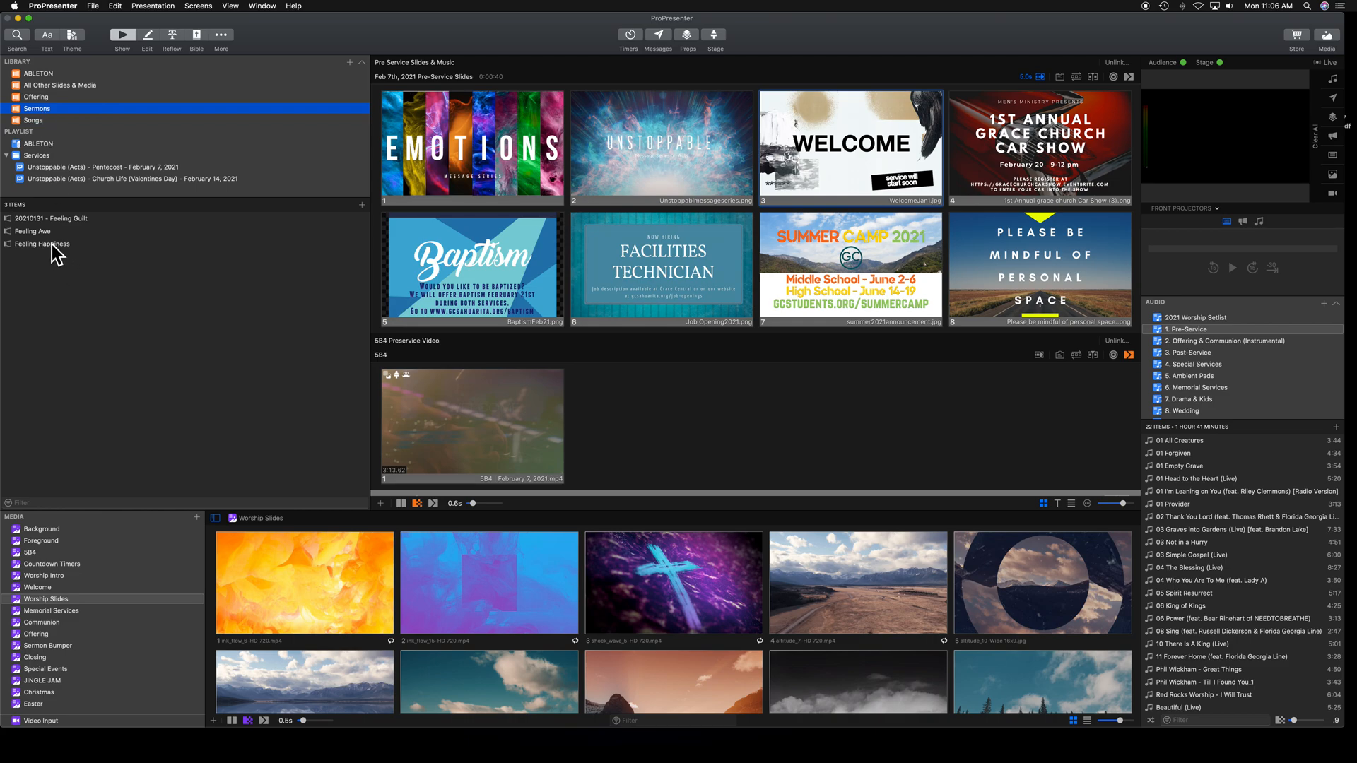
pyautogui.click(34, 120)
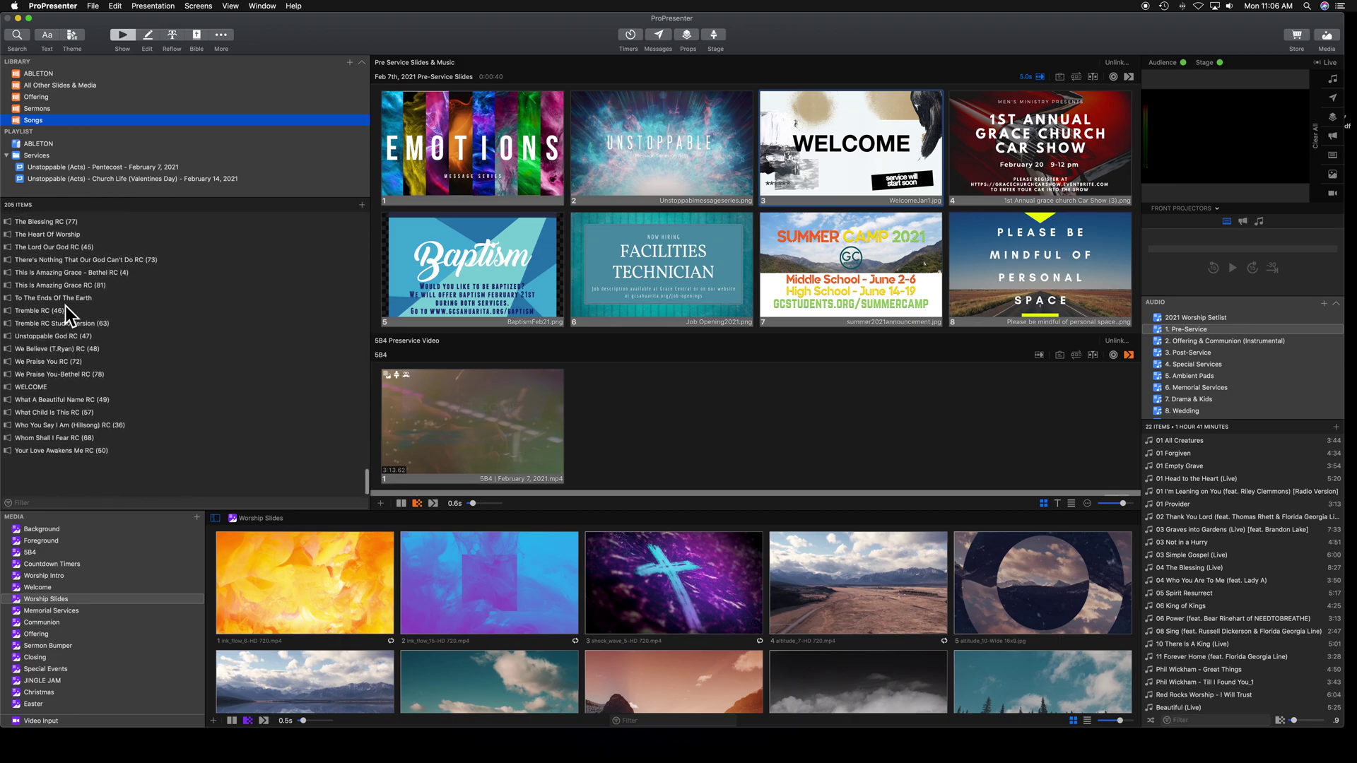
pyautogui.scroll(3)
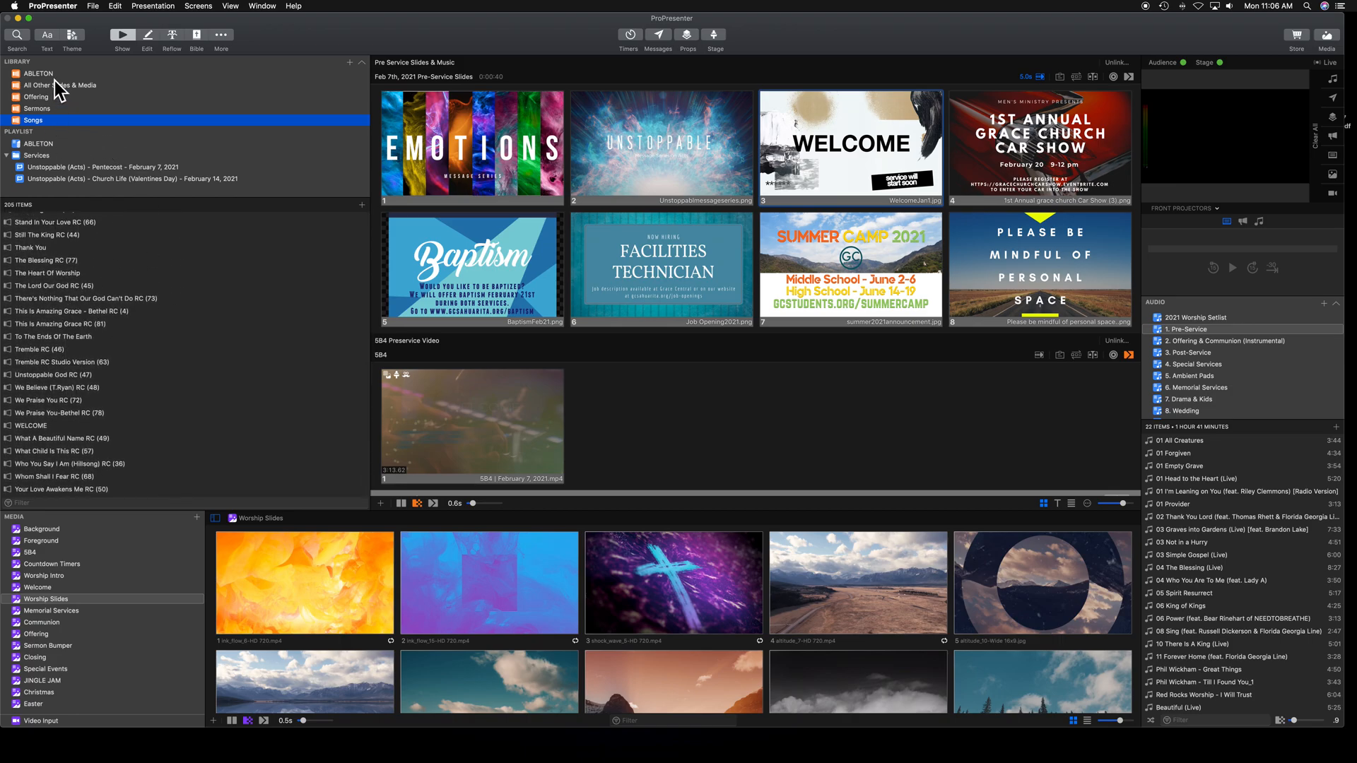
pyautogui.moveTo(62, 177)
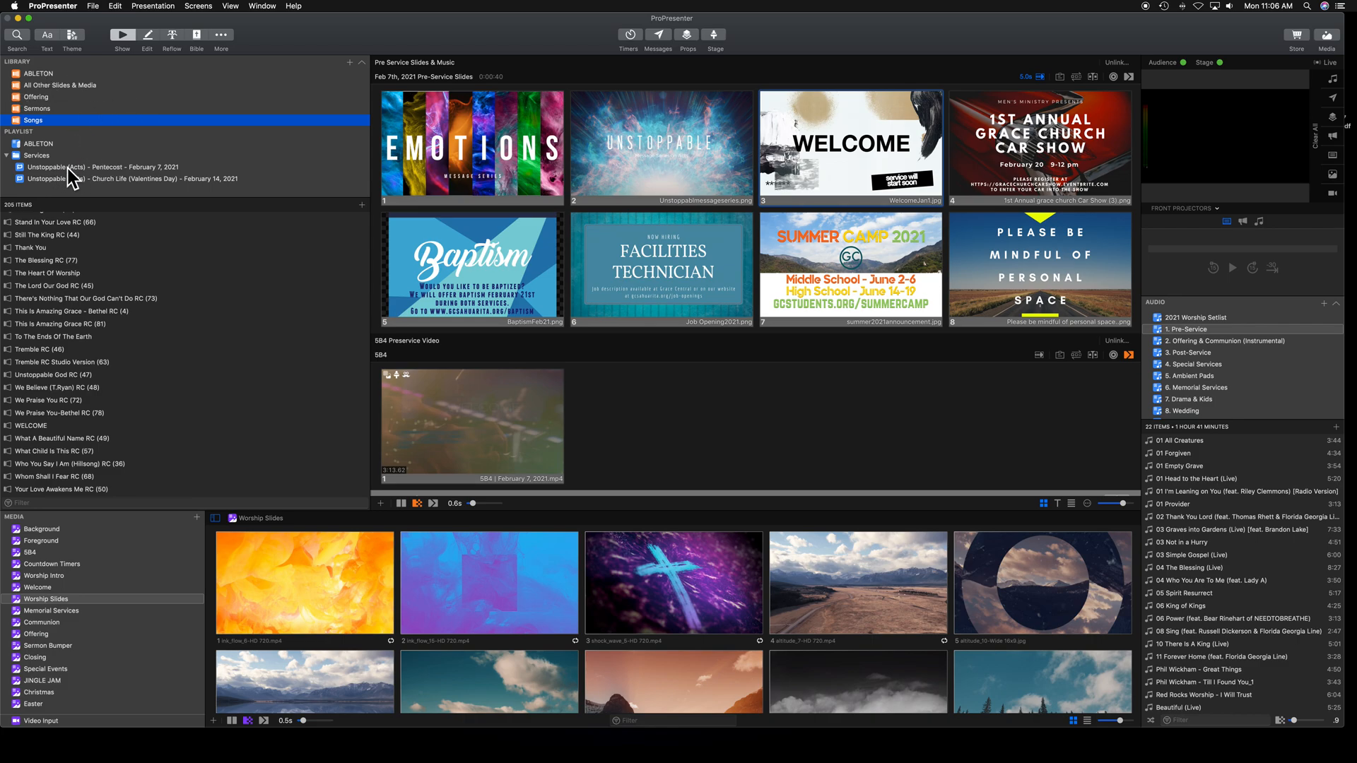
# Open the Pentecost February 7, 2021 playlist and select its Message header.
pyautogui.click(104, 166)
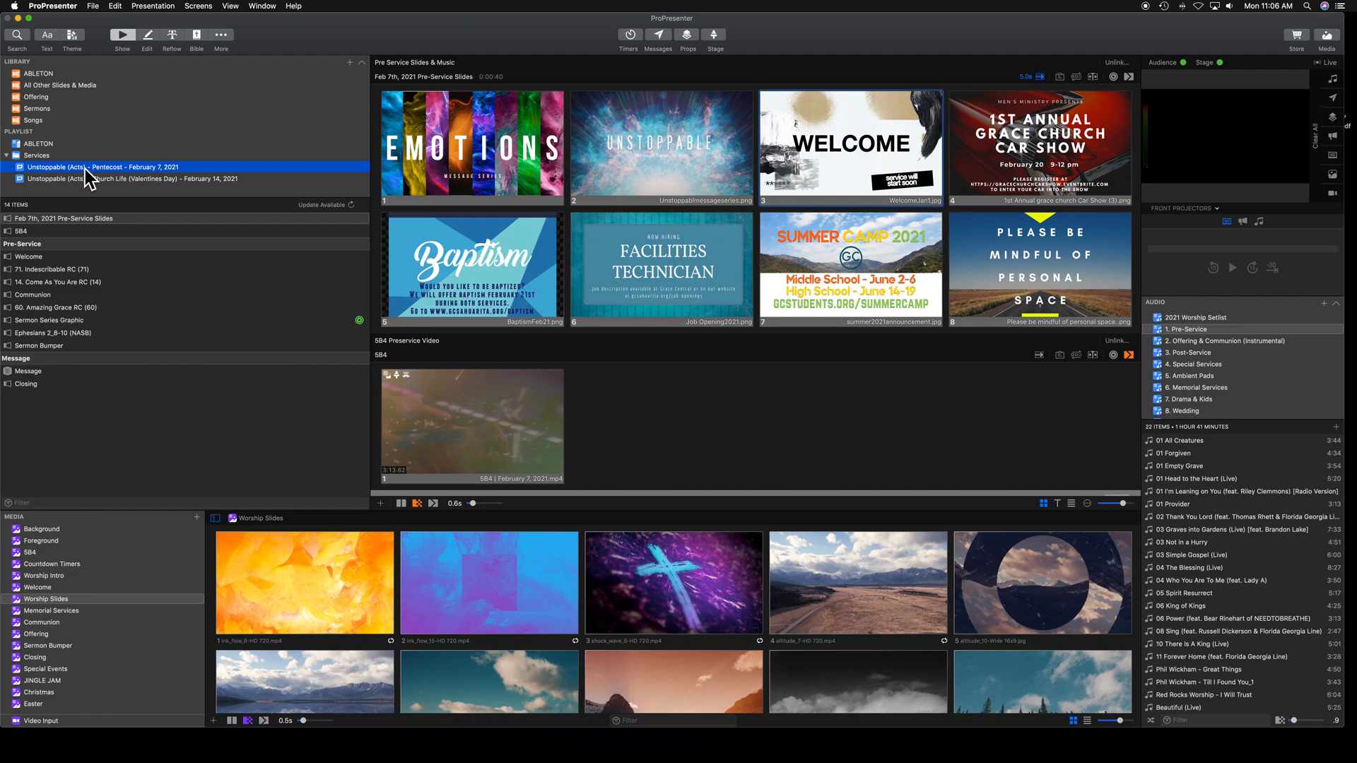
pyautogui.moveTo(100, 365)
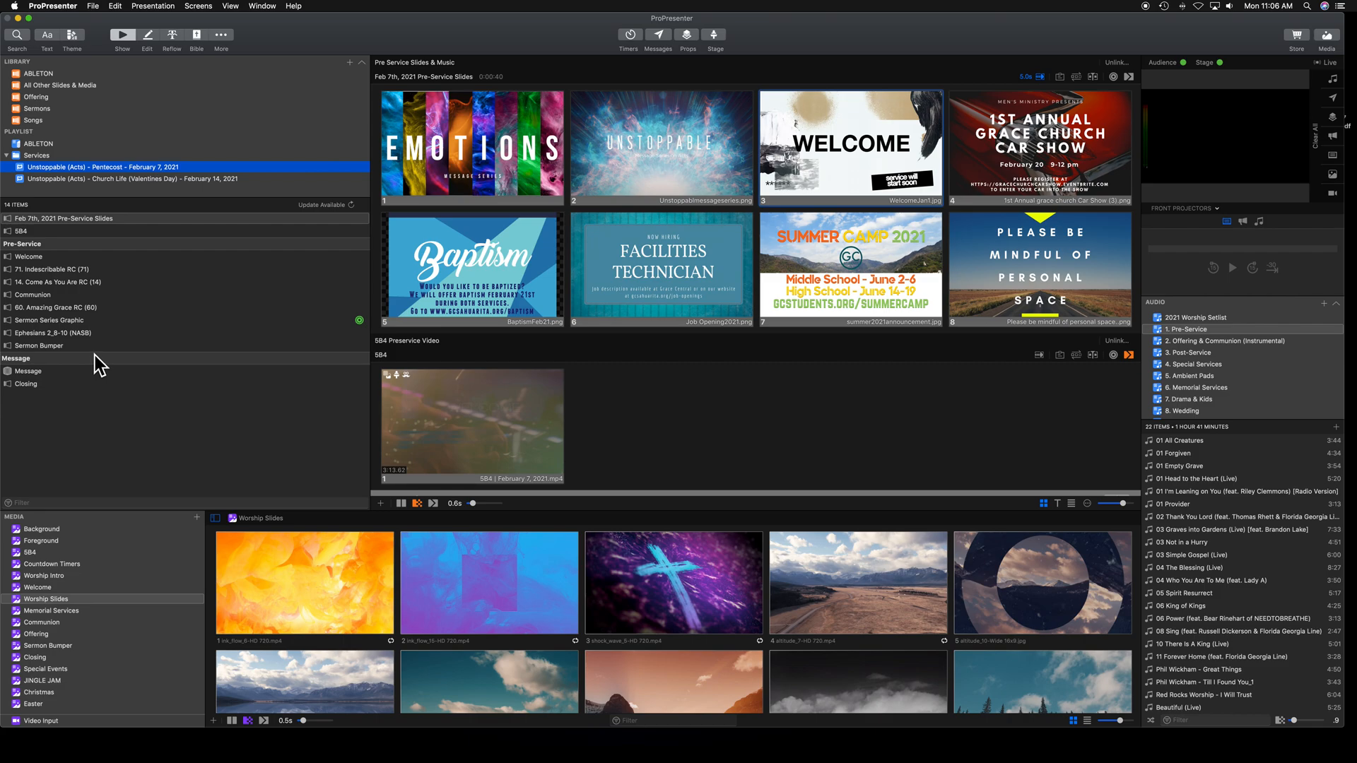
pyautogui.click(28, 371)
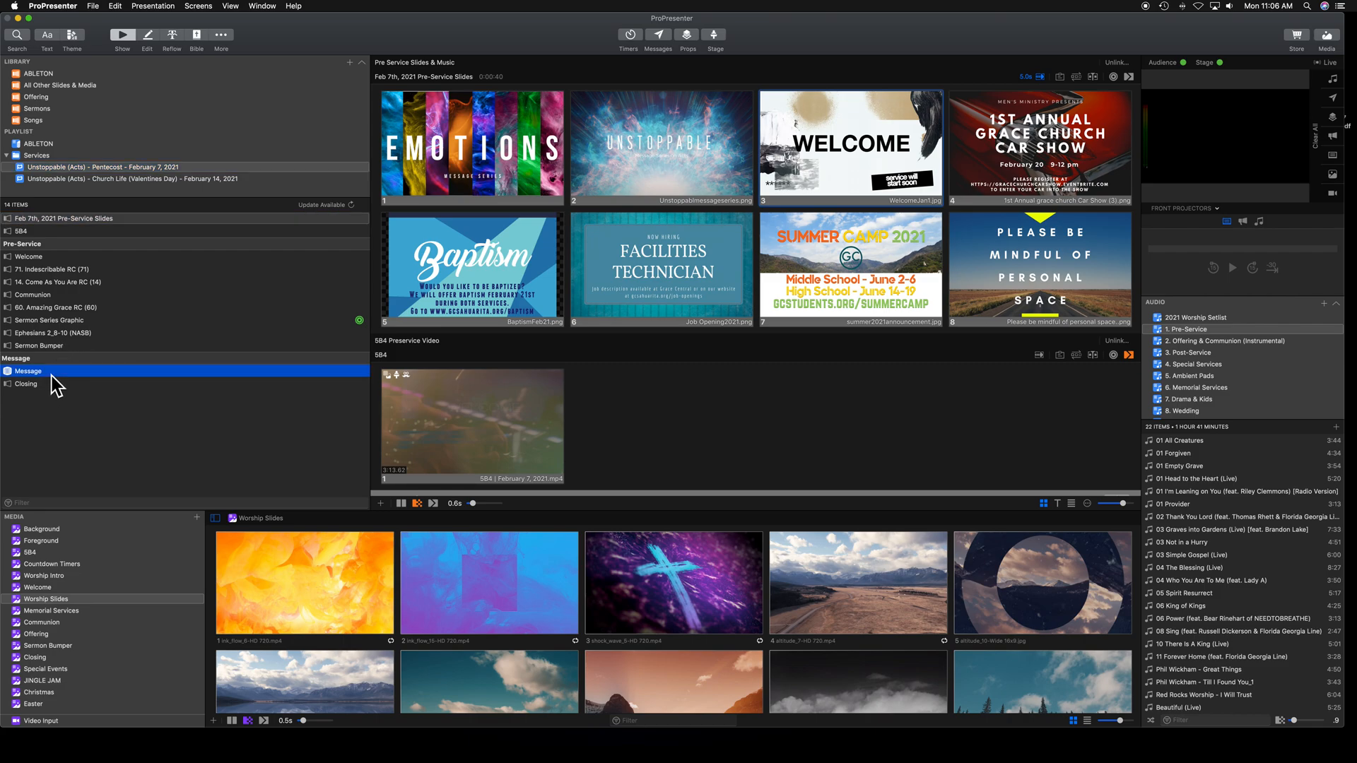
pyautogui.click(27, 370)
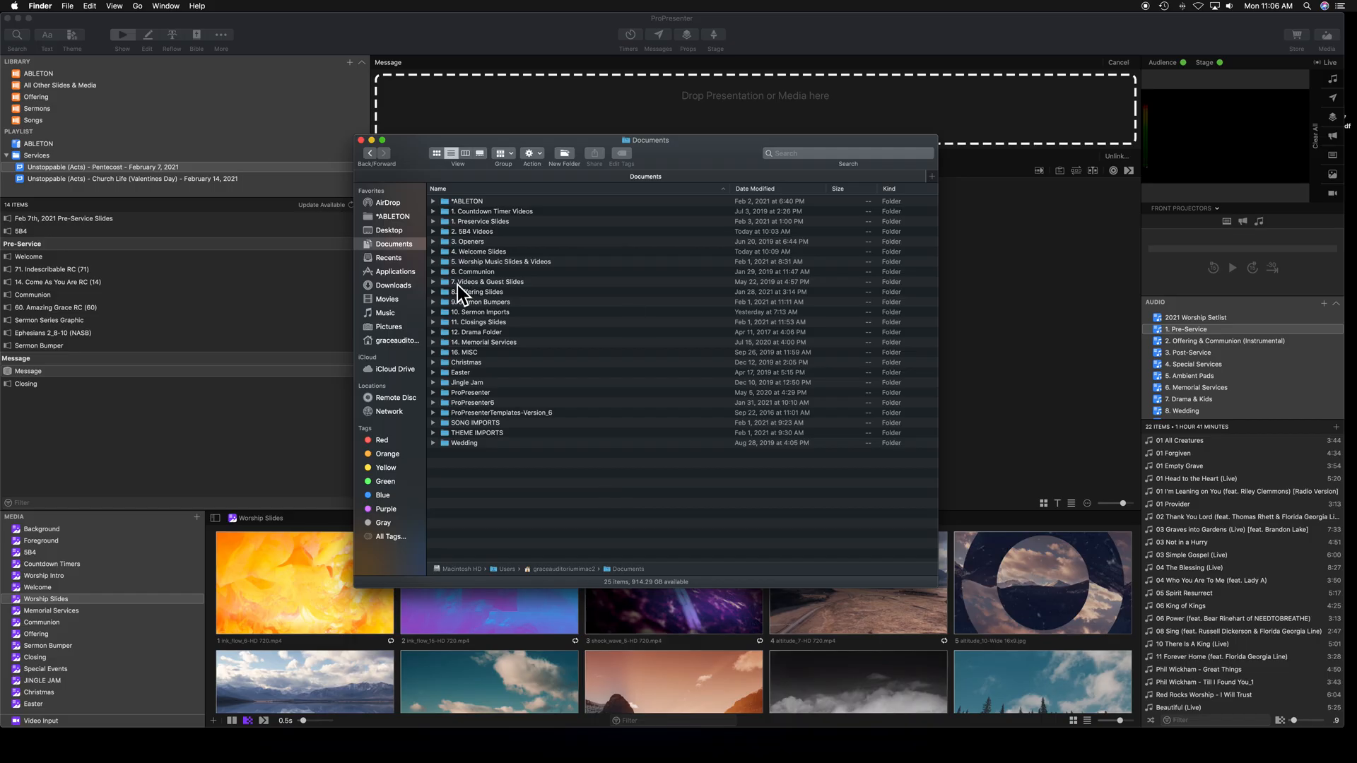
# Open the 10. Sermon Imports folder and select Feeling Happiness.pro.
pyautogui.click(481, 311)
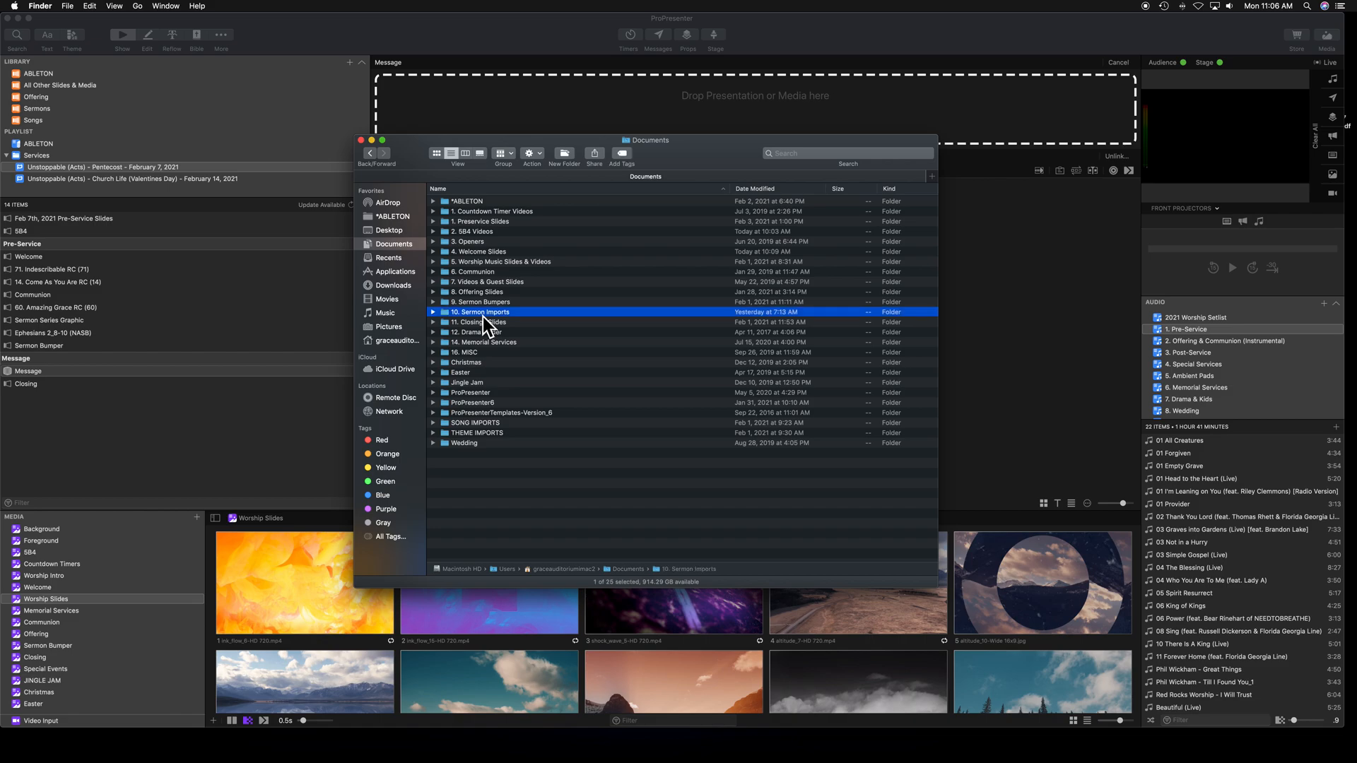
pyautogui.doubleClick(482, 312)
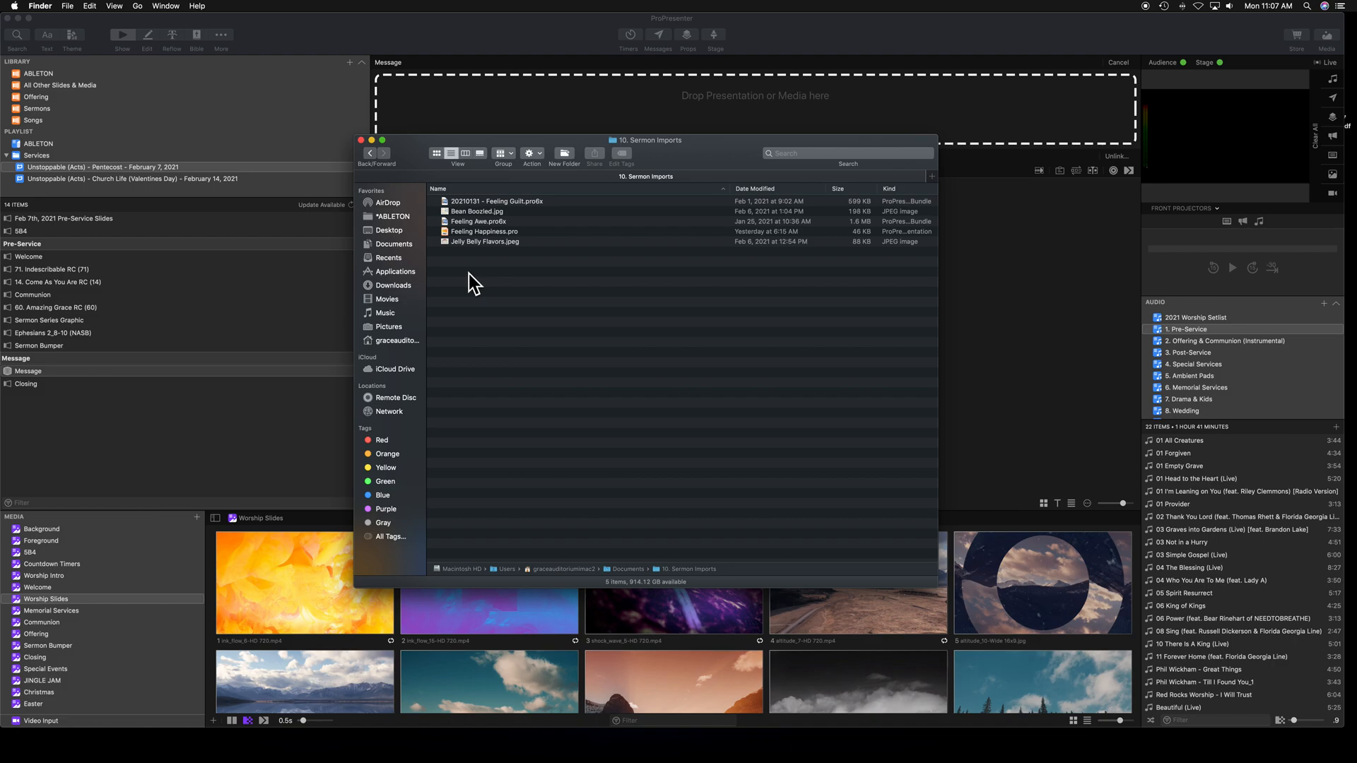
pyautogui.moveTo(483, 251)
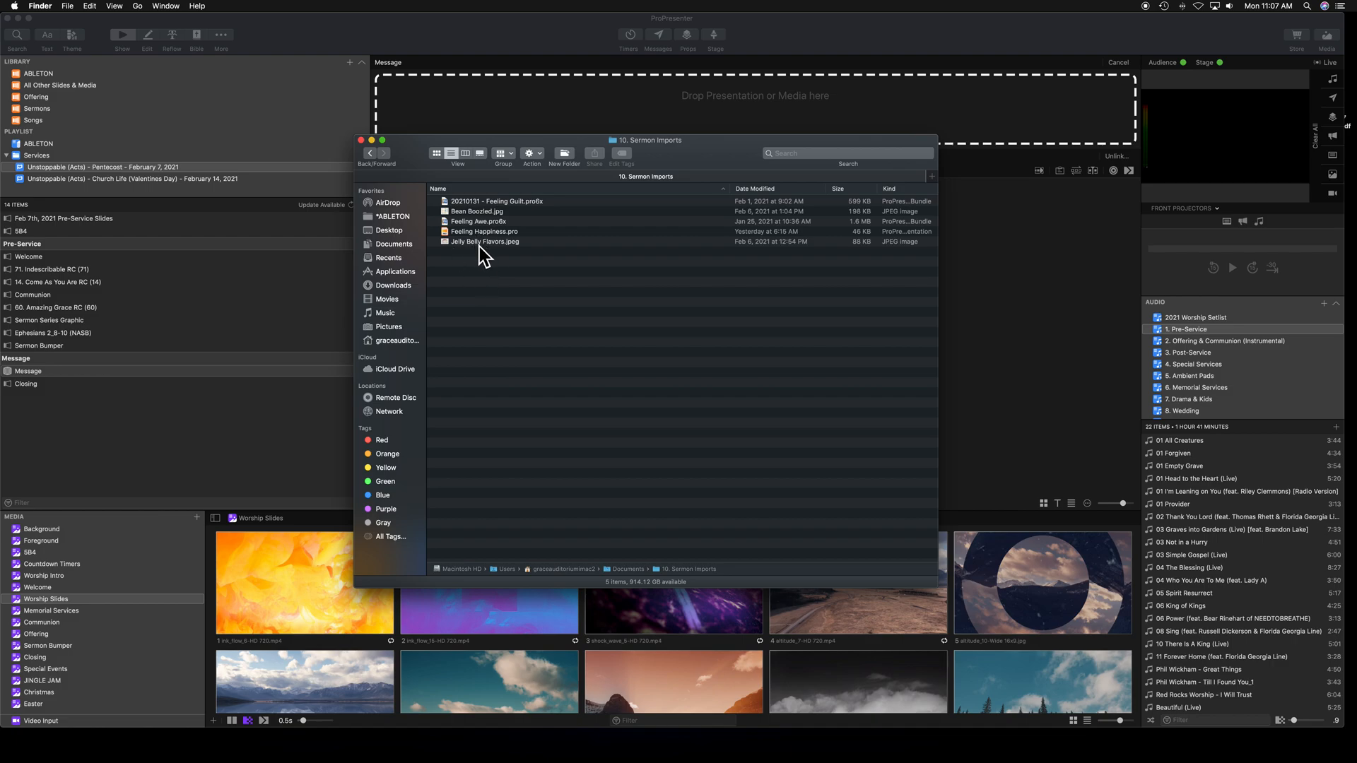
pyautogui.click(485, 242)
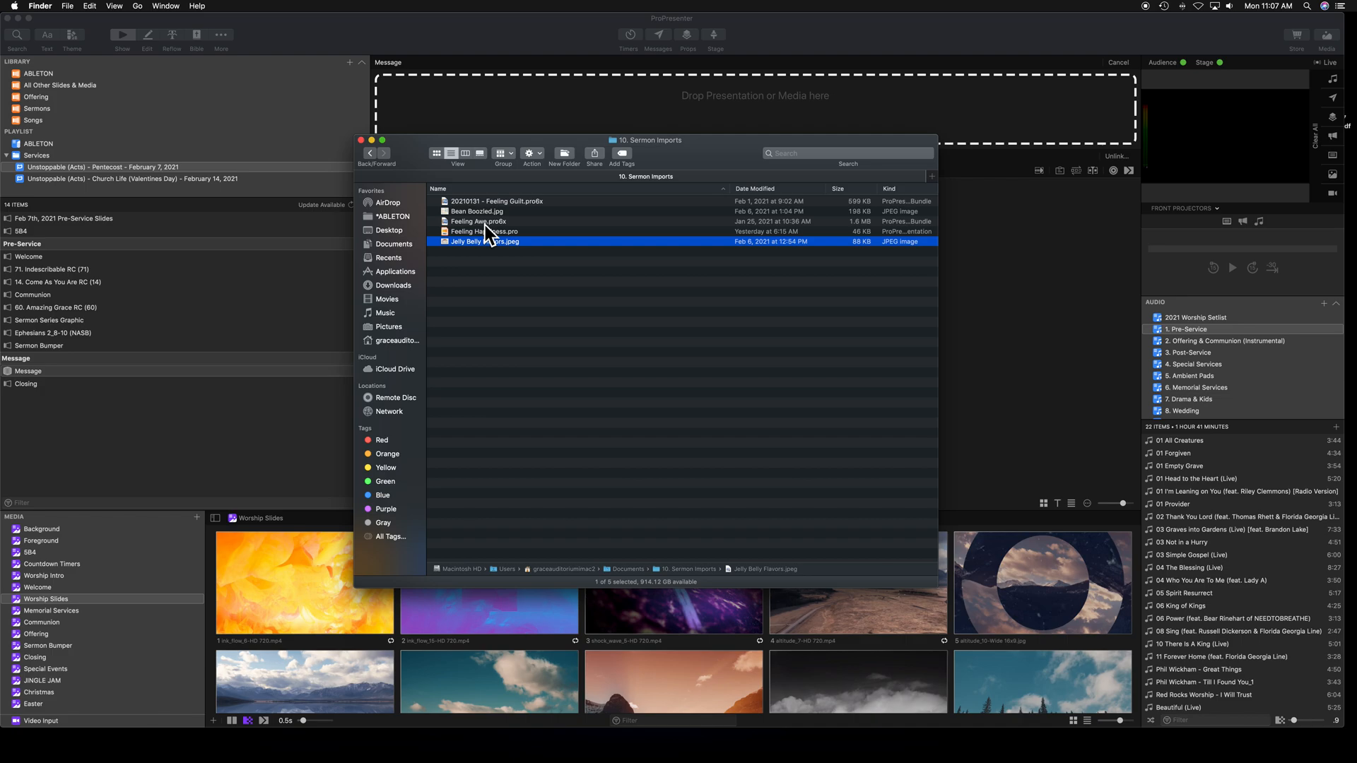
pyautogui.moveTo(552, 267)
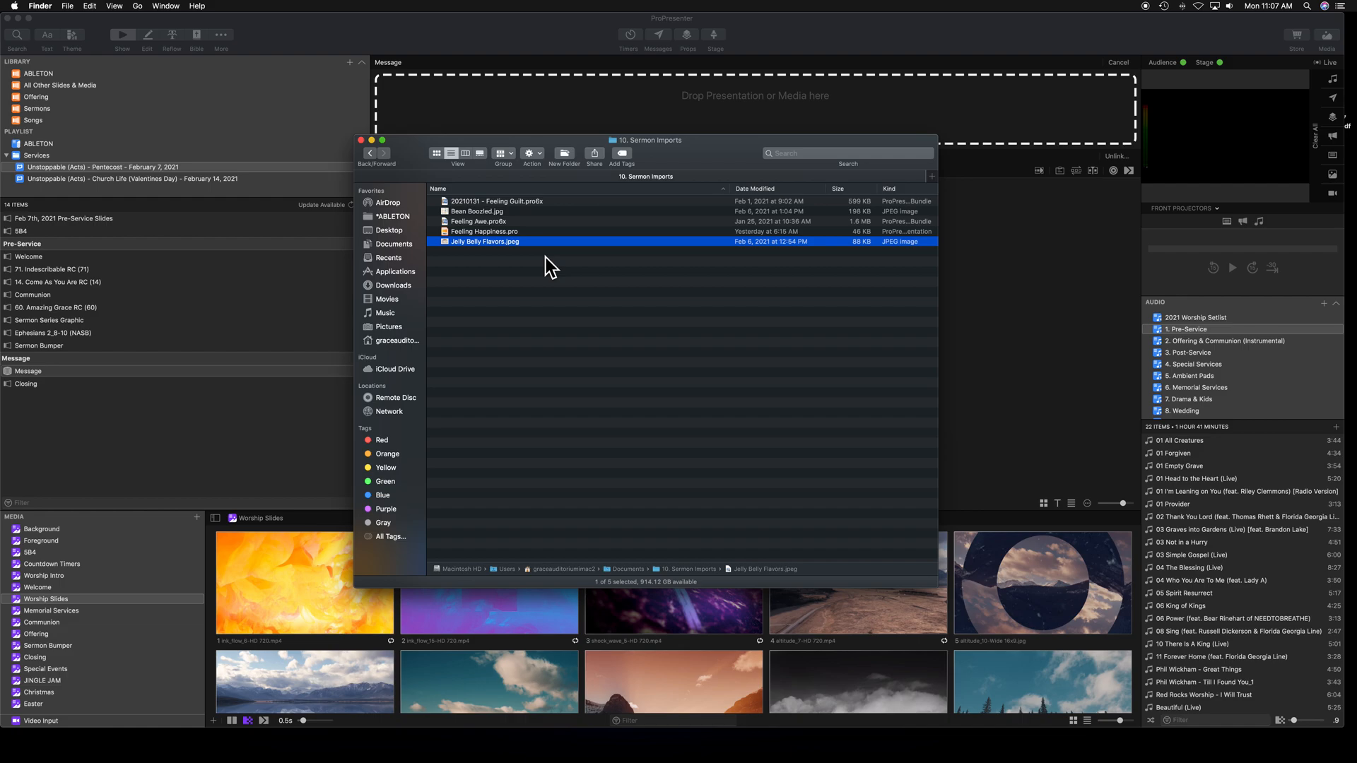
pyautogui.moveTo(475, 252)
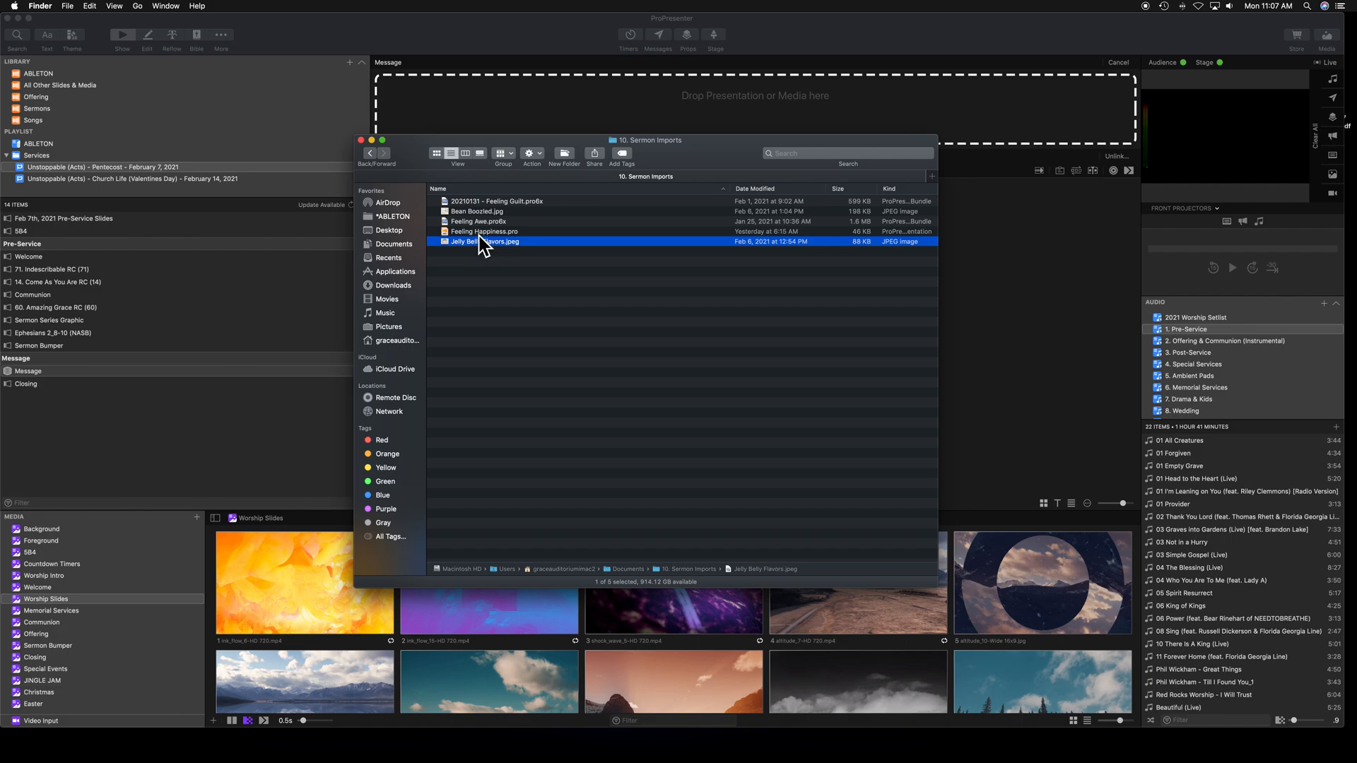
pyautogui.click(484, 231)
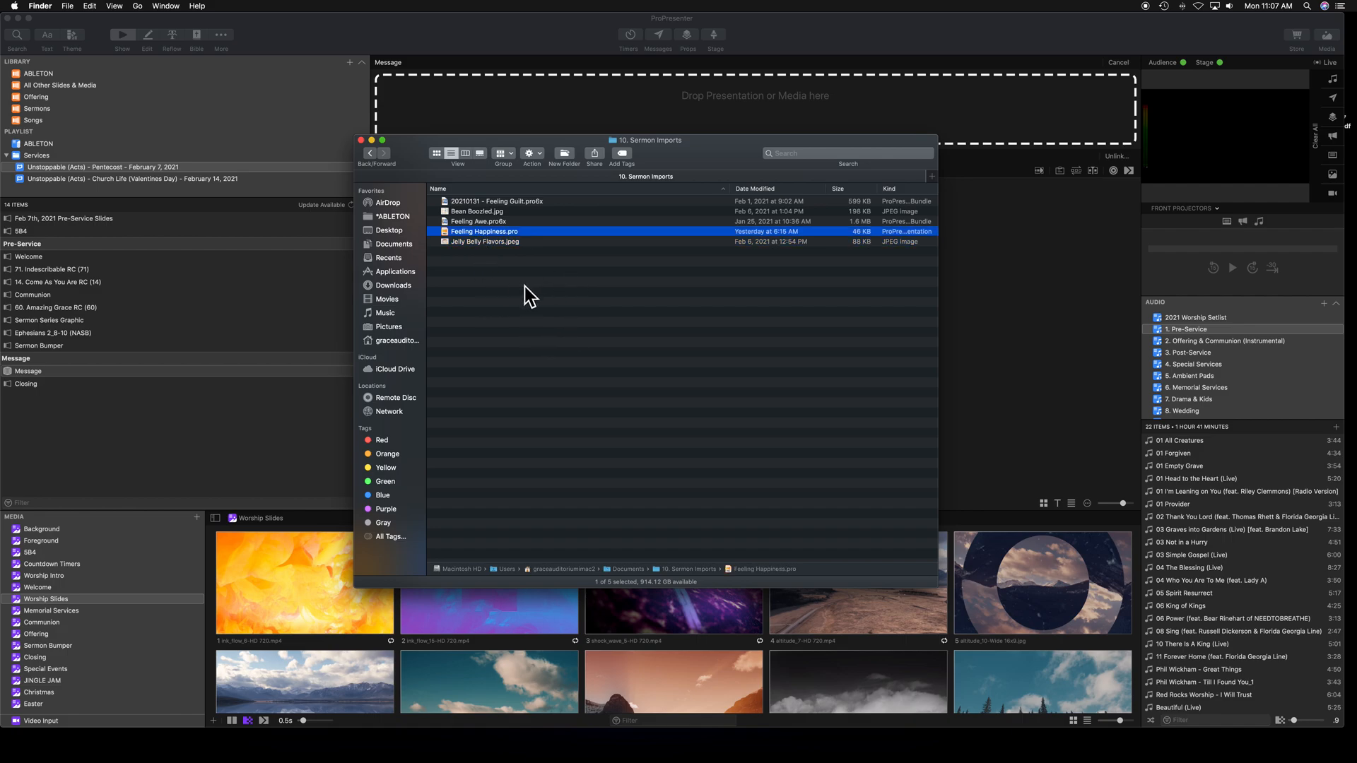
pyautogui.moveTo(364, 143)
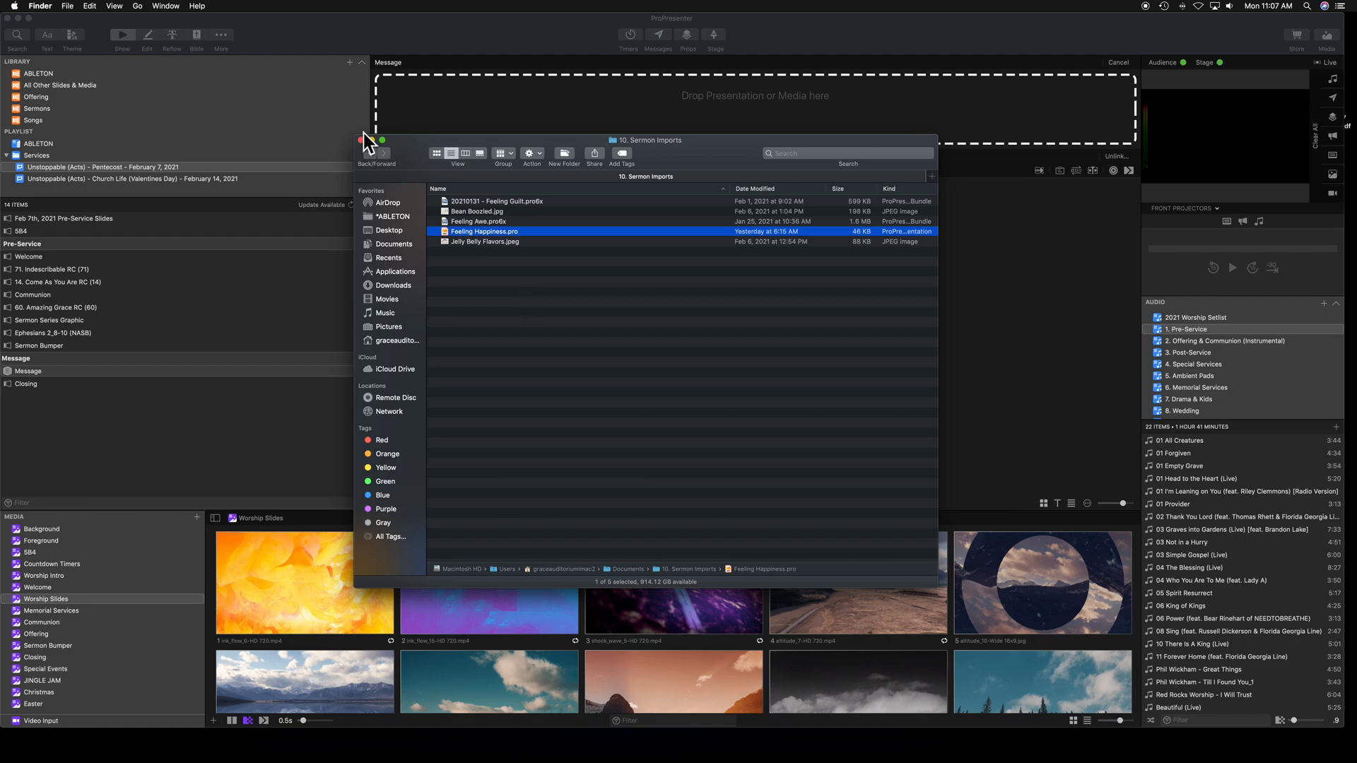
pyautogui.moveTo(312, 39)
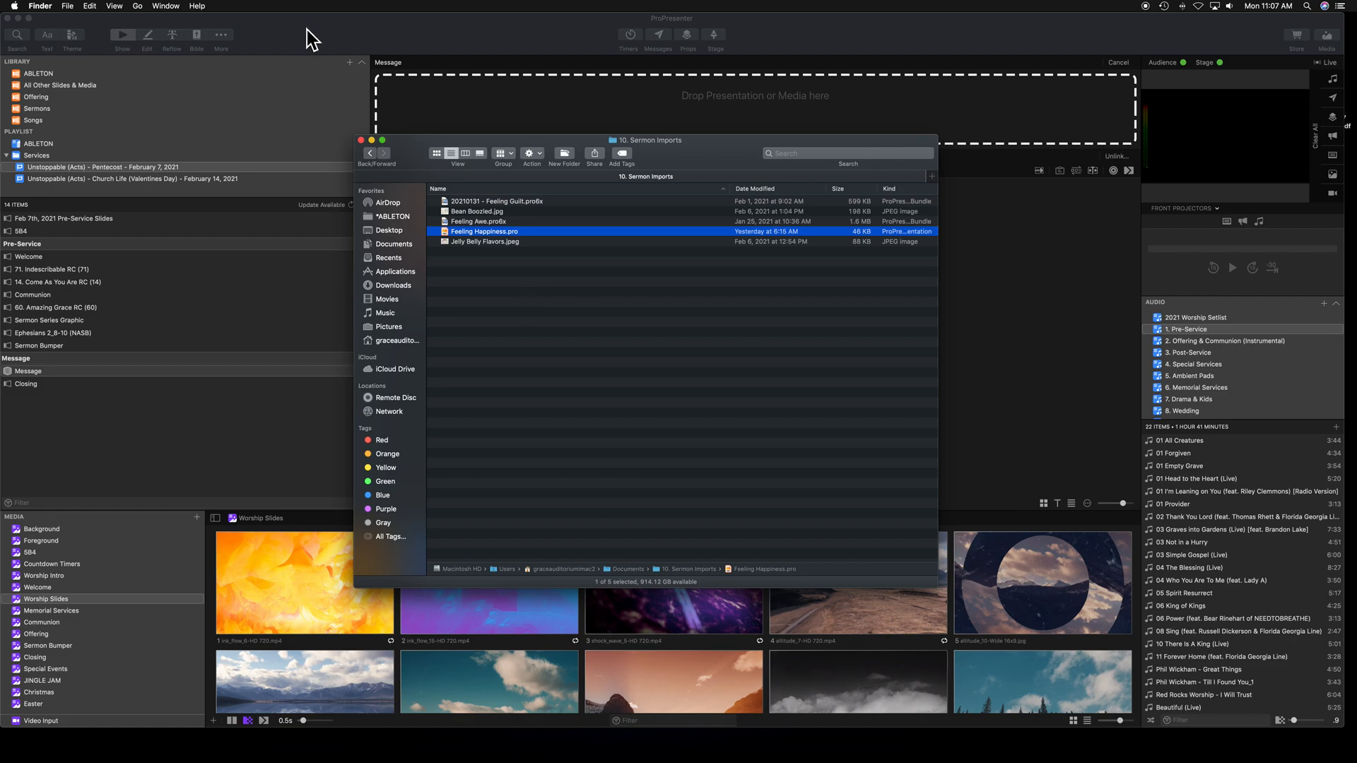
pyautogui.moveTo(473, 270)
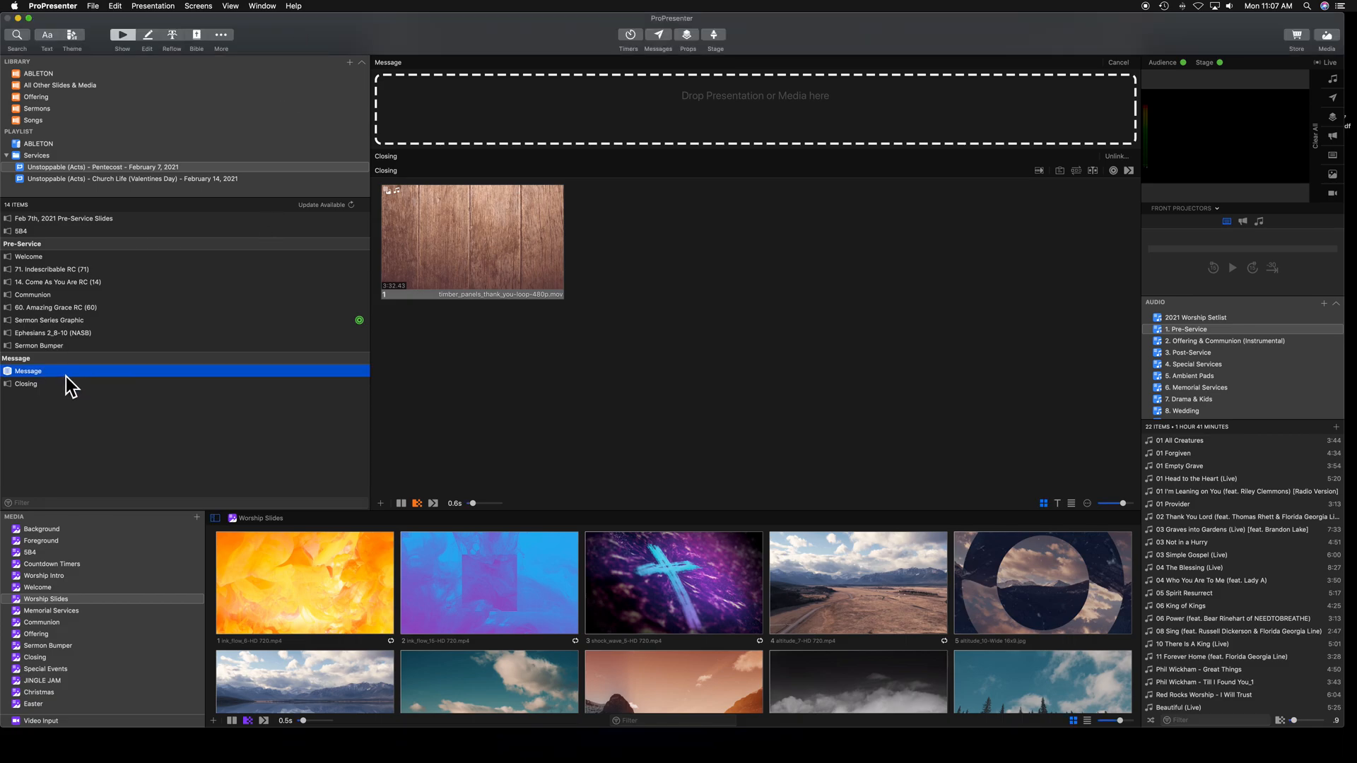
# Import Feeling Happiness.pro from the Documents > 10. Sermon Imports folder.
pyautogui.click(91, 6)
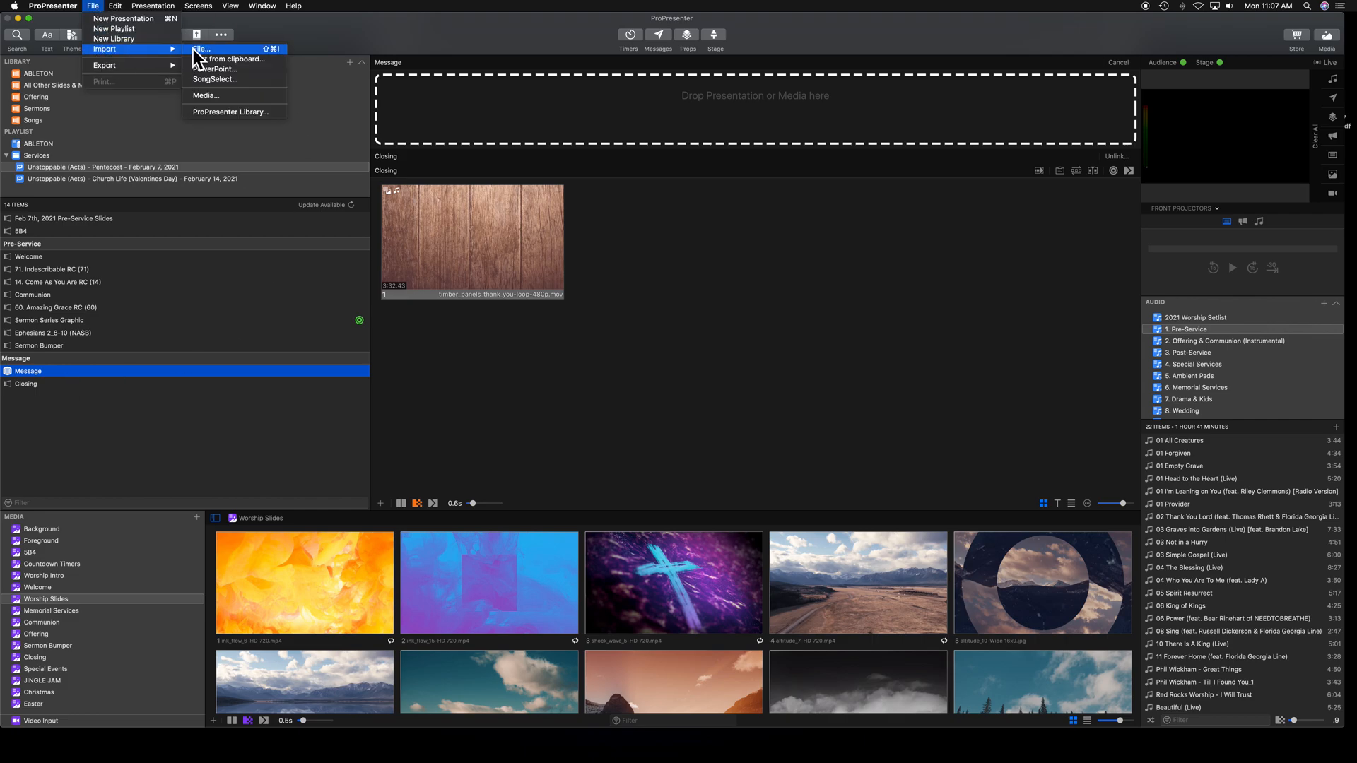
pyautogui.click(201, 49)
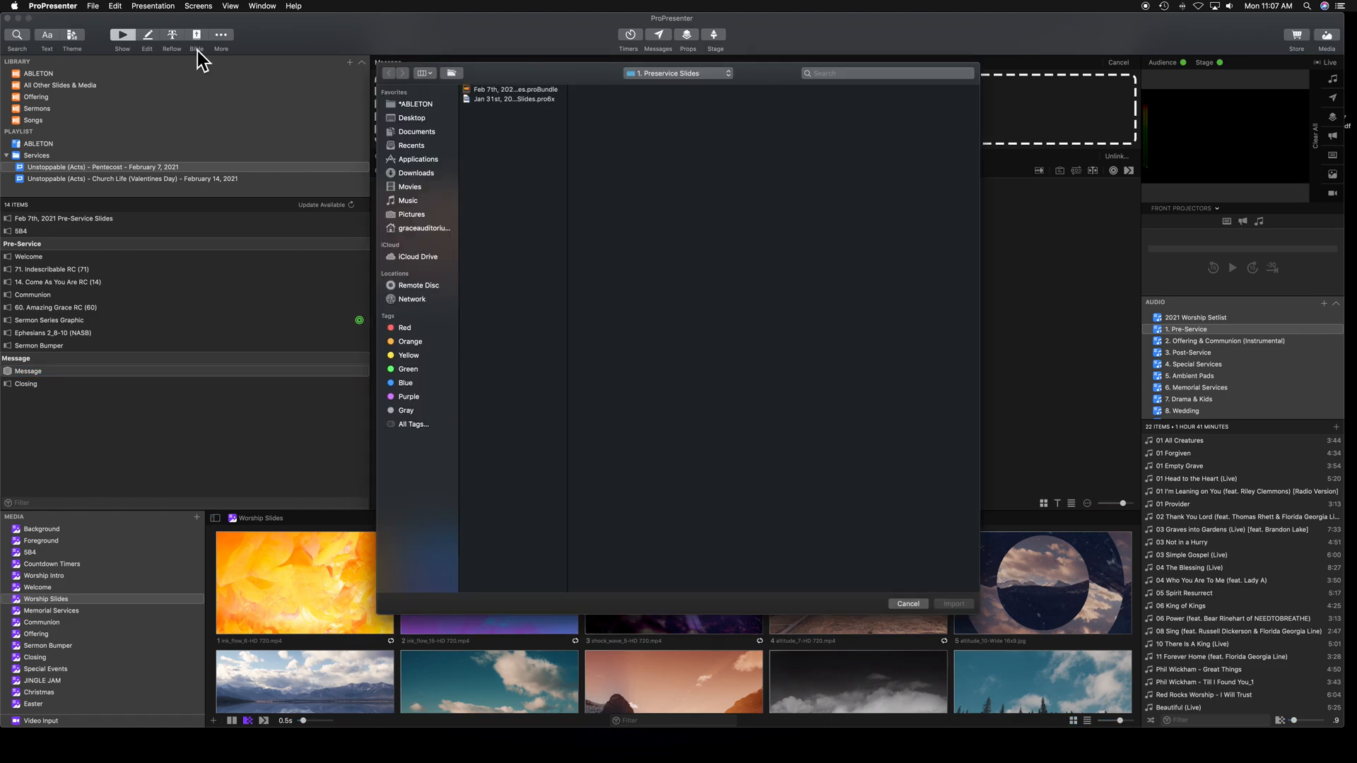
pyautogui.moveTo(437, 146)
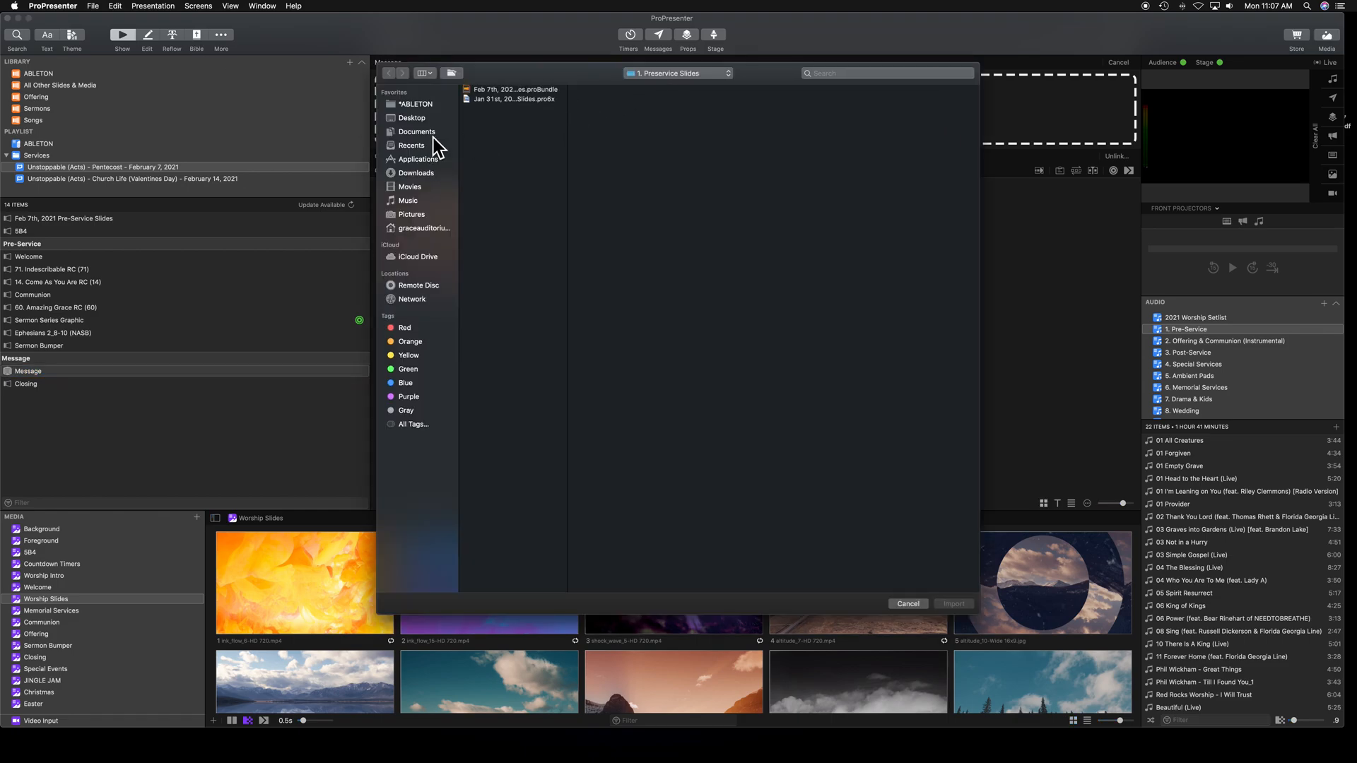
pyautogui.click(416, 132)
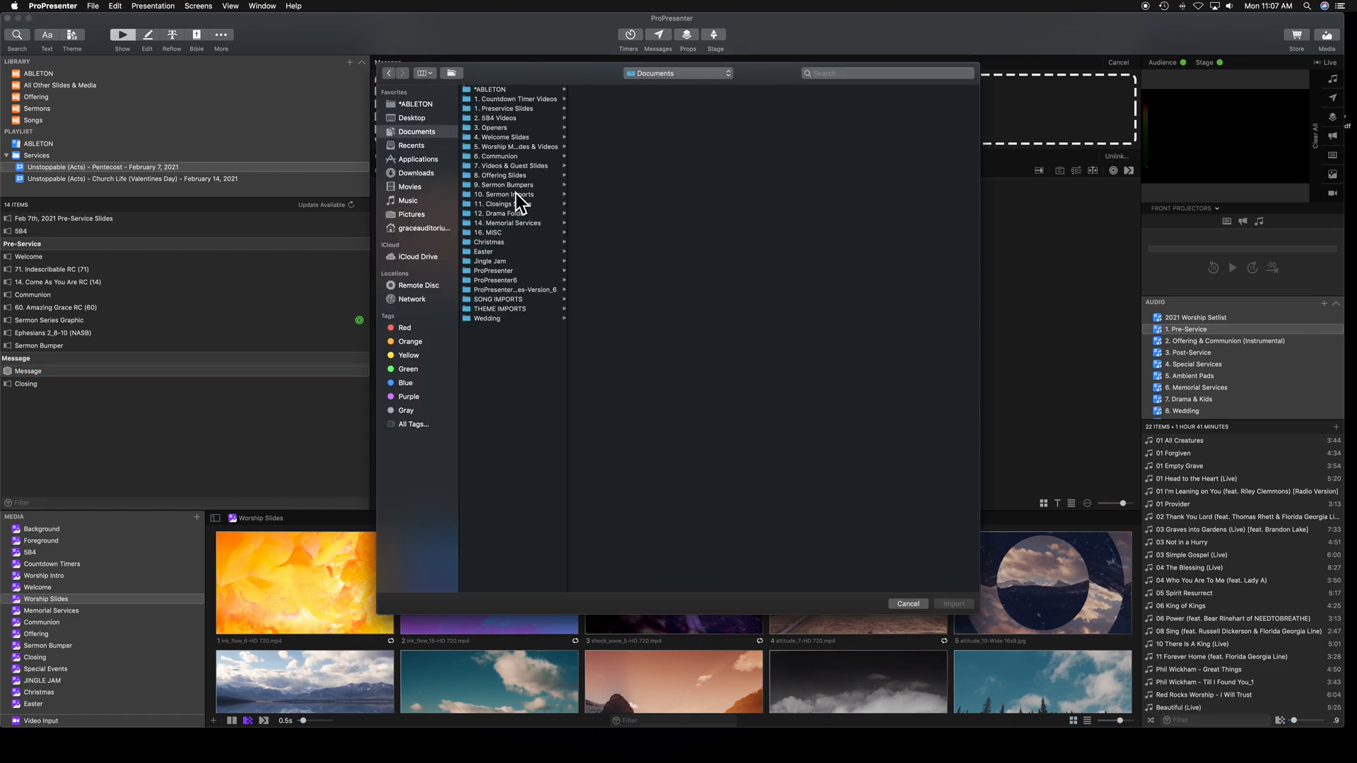
pyautogui.click(505, 194)
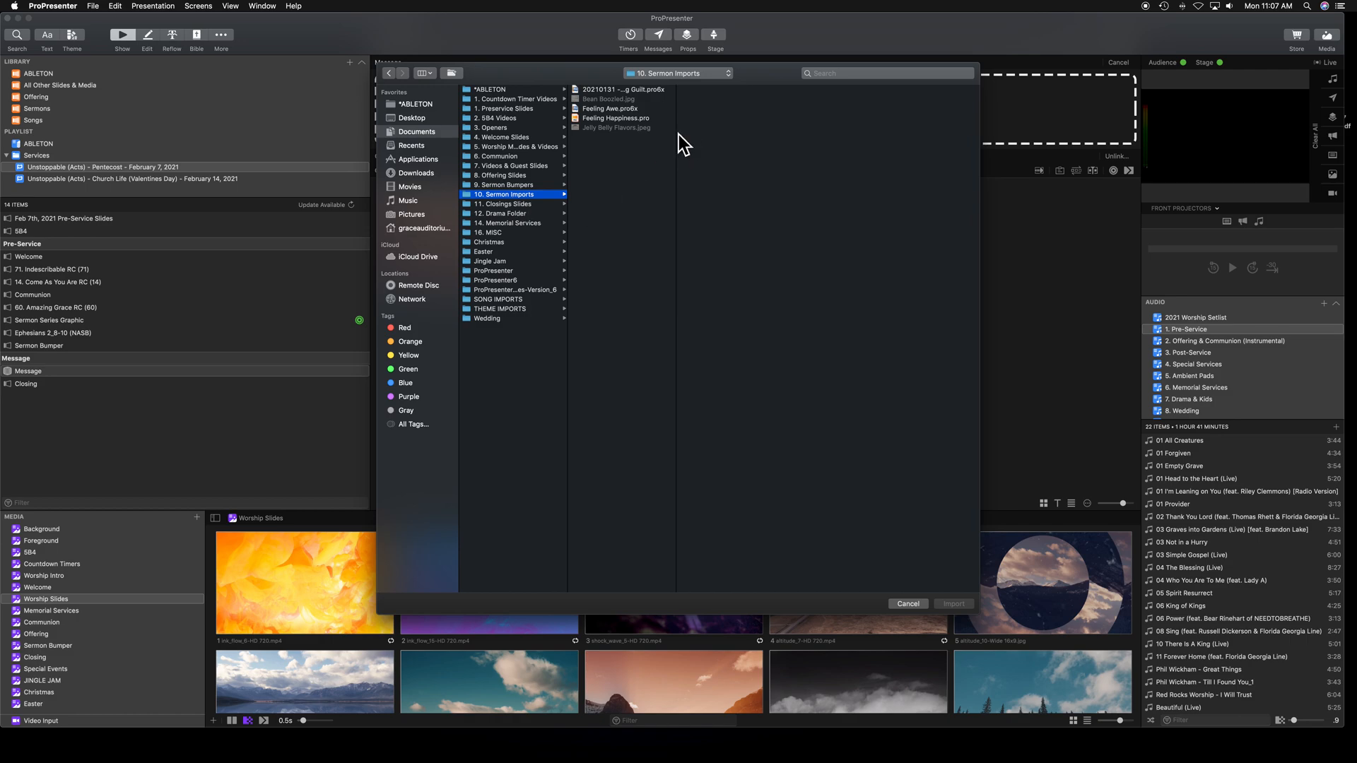
pyautogui.click(616, 118)
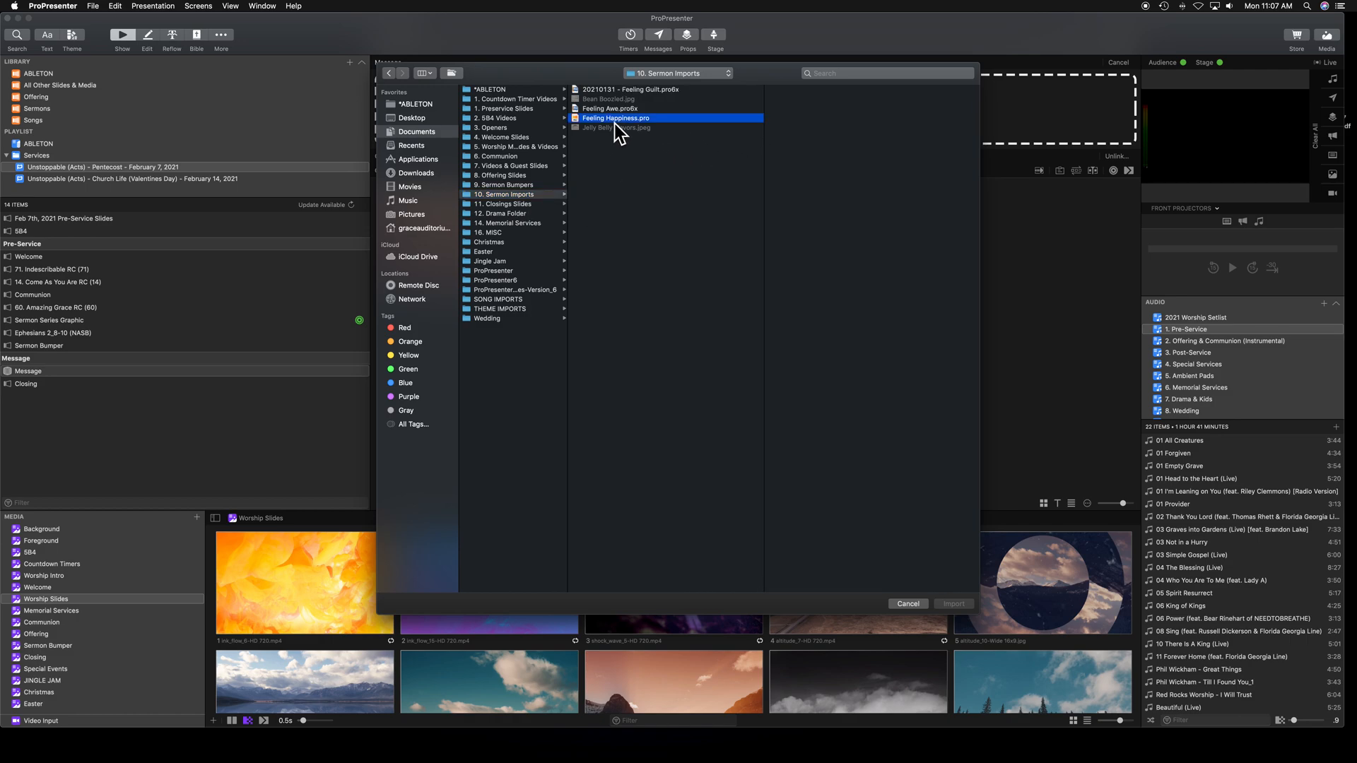
pyautogui.click(615, 118)
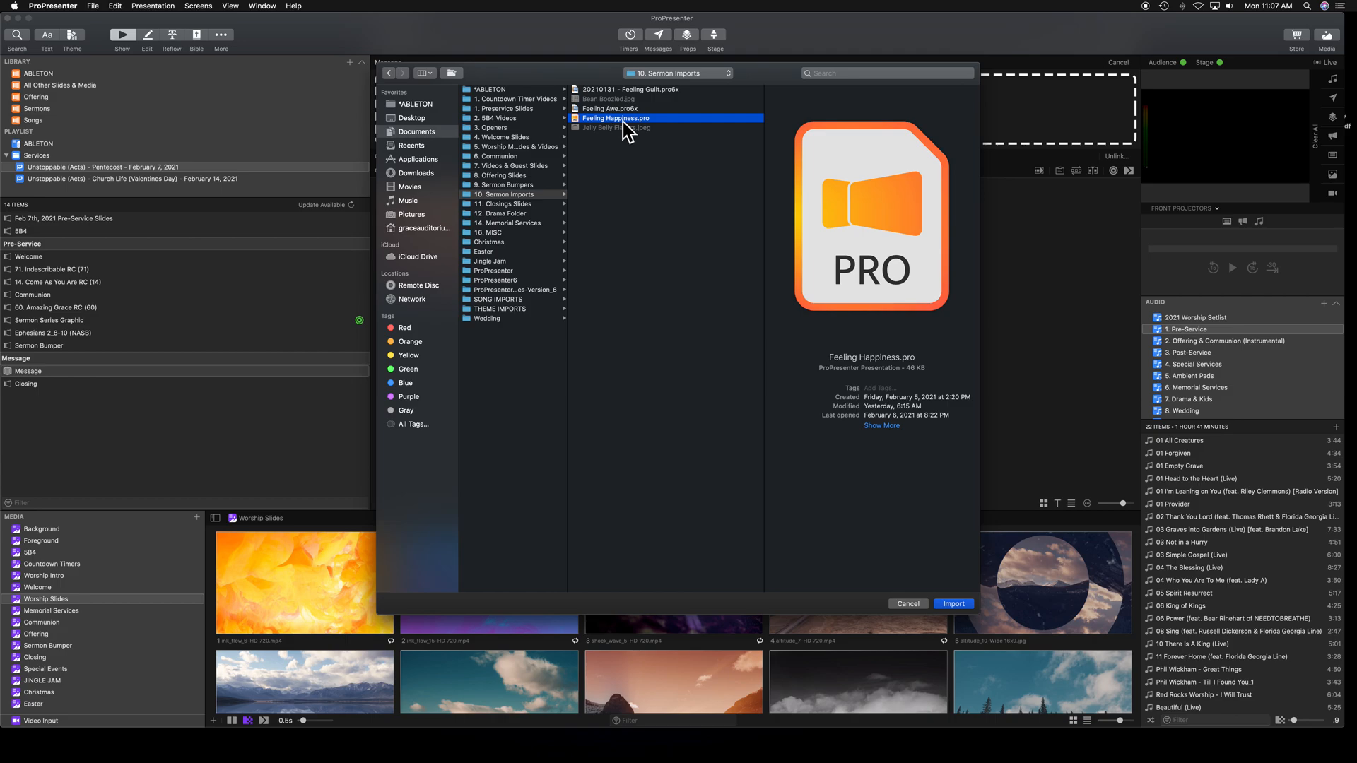
pyautogui.moveTo(657, 240)
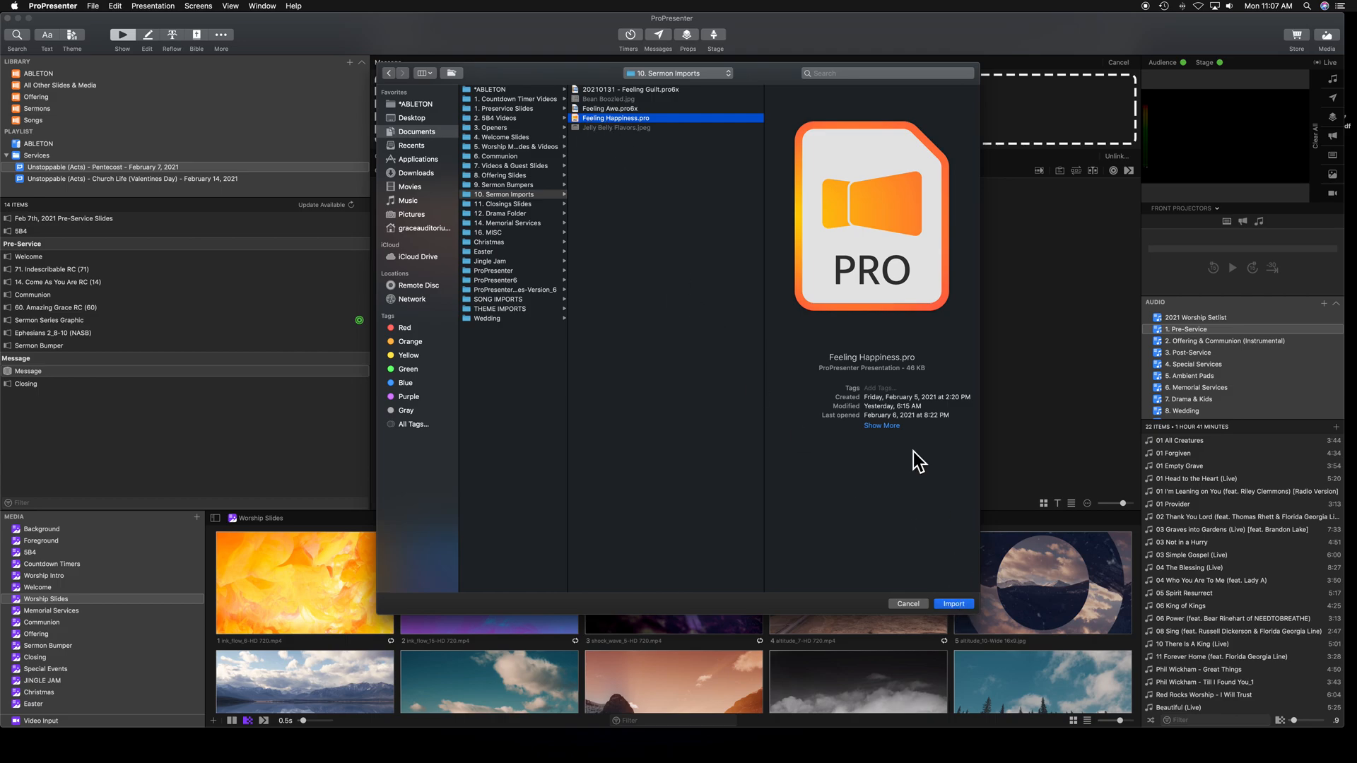
pyautogui.click(952, 605)
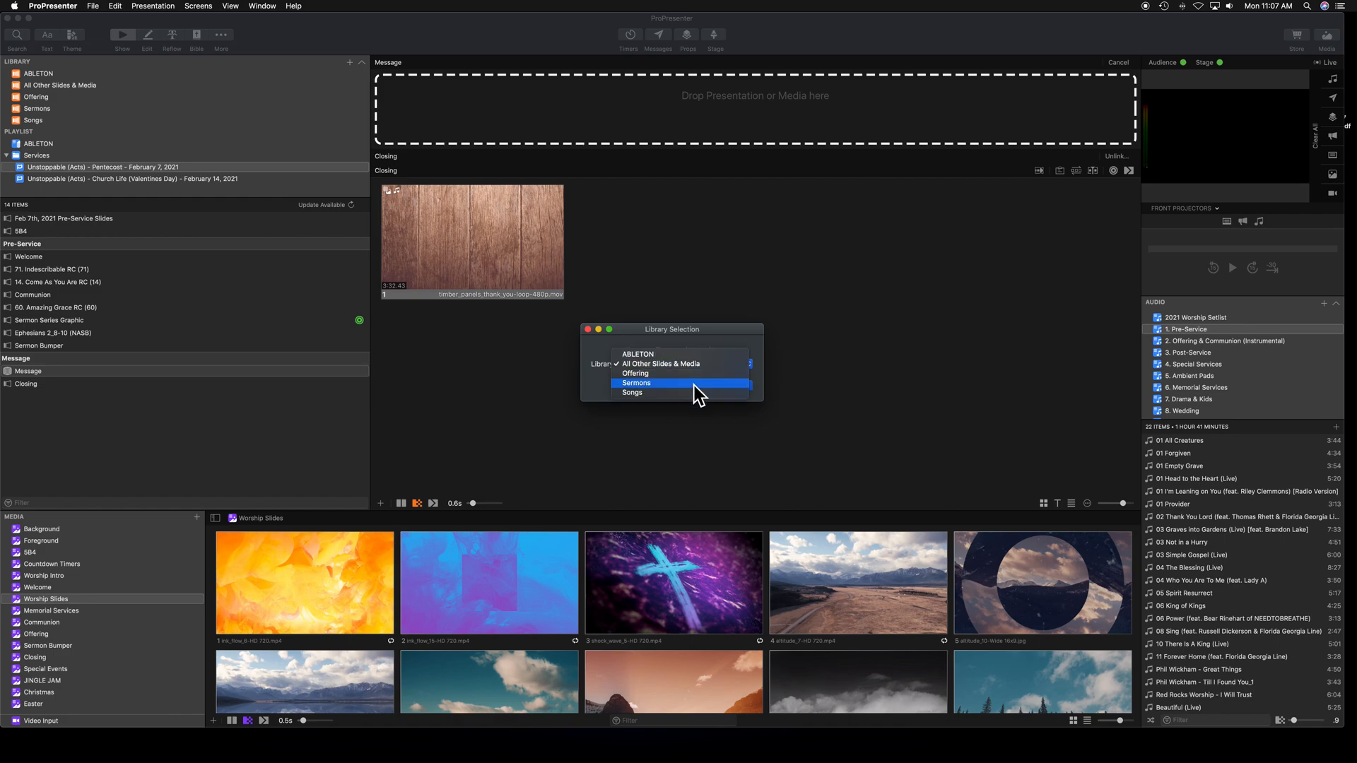
# Send the import to the Sermons library, using the existing Feeling Happiness file for all conflicts.
pyautogui.click(636, 383)
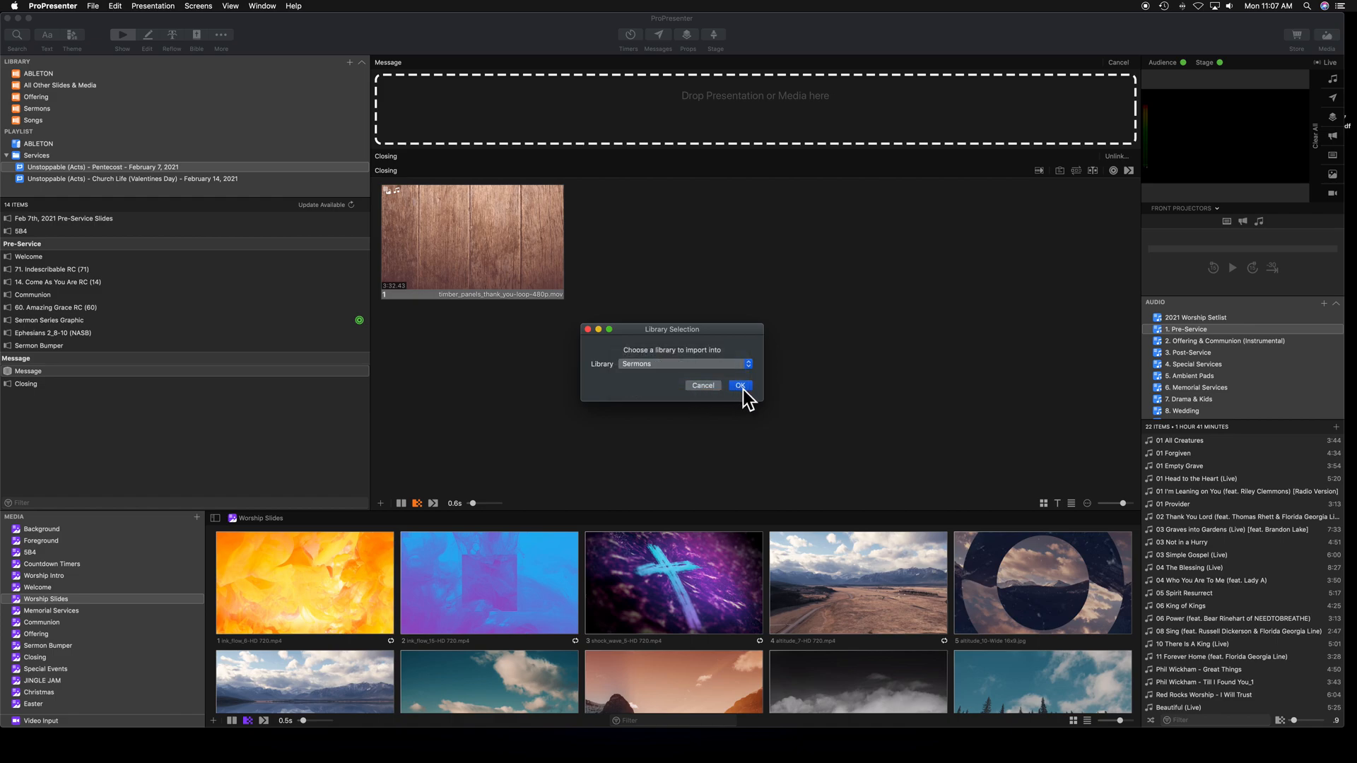
pyautogui.click(740, 385)
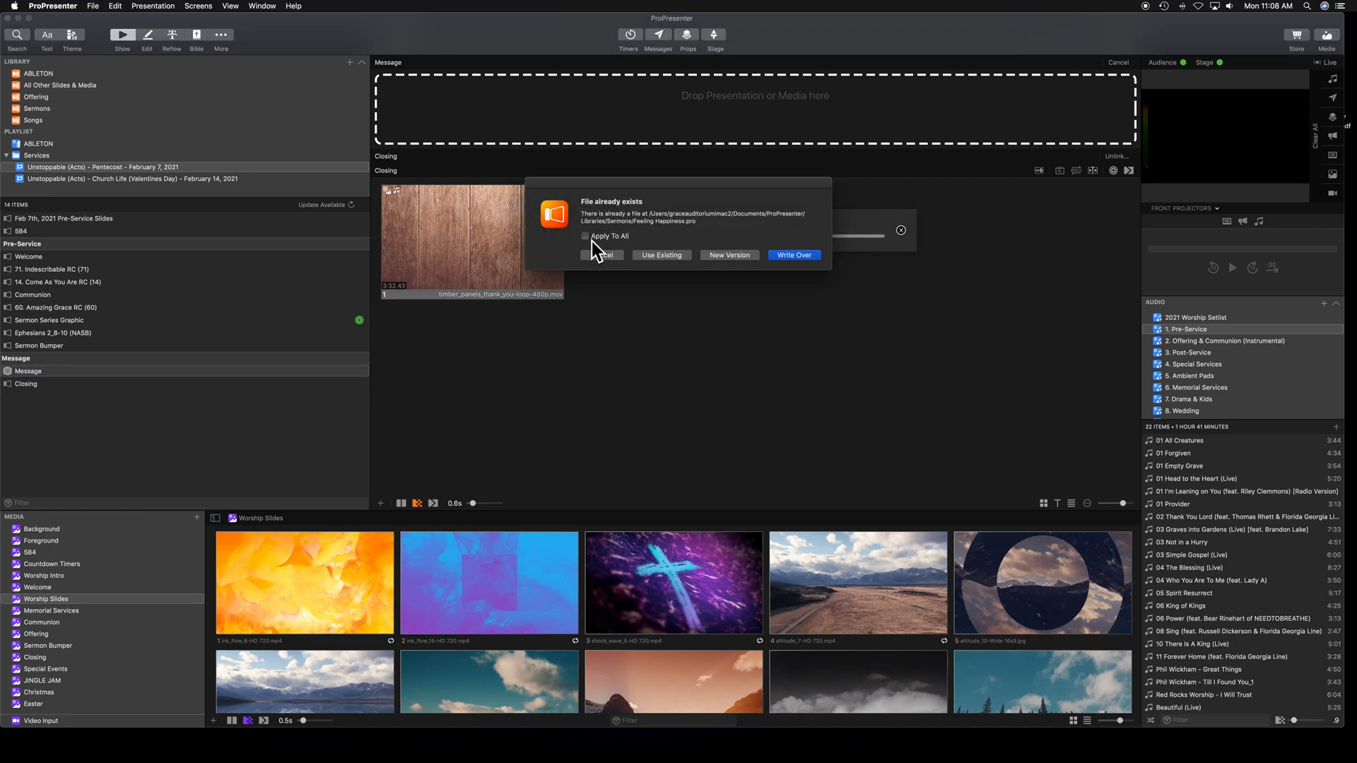
pyautogui.click(585, 236)
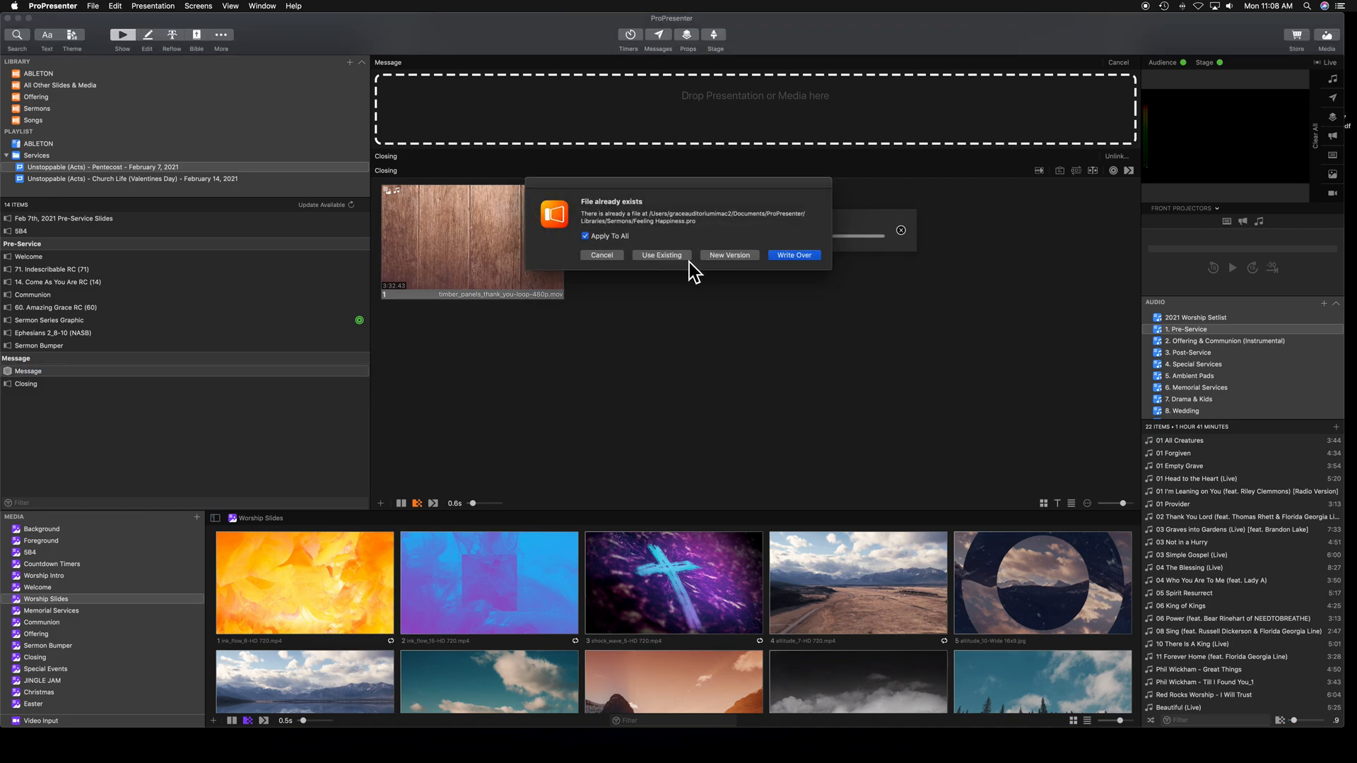
pyautogui.moveTo(662, 266)
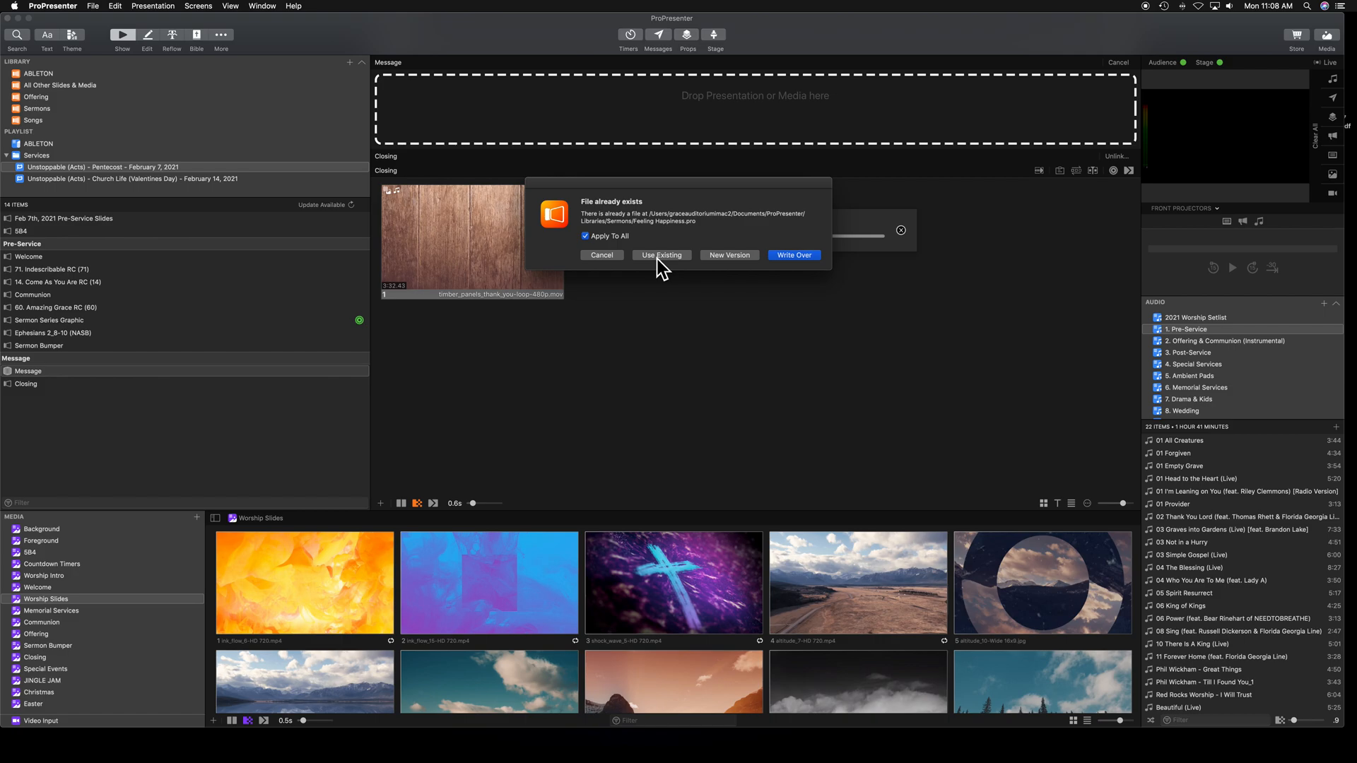
pyautogui.click(660, 255)
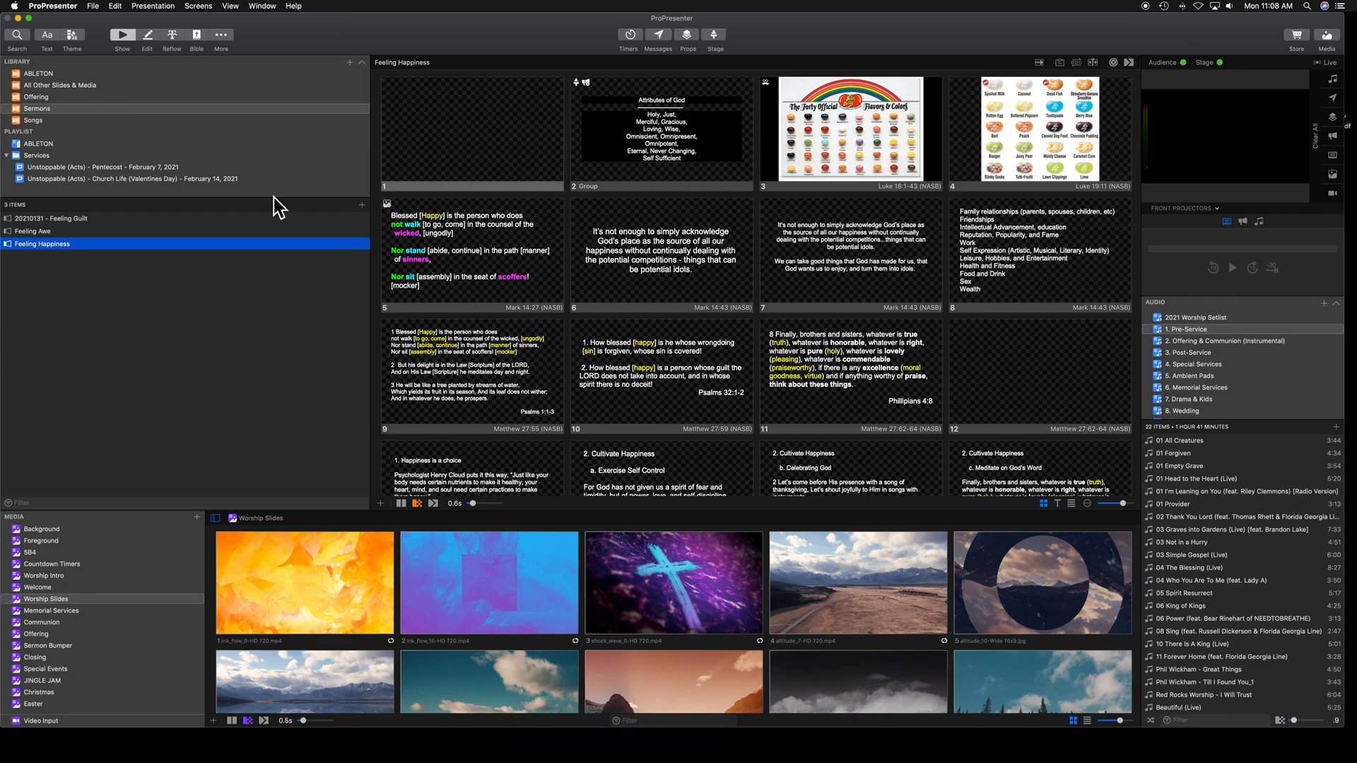
# Select the empty Message item in the Pentecost February 7 service playlist.
pyautogui.click(104, 166)
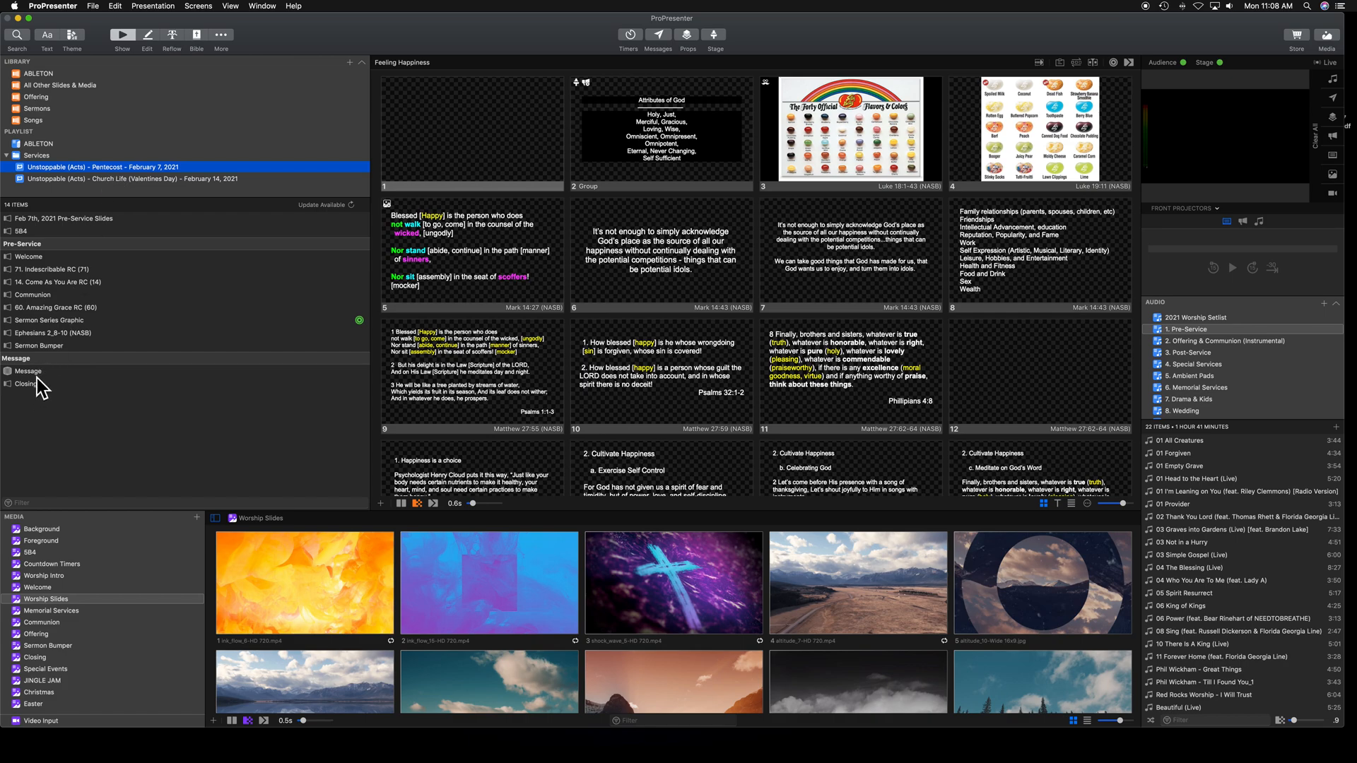
pyautogui.click(28, 370)
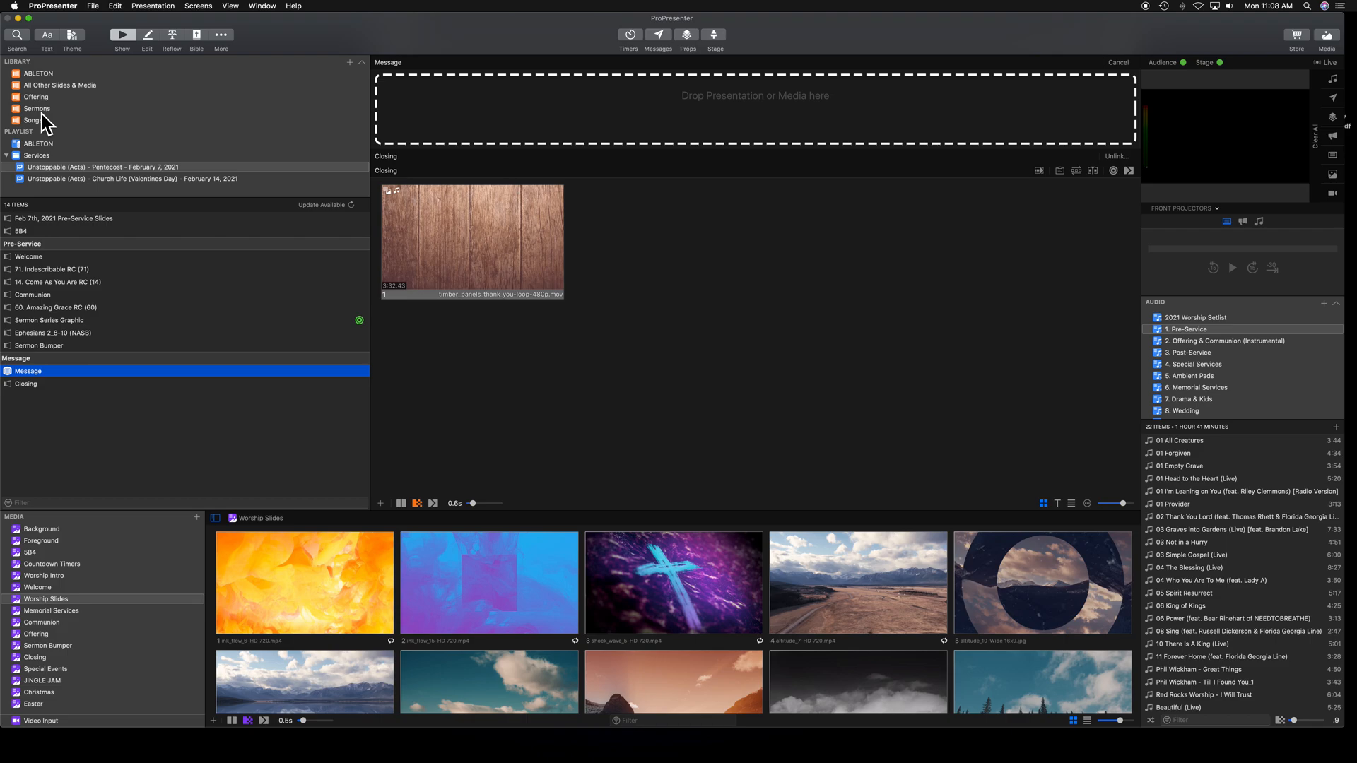
# Drag Feeling Happiness from the Sermons library into the Message slot.
pyautogui.click(33, 119)
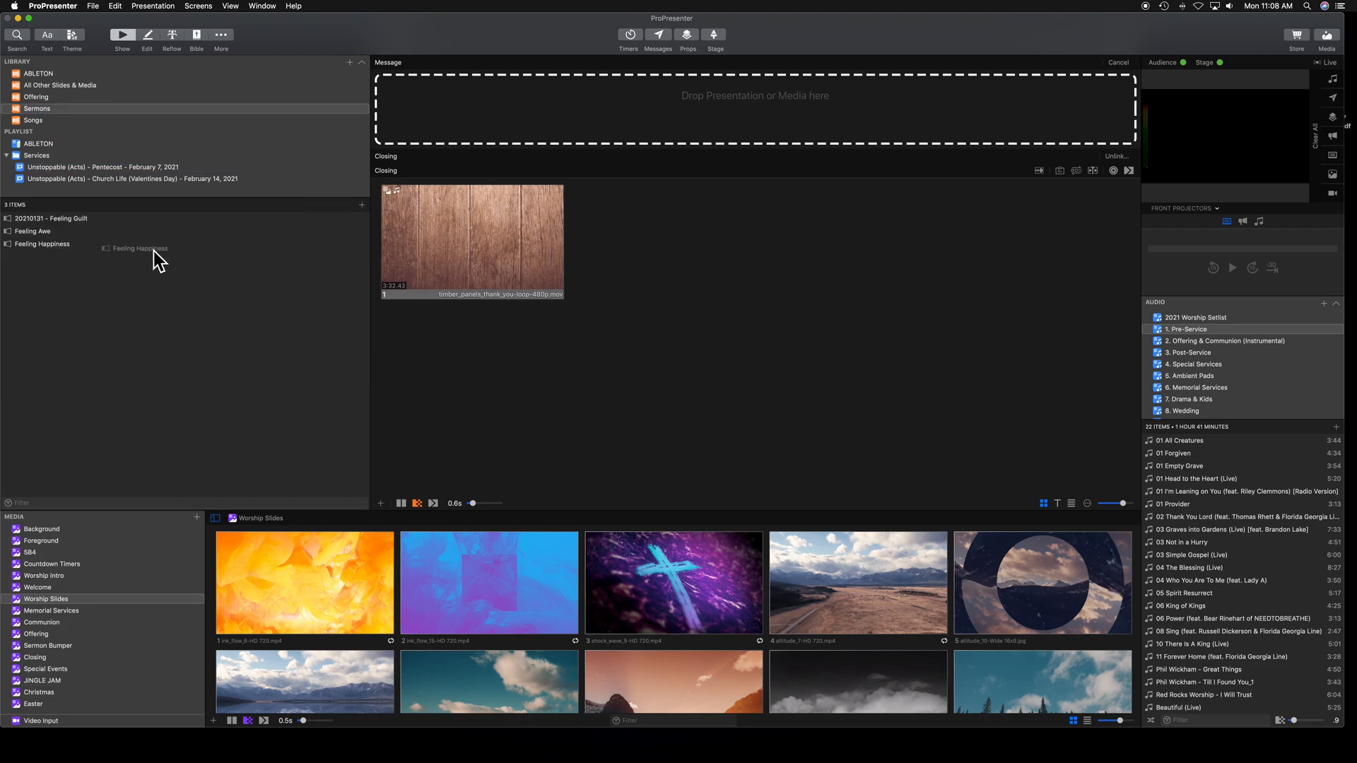
pyautogui.click(43, 244)
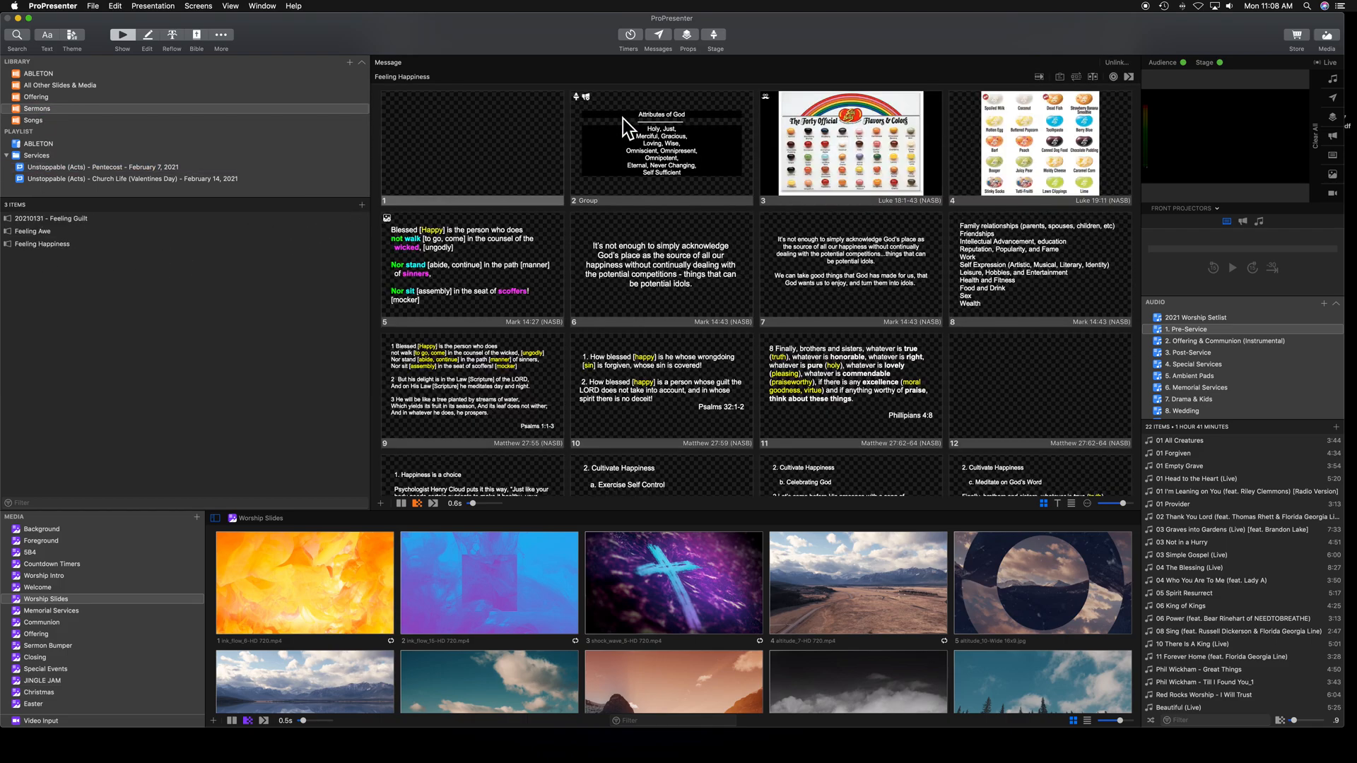
pyautogui.moveTo(510, 138)
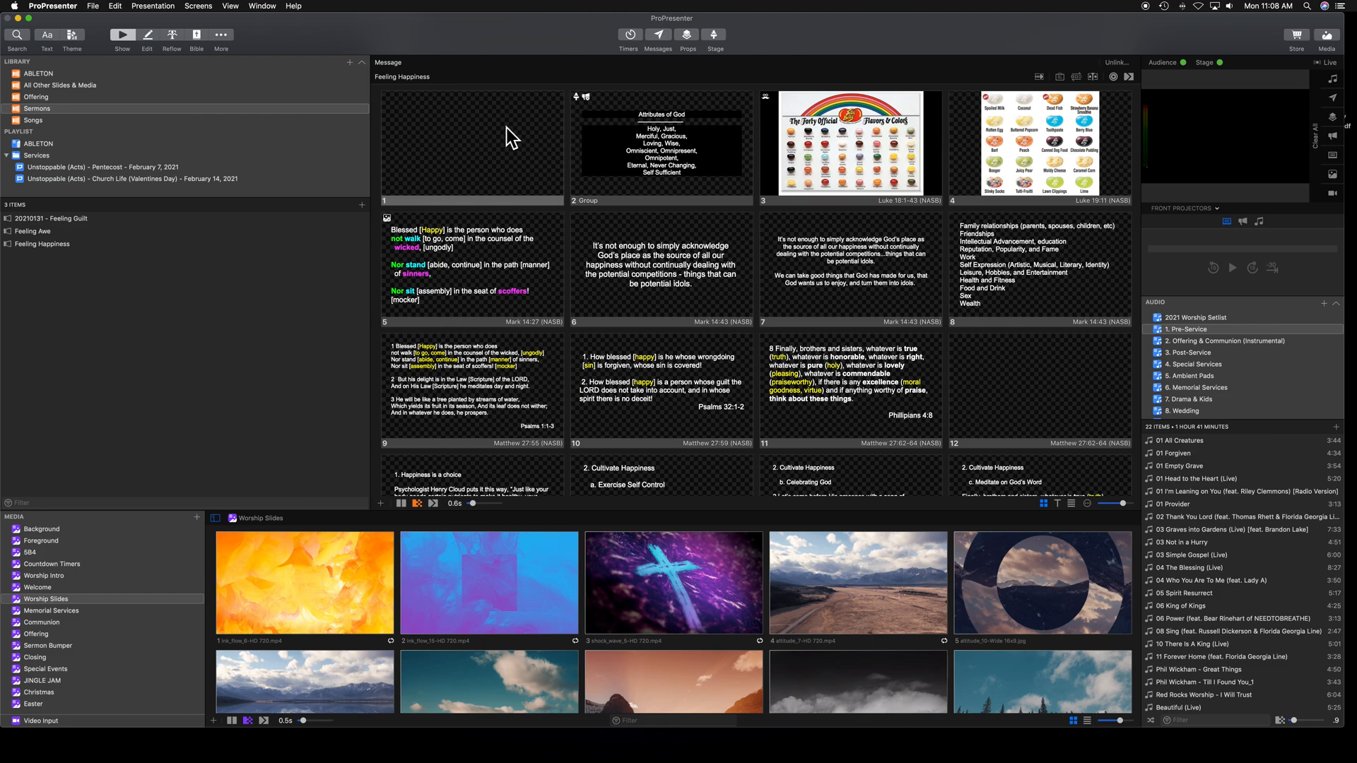
pyautogui.moveTo(660, 126)
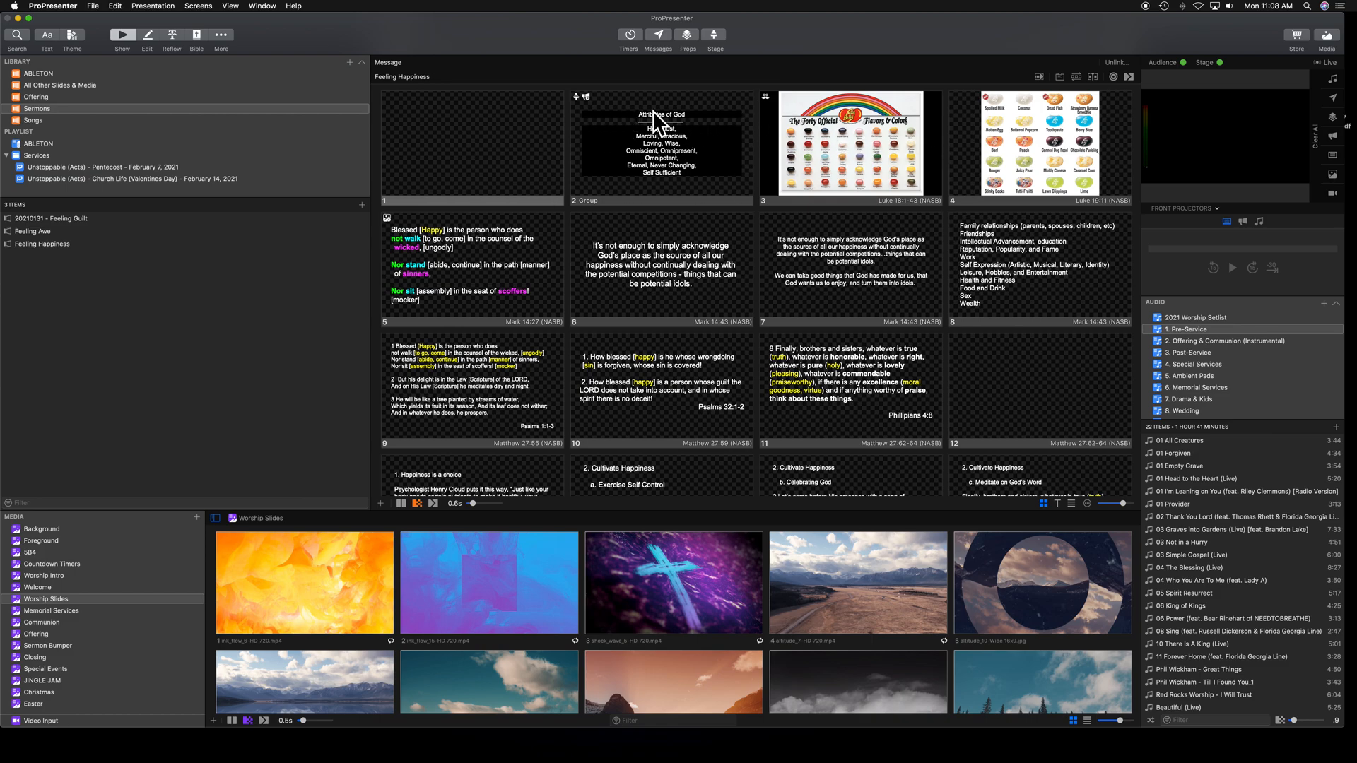
pyautogui.moveTo(667, 155)
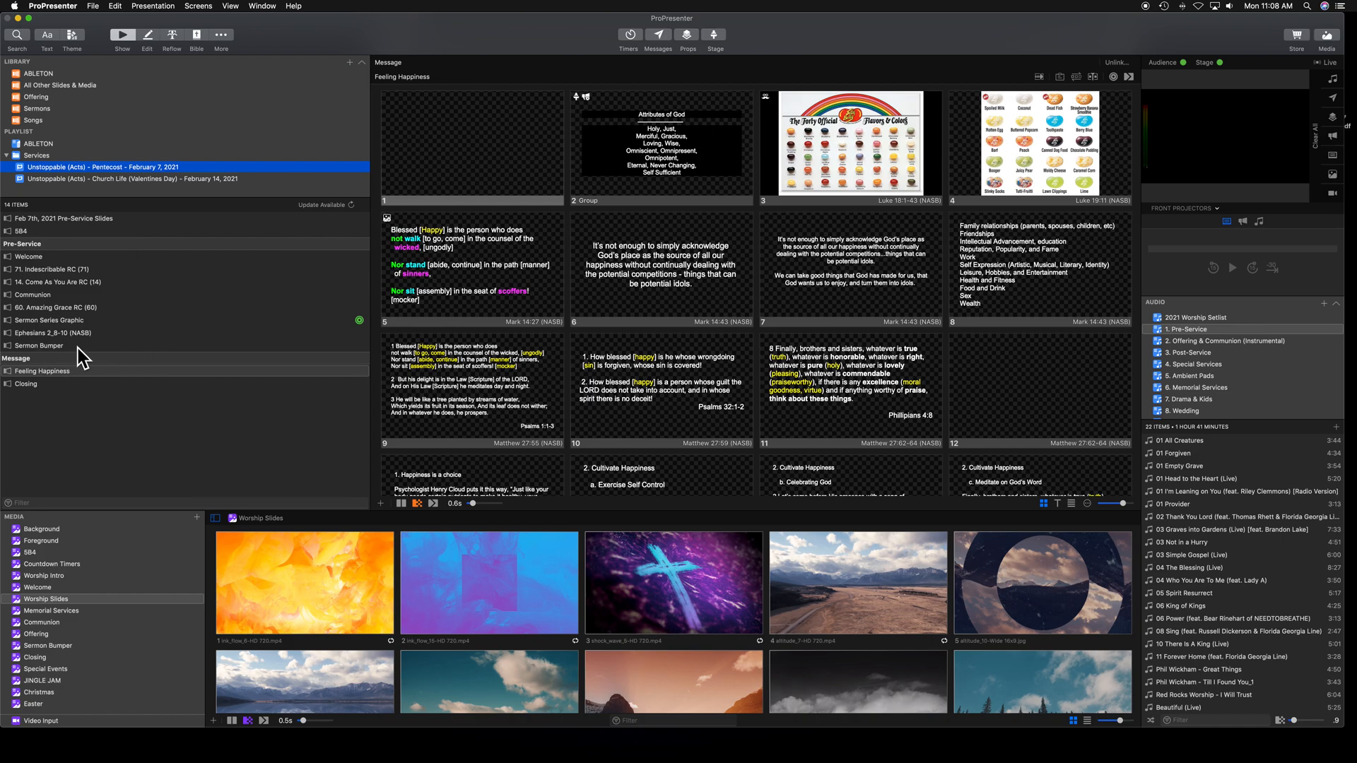
pyautogui.moveTo(128, 228)
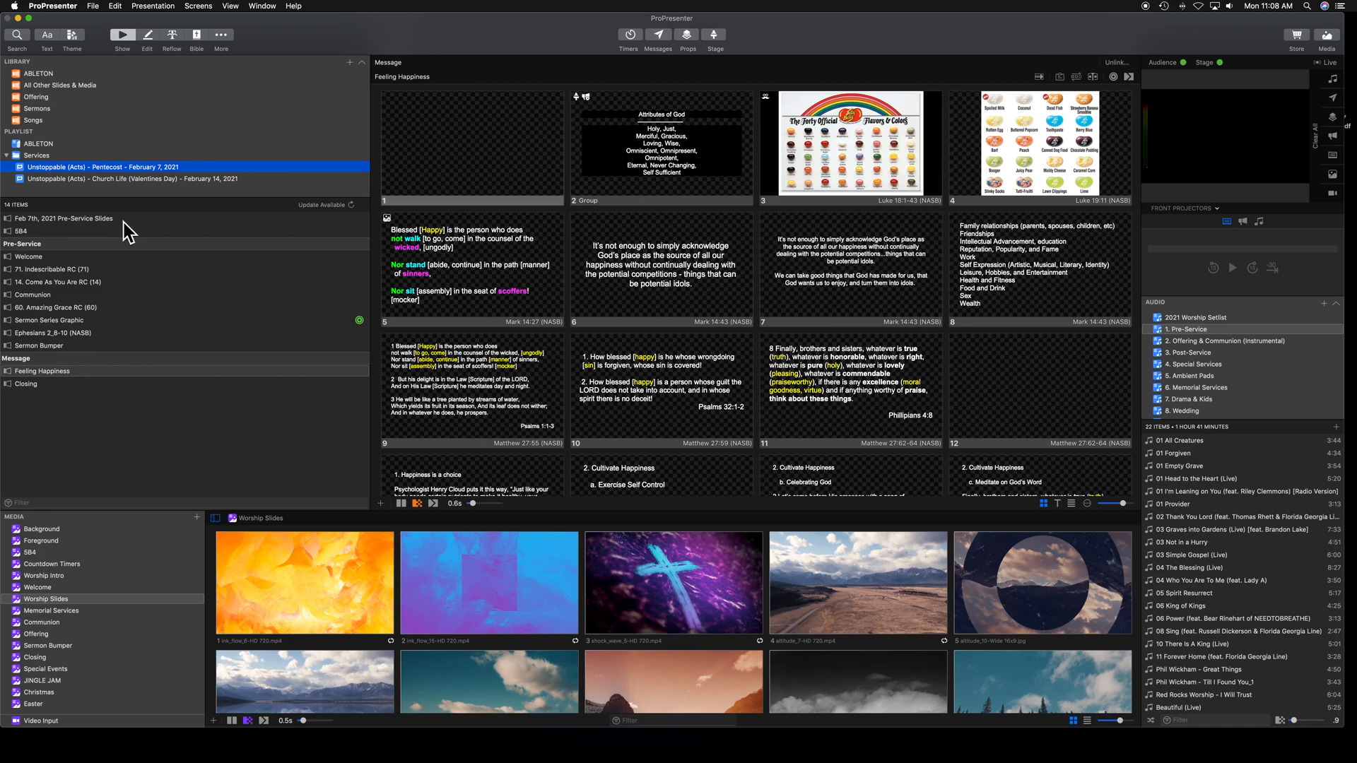
pyautogui.moveTo(981, 12)
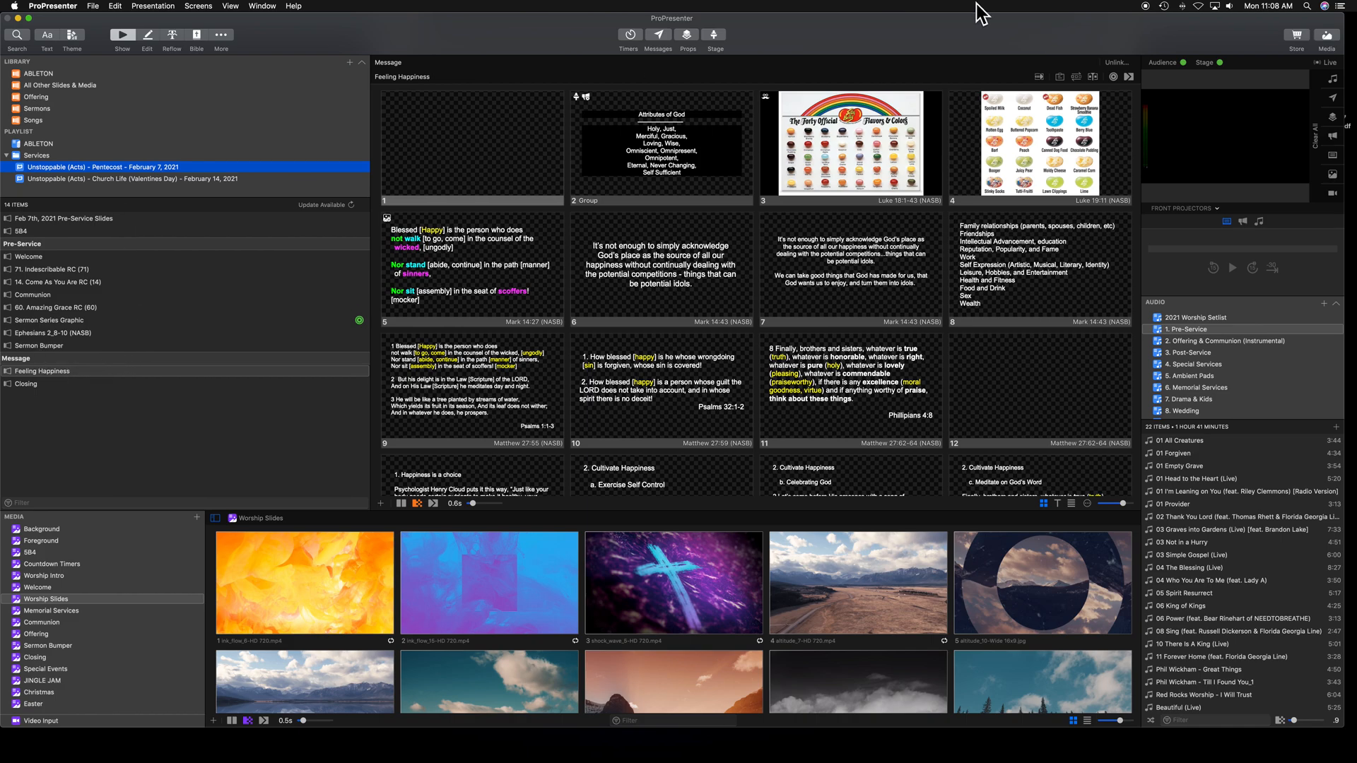